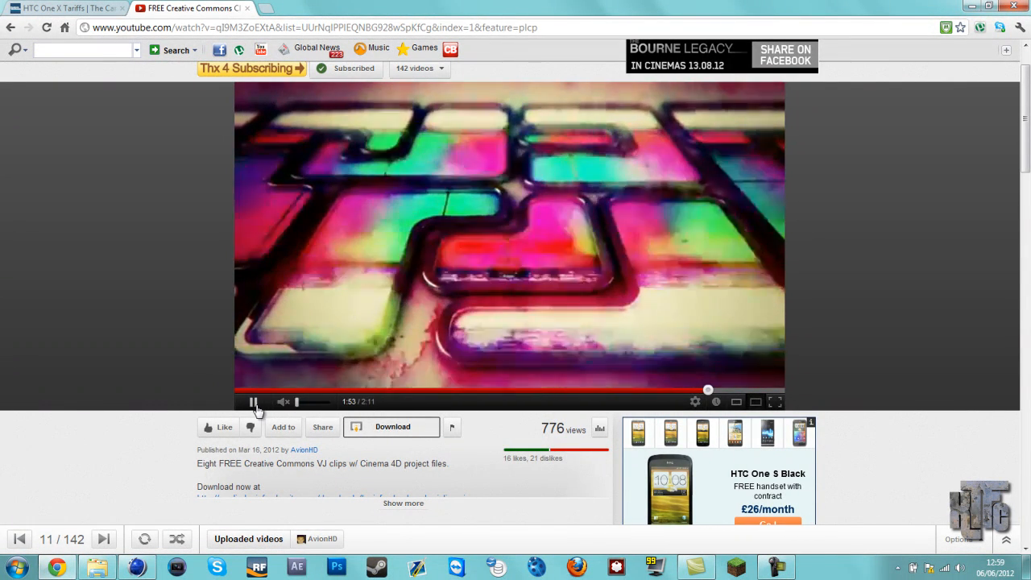
# Pause the Creative Commons VJ clip at 1:54 on the colourful rounded-tile pattern
pyautogui.click(253, 401)
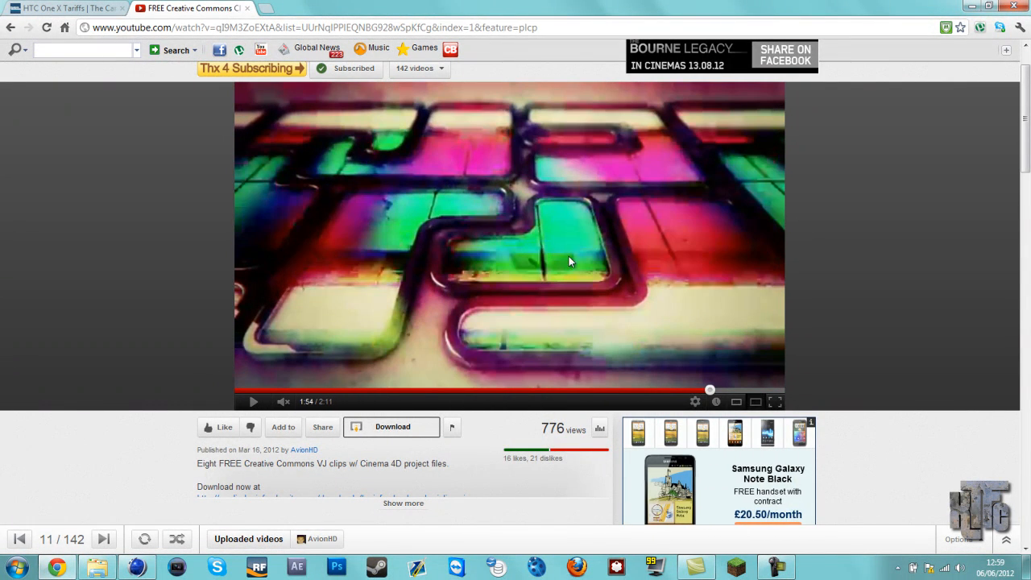
pyautogui.moveTo(645, 195)
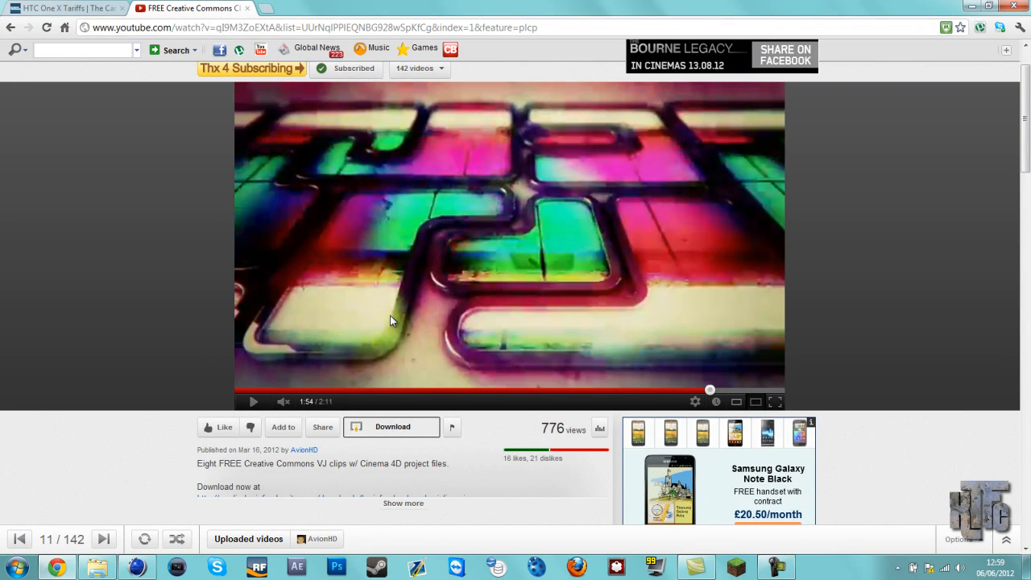
pyautogui.moveTo(676, 393)
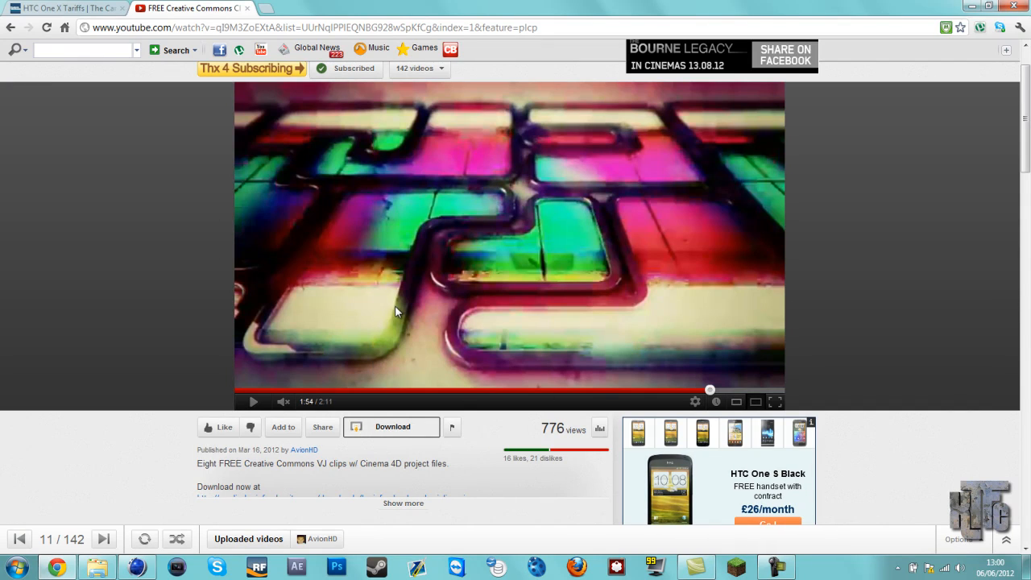
pyautogui.moveTo(373, 314)
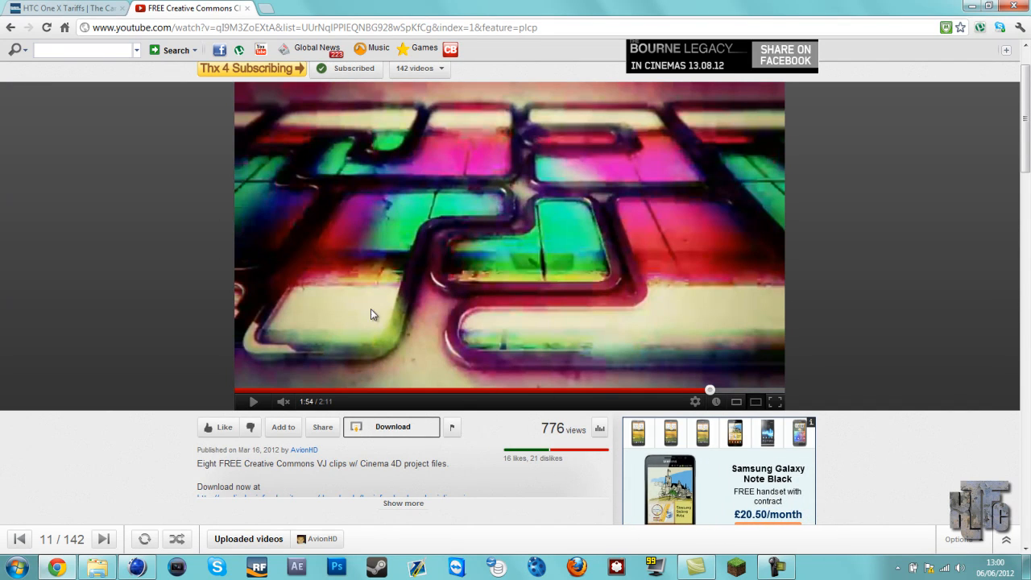
pyautogui.moveTo(624, 181)
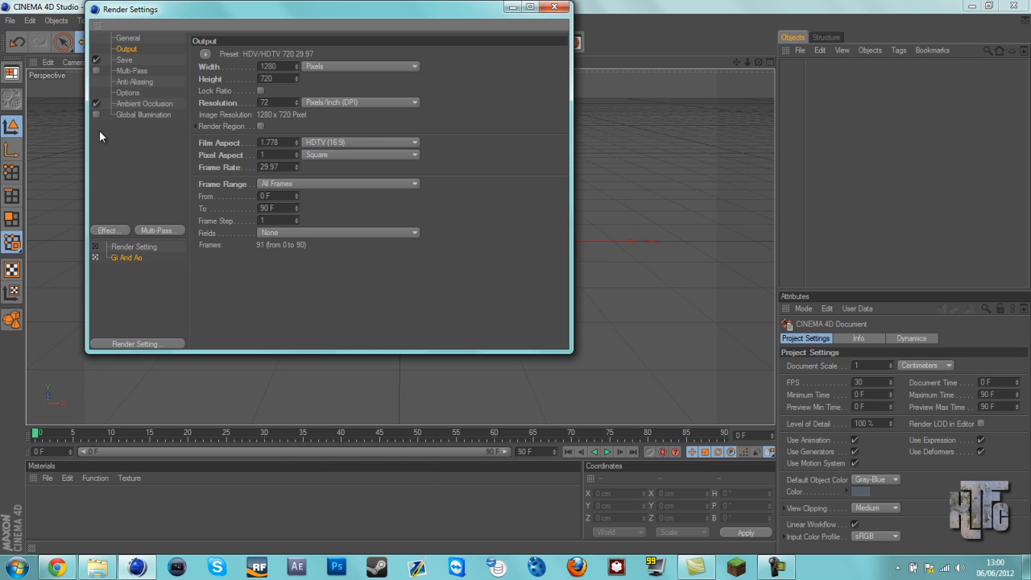
# Review the Anti-Aliasing and Output render settings, then put the Render Settings window away
pyautogui.click(134, 81)
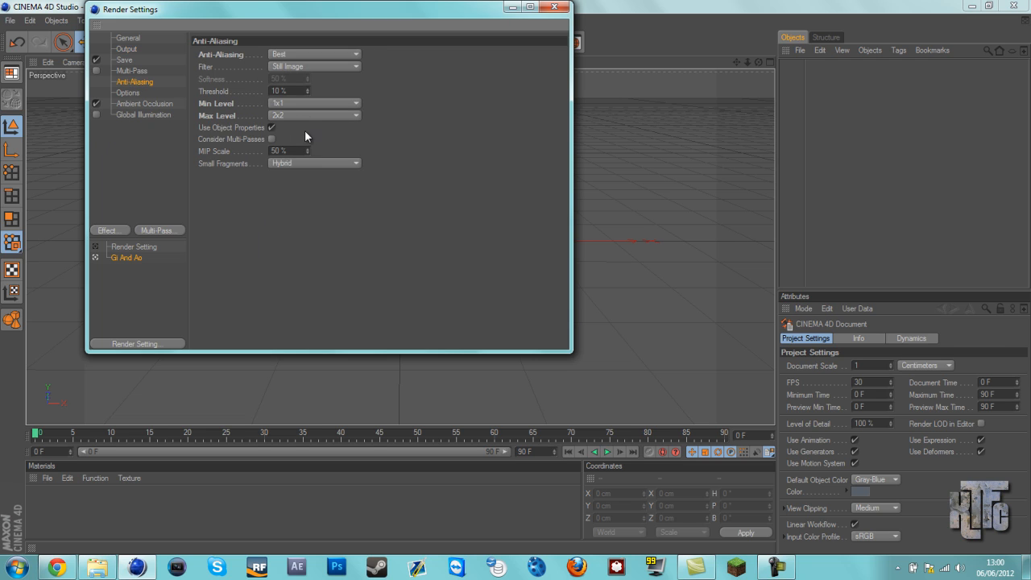
pyautogui.click(126, 50)
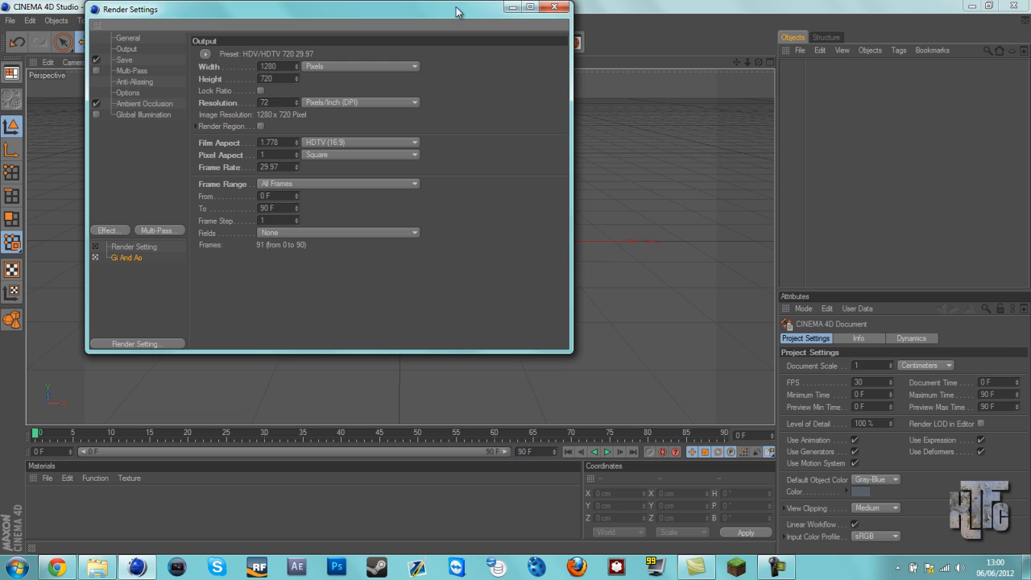
pyautogui.click(557, 7)
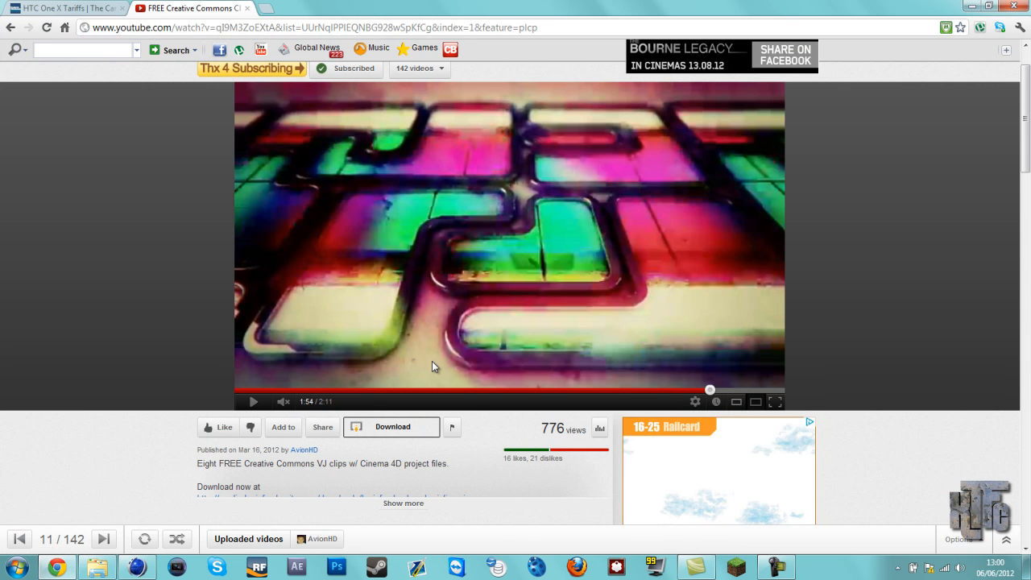
pyautogui.moveTo(418, 266)
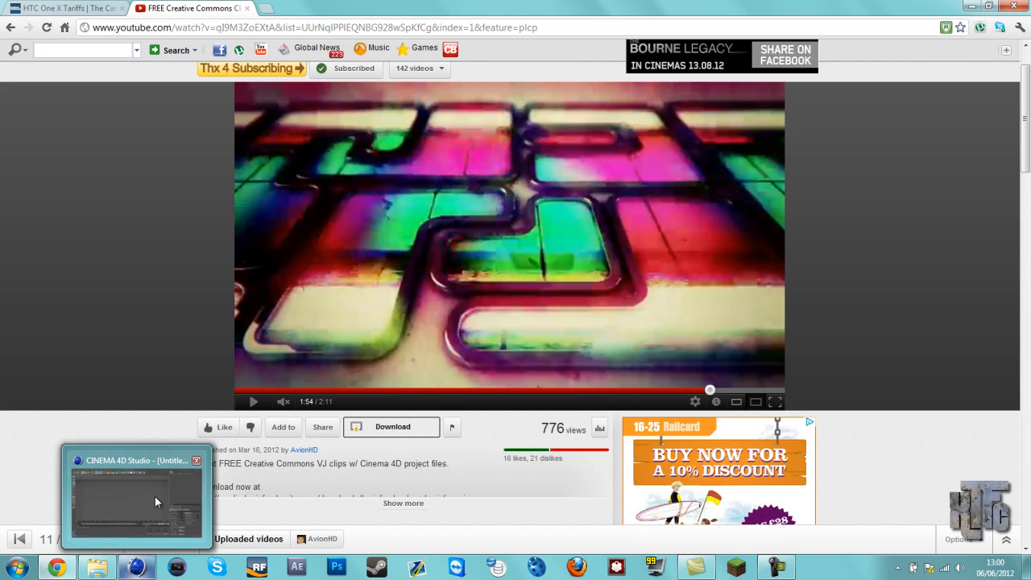
# Add a Plane primitive in Cinema 4D and widen it to about 2261×1719 cm
pyautogui.click(136, 499)
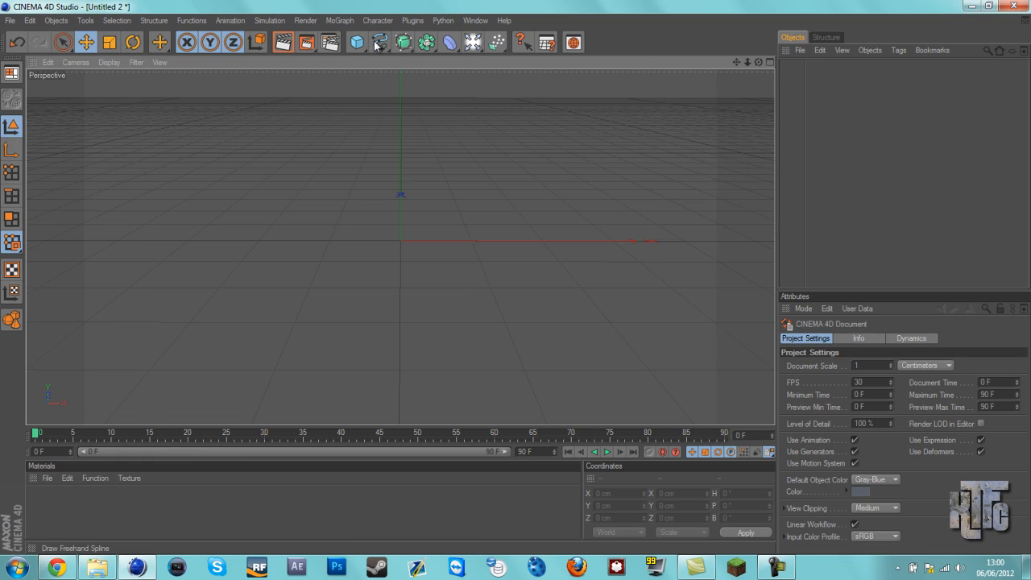
pyautogui.click(356, 41)
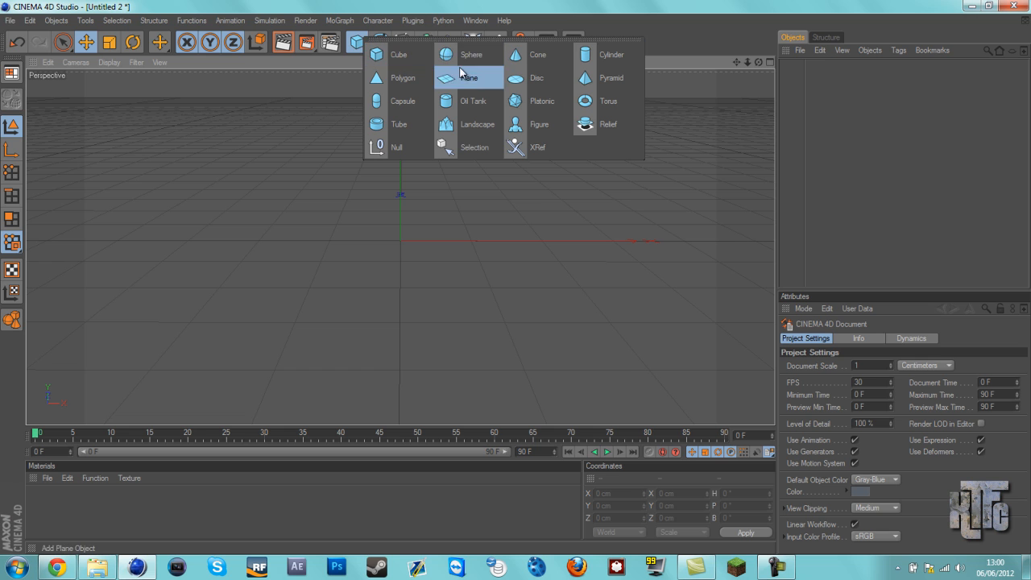
pyautogui.click(468, 78)
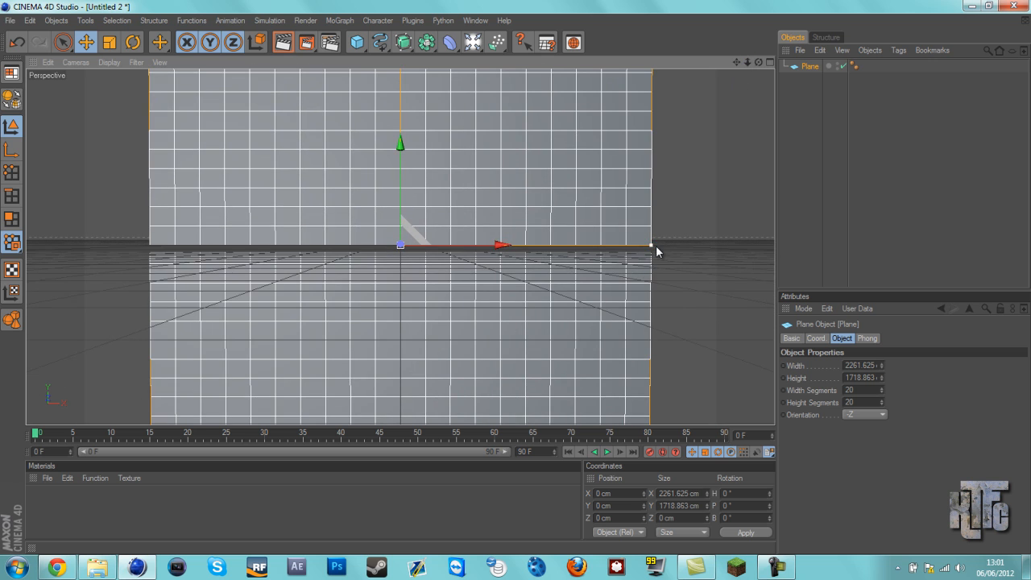
pyautogui.moveTo(499, 244); pyautogui.dragTo(608, 277)
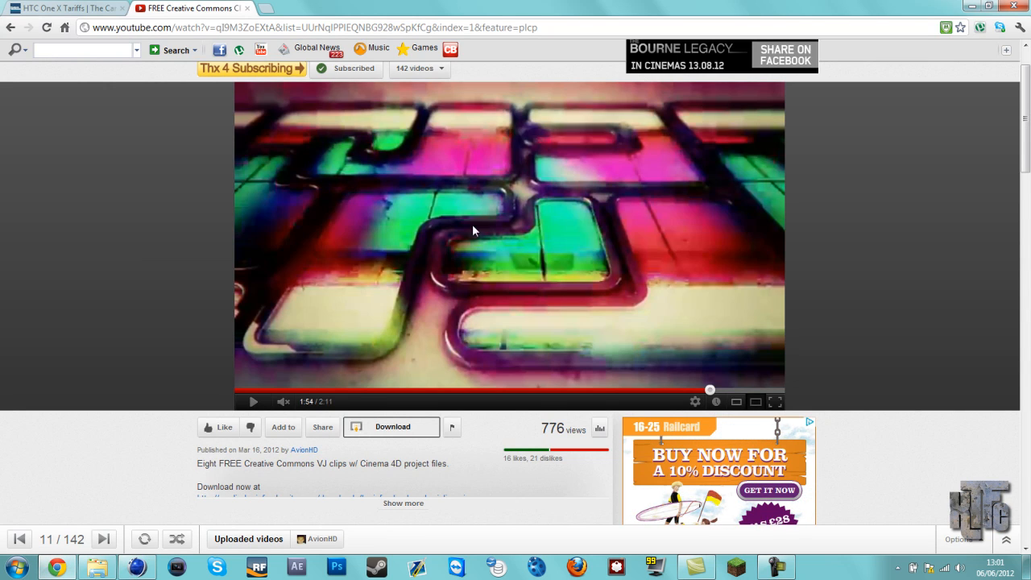
pyautogui.moveTo(511, 323)
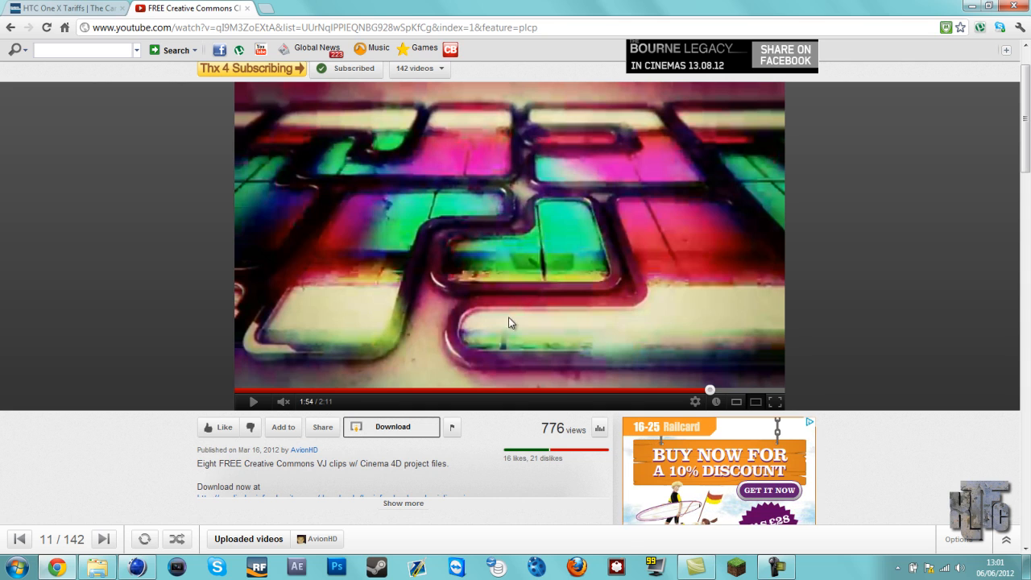
pyautogui.moveTo(364, 129)
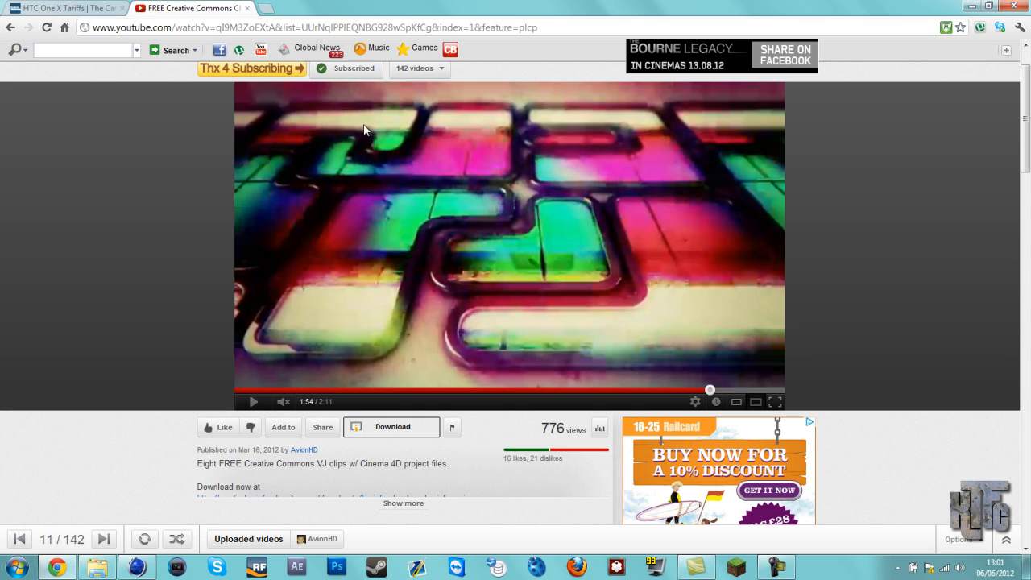
pyautogui.moveTo(502, 108)
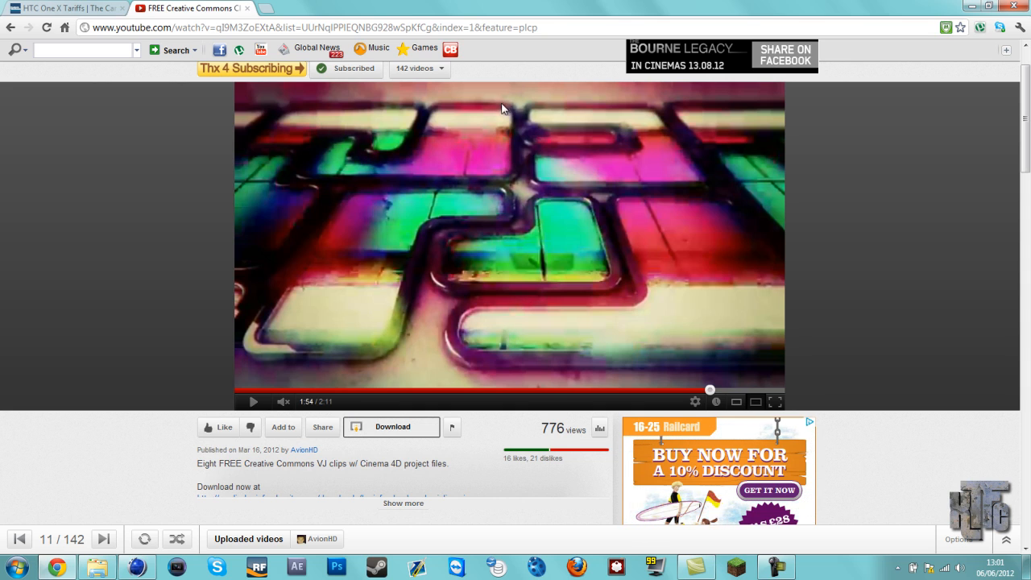
pyautogui.moveTo(423, 310)
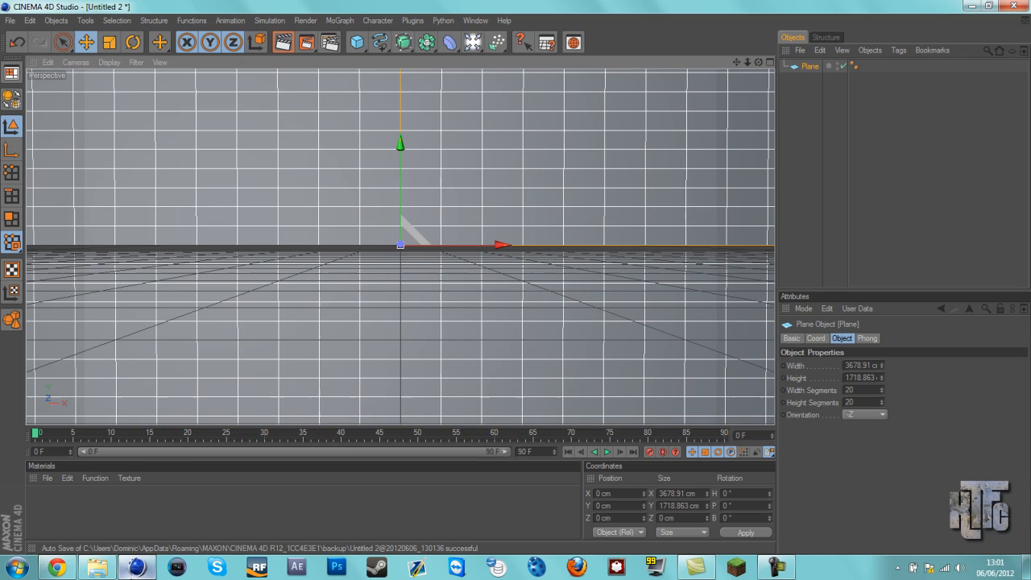
pyautogui.moveTo(403, 73)
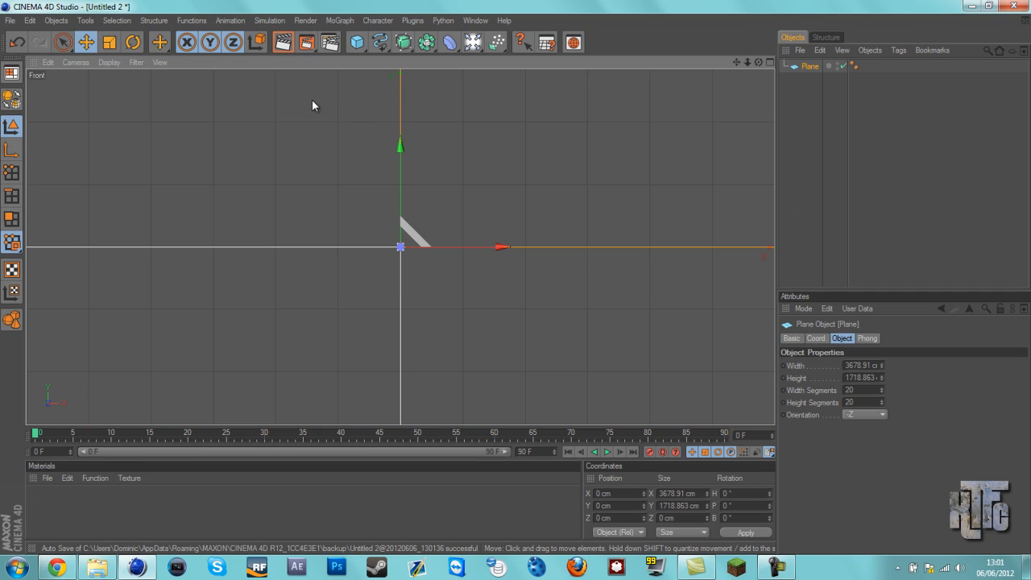
pyautogui.click(379, 41)
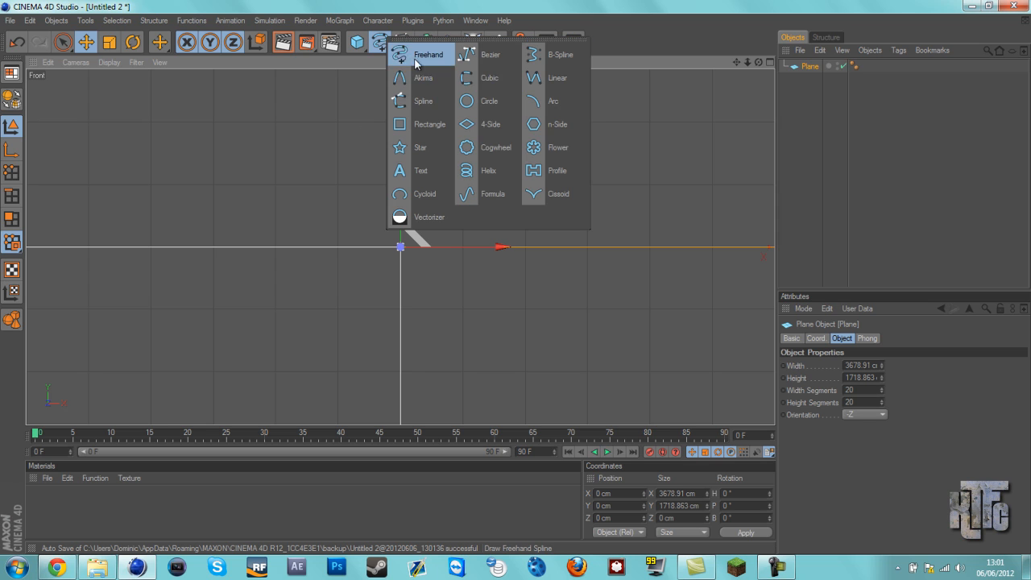
pyautogui.moveTo(560, 54)
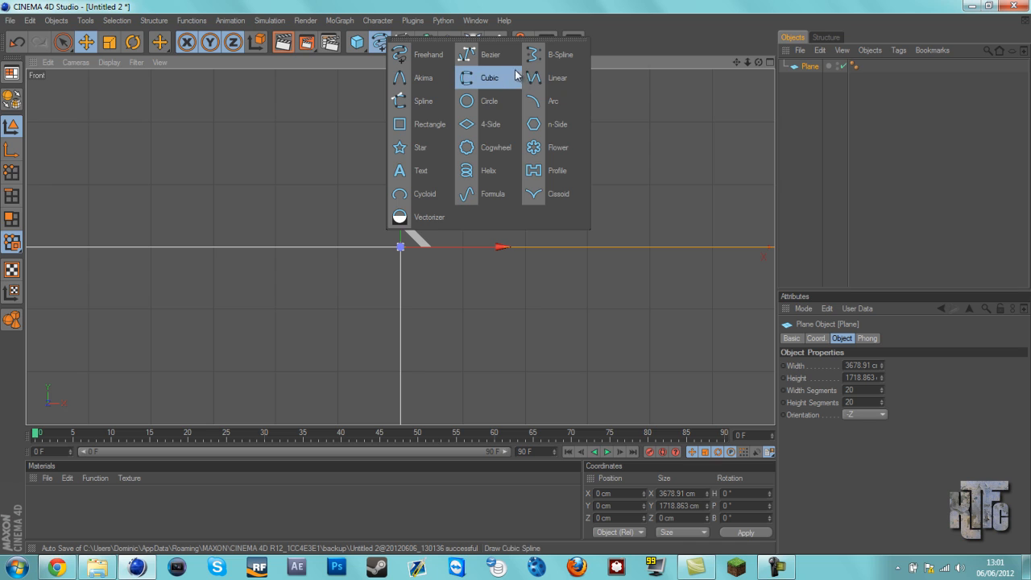
pyautogui.moveTo(491, 54)
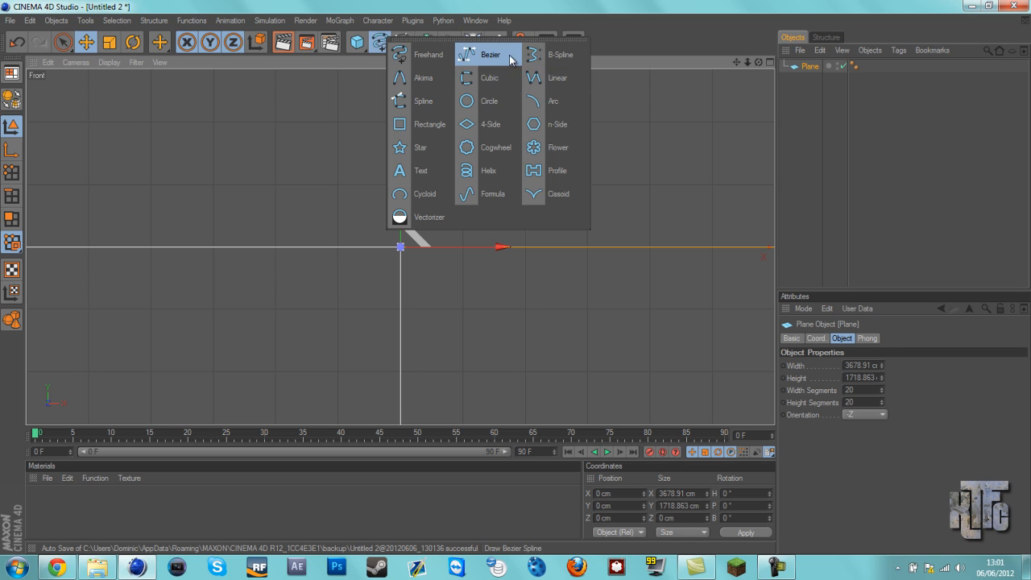
pyautogui.click(490, 54)
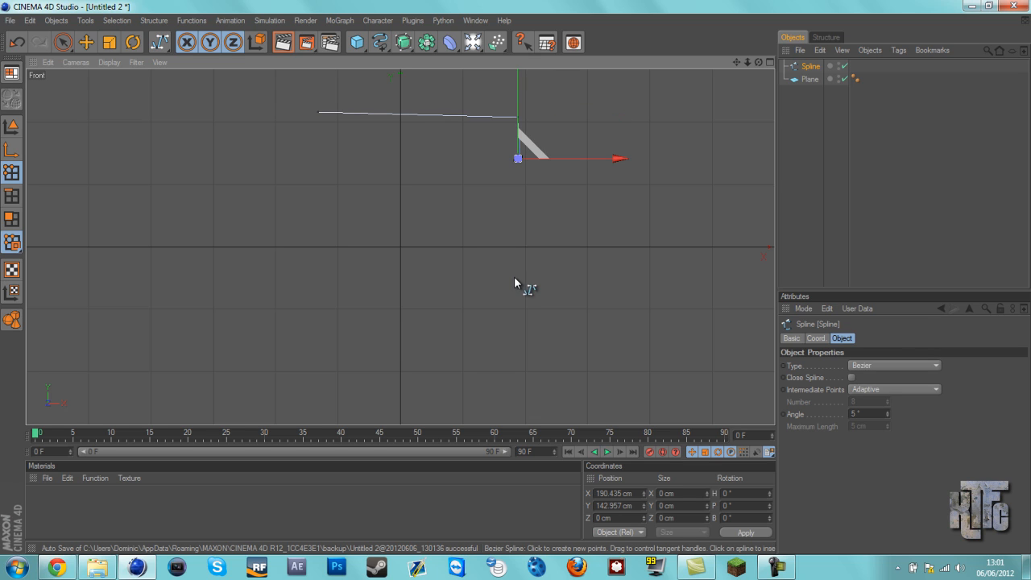
pyautogui.moveTo(518, 158); pyautogui.dragTo(475, 151)
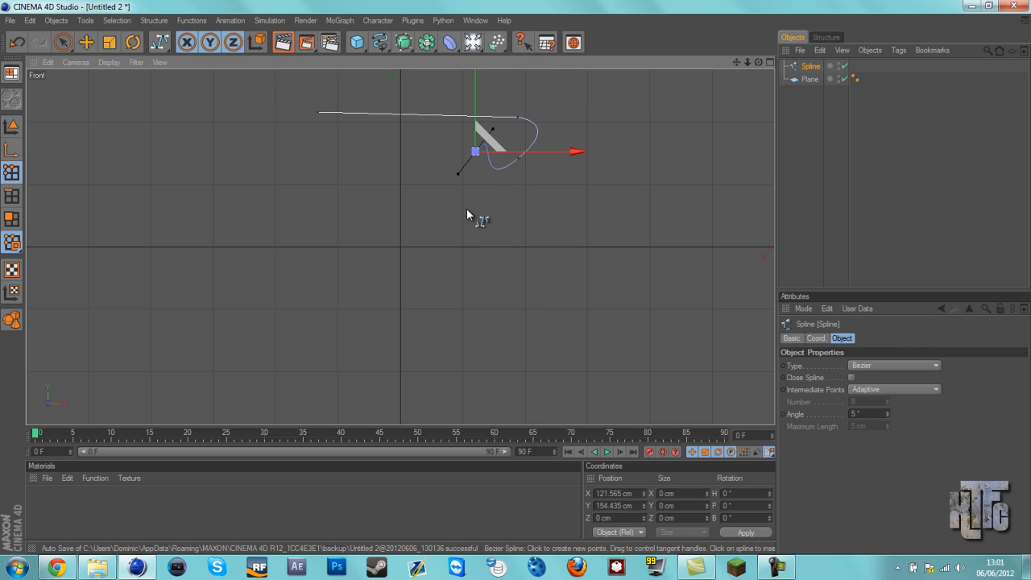
pyautogui.moveTo(476, 152); pyautogui.dragTo(593, 174)
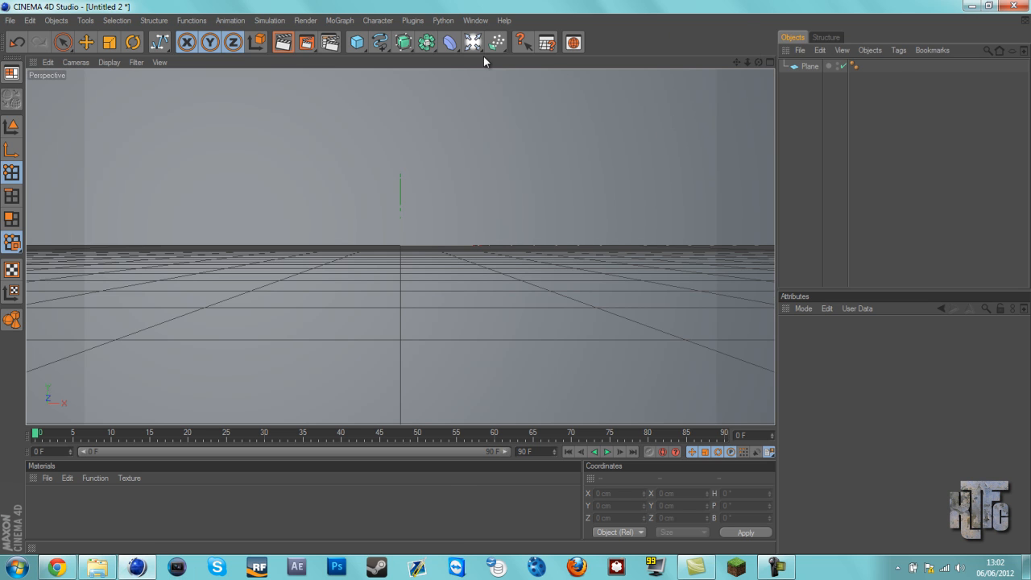
# Add a Camera object from the cameras and lights menu
pyautogui.click(472, 42)
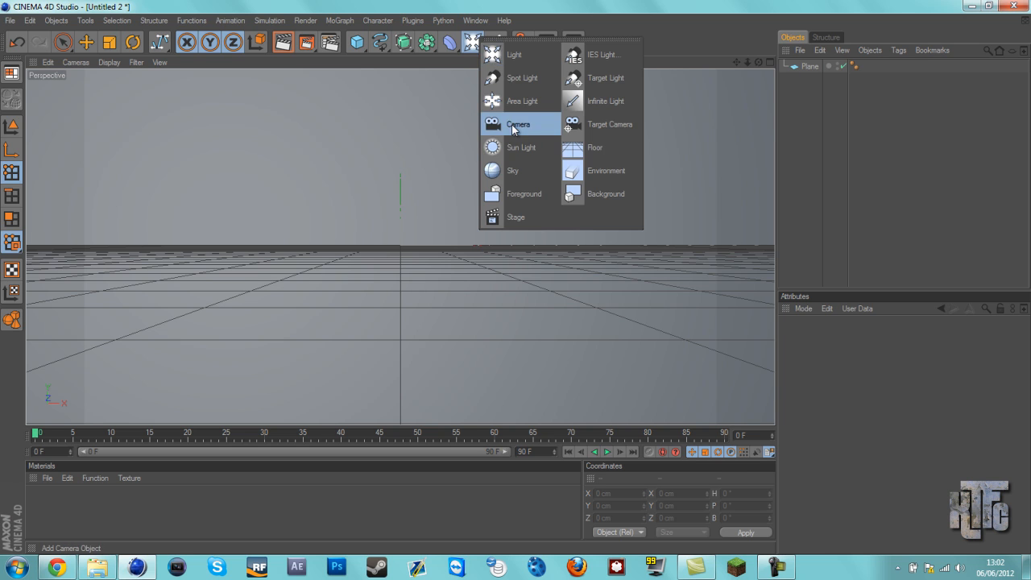
pyautogui.click(518, 124)
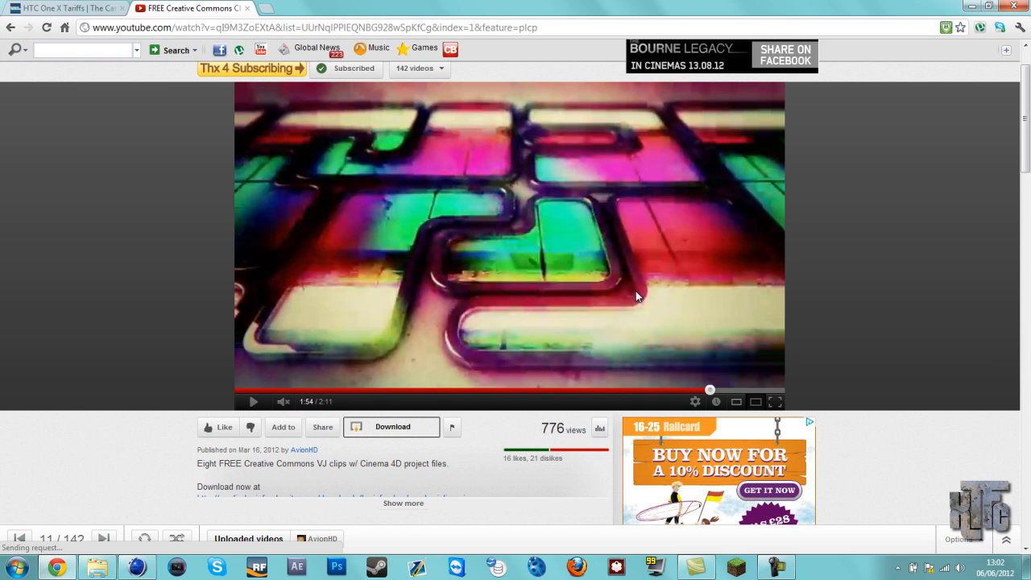
pyautogui.moveTo(482, 314)
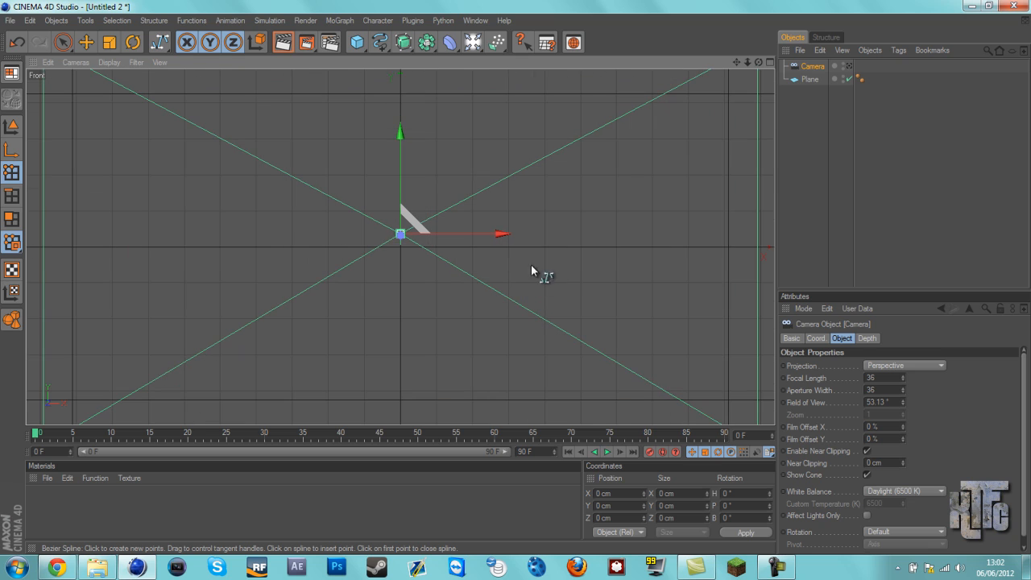
pyautogui.moveTo(558, 234)
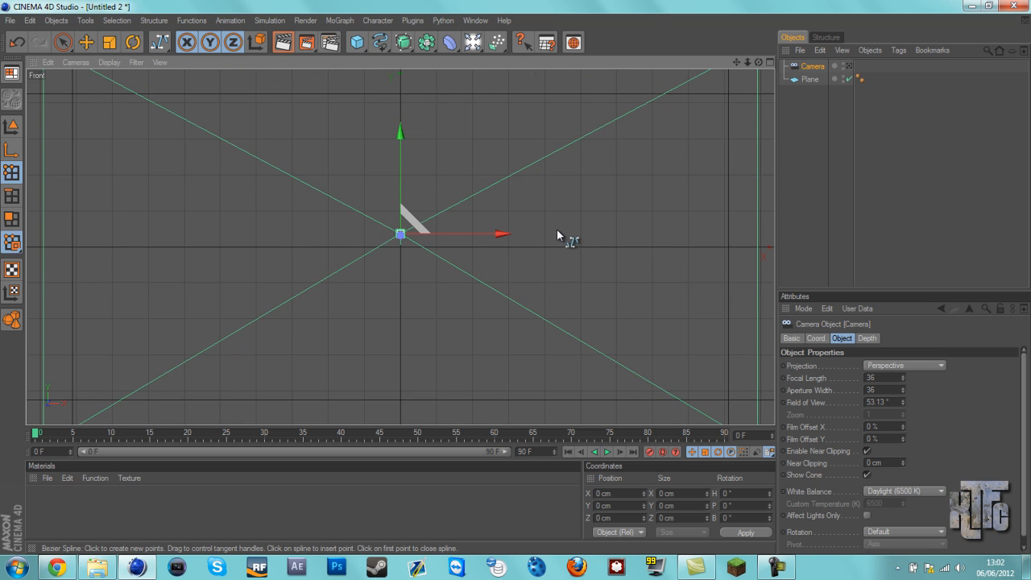
pyautogui.moveTo(563, 228)
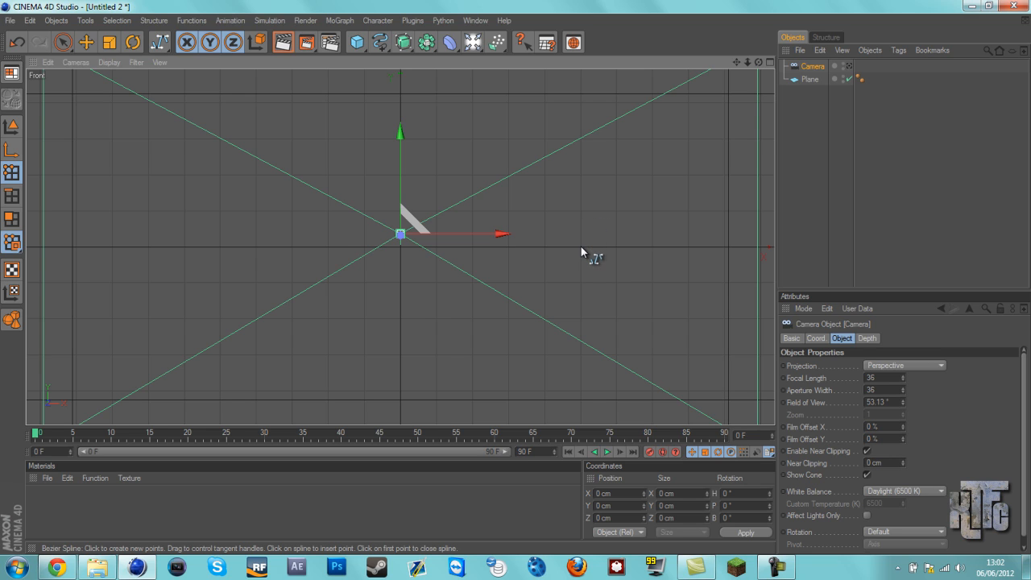
pyautogui.moveTo(552, 256)
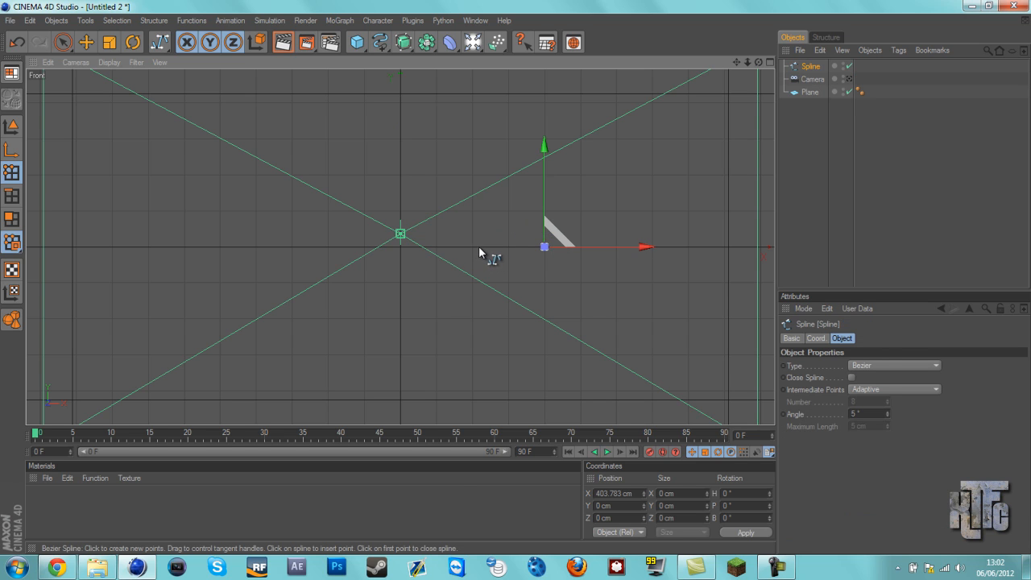
# Drag the Bezier spline point right of centre, bending a short curve downward
pyautogui.moveTo(544, 247); pyautogui.dragTo(471, 246)
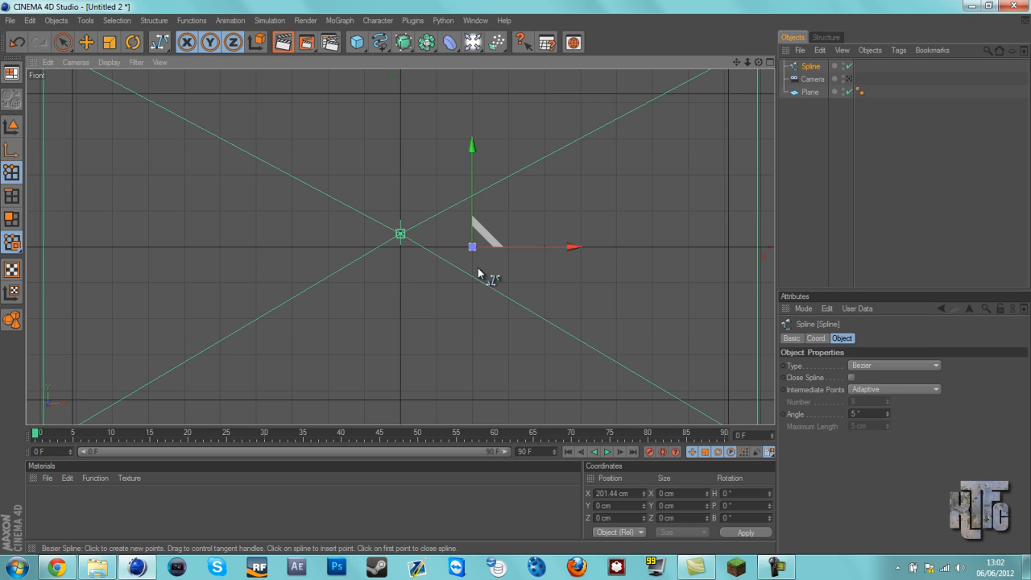
pyautogui.moveTo(474, 287)
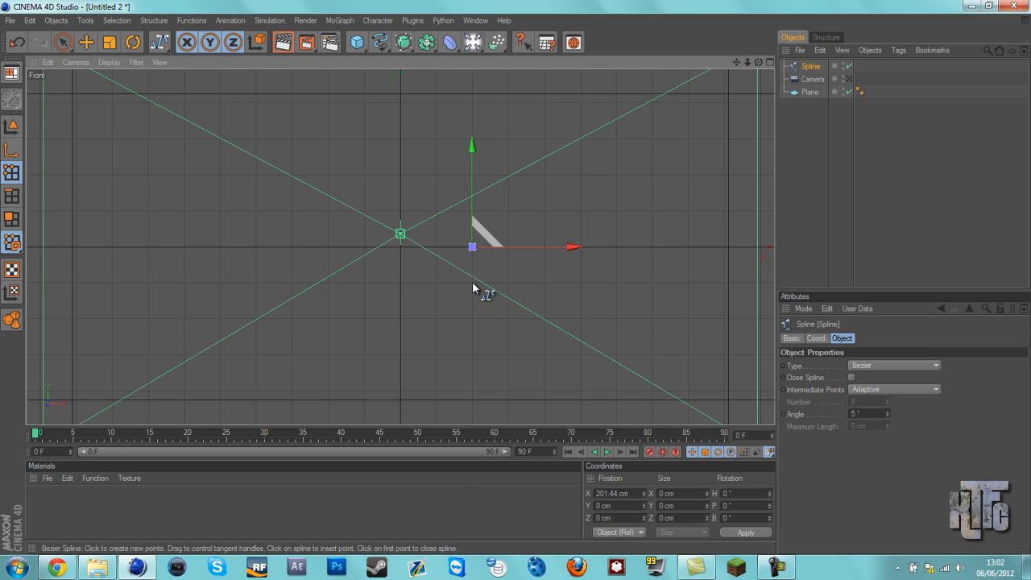
pyautogui.moveTo(473, 246); pyautogui.dragTo(473, 282)
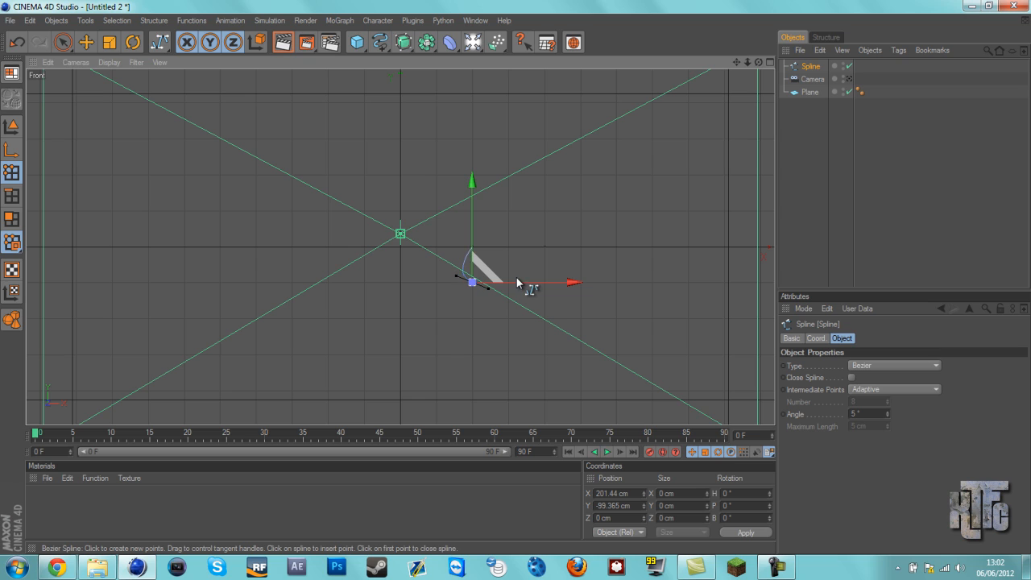
pyautogui.moveTo(472, 282); pyautogui.dragTo(473, 245)
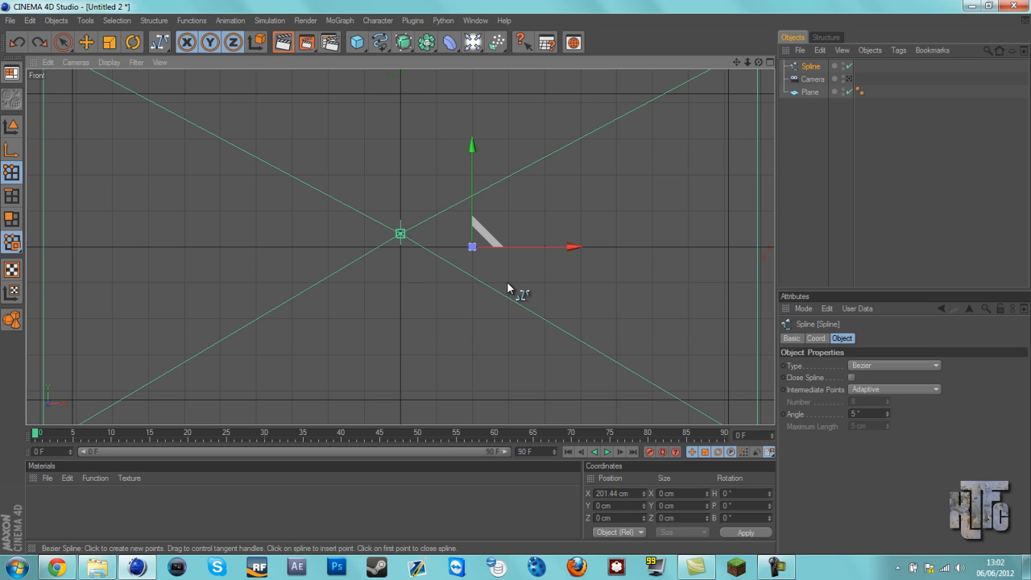
pyautogui.moveTo(472, 247); pyautogui.dragTo(506, 281)
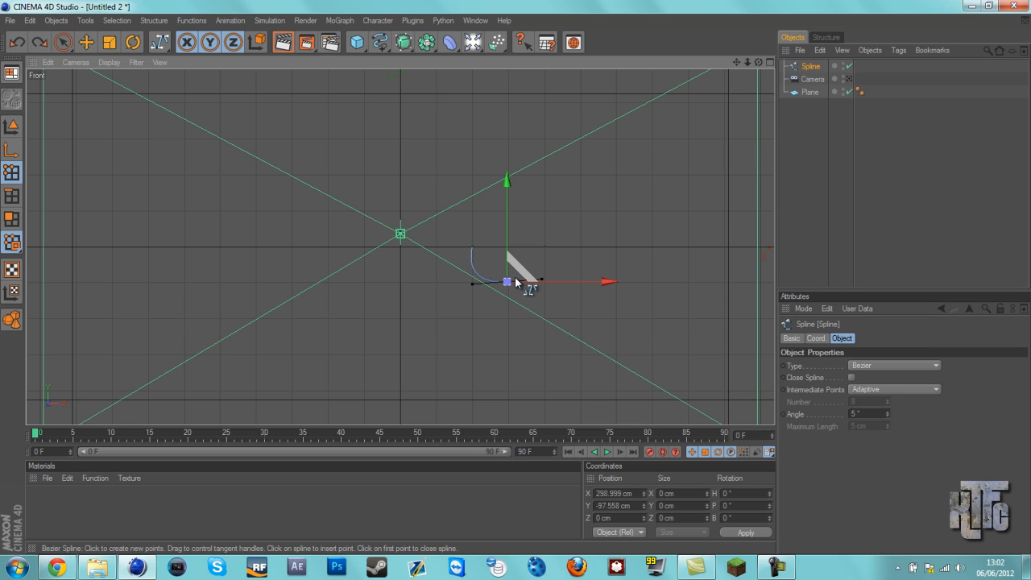
pyautogui.moveTo(507, 281); pyautogui.dragTo(472, 246)
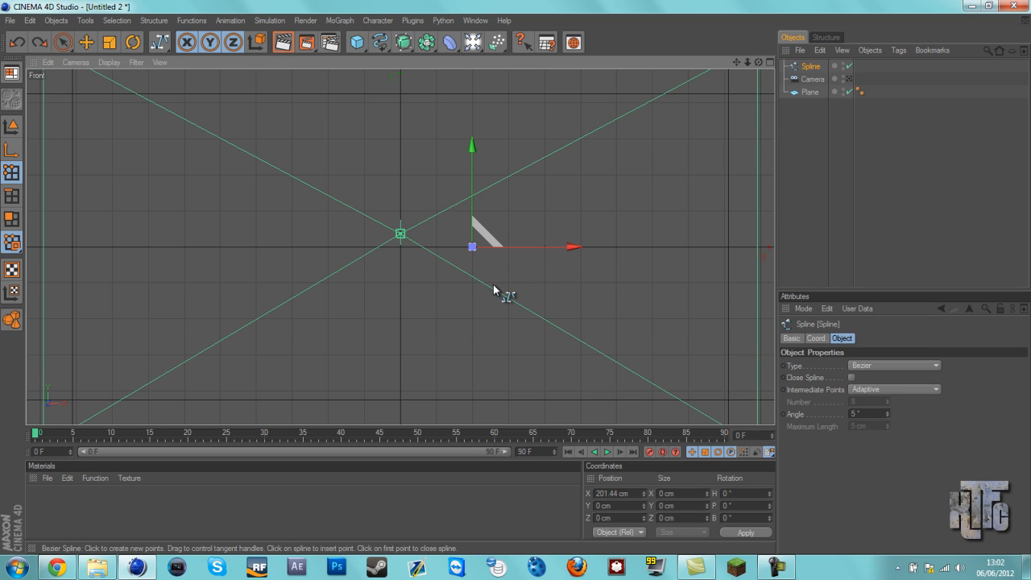
pyautogui.moveTo(440, 254)
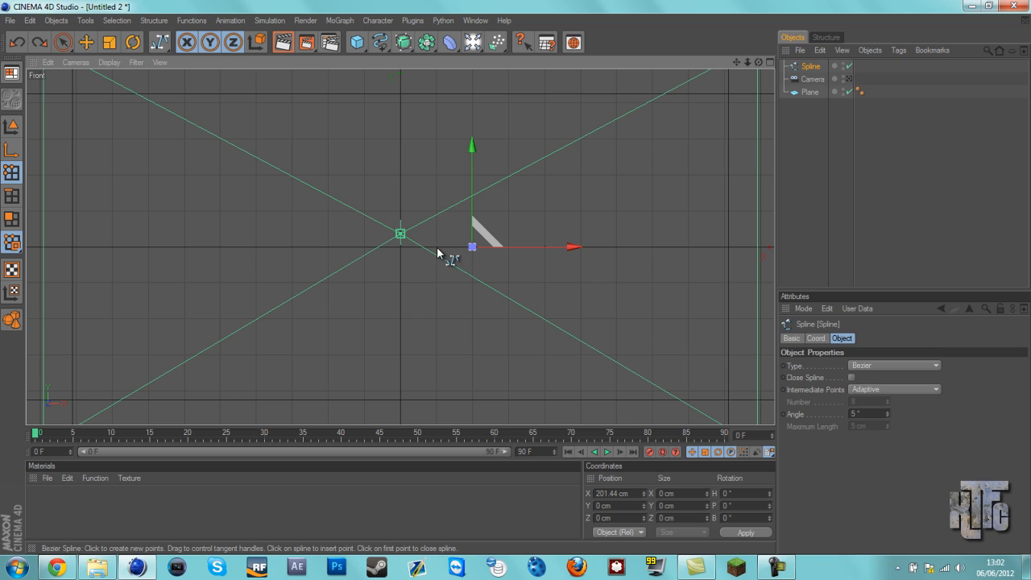
pyautogui.moveTo(445, 268)
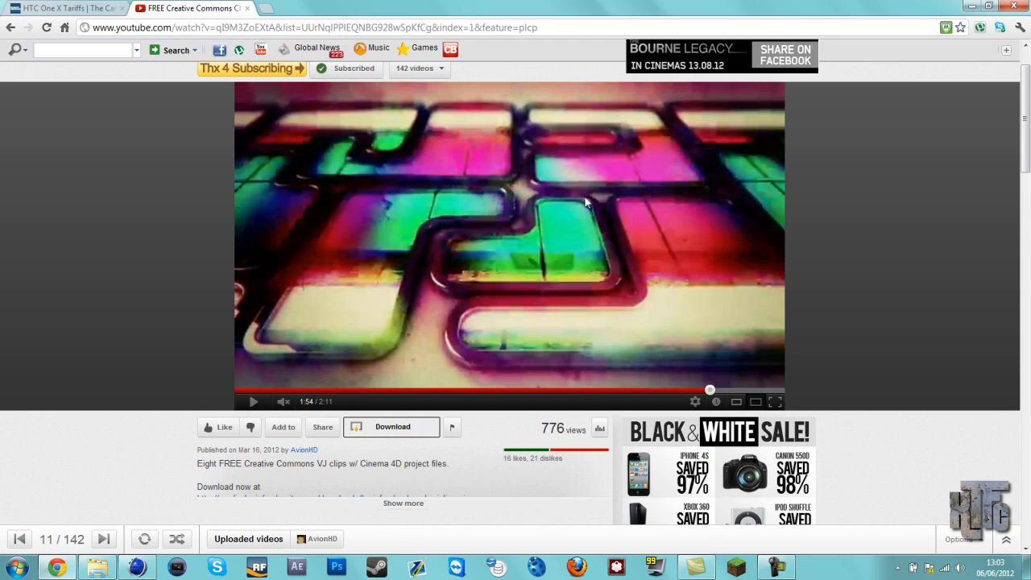
pyautogui.moveTo(472, 365)
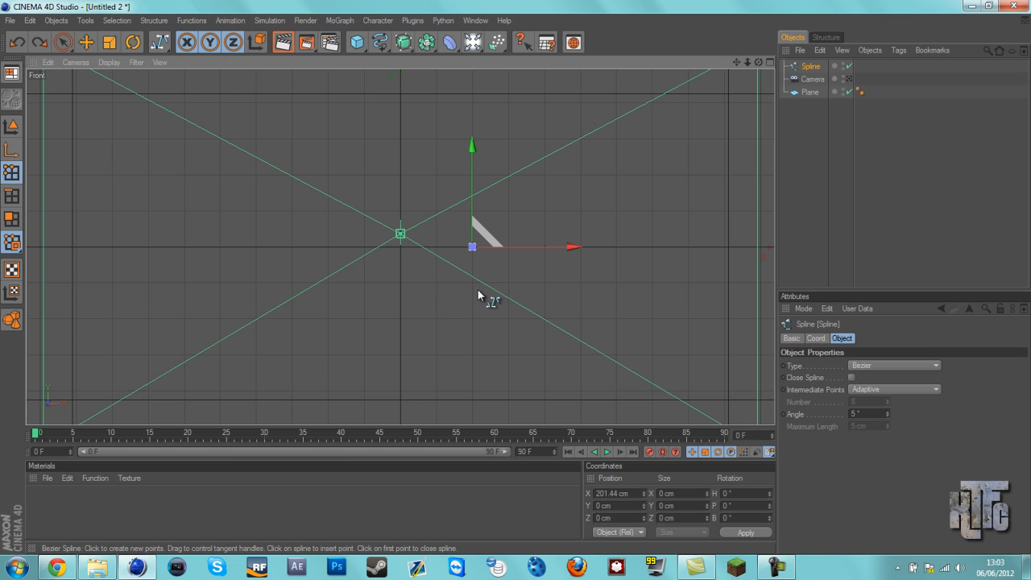
pyautogui.moveTo(472, 246); pyautogui.dragTo(472, 283)
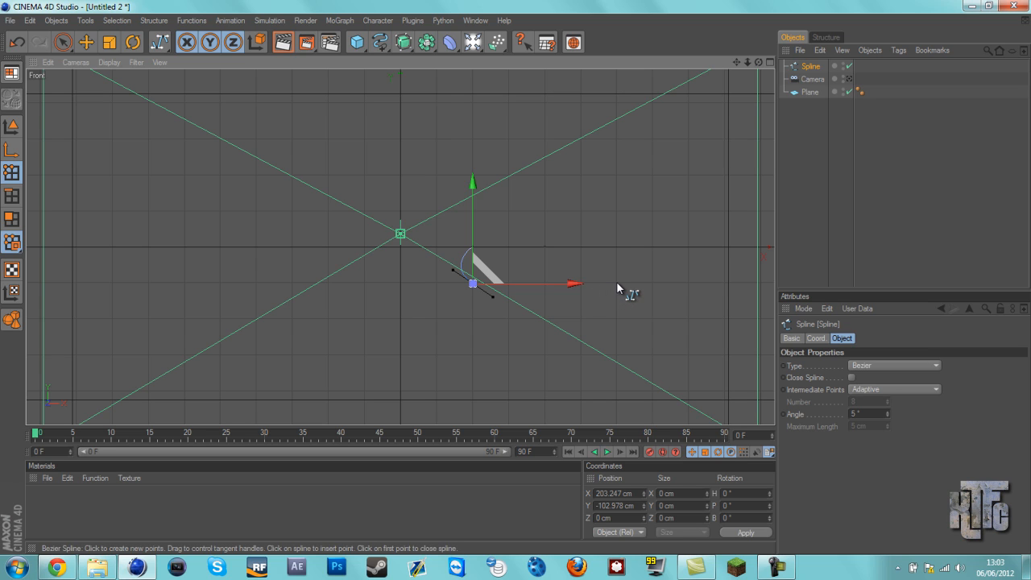
pyautogui.moveTo(576, 298)
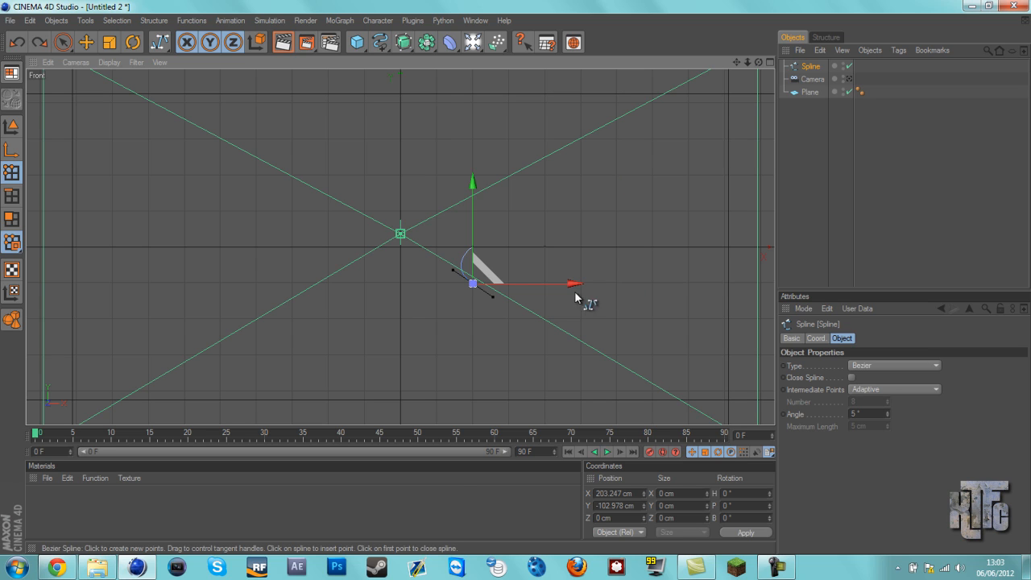
pyautogui.moveTo(473, 283); pyautogui.dragTo(587, 282)
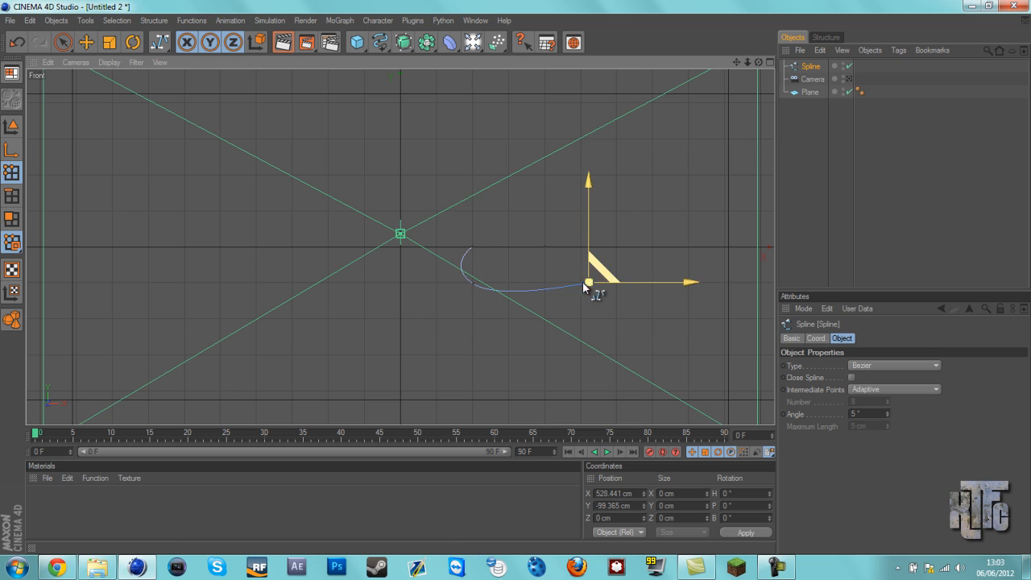
pyautogui.moveTo(588, 282); pyautogui.dragTo(471, 285)
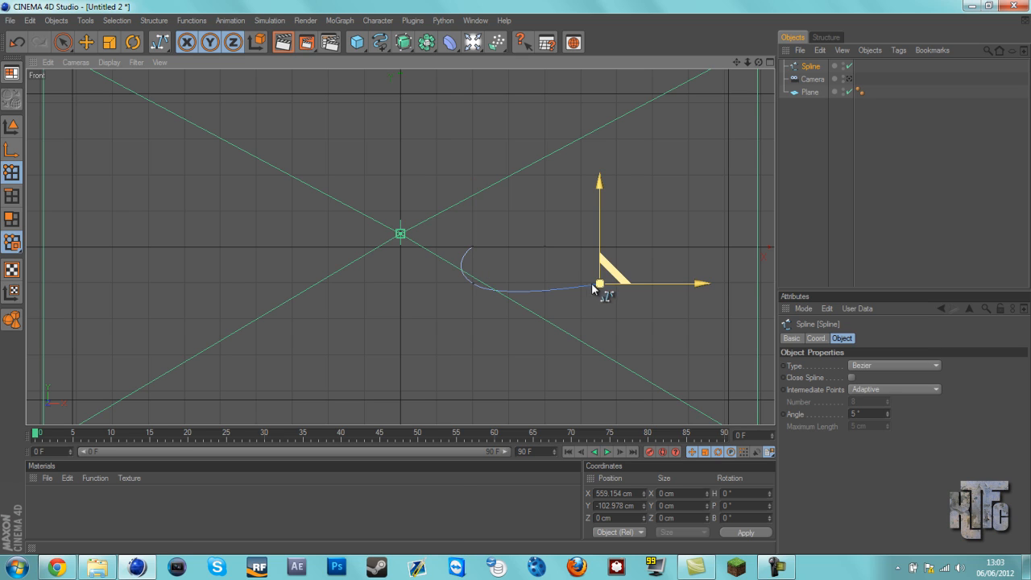
pyautogui.moveTo(598, 284); pyautogui.dragTo(537, 246)
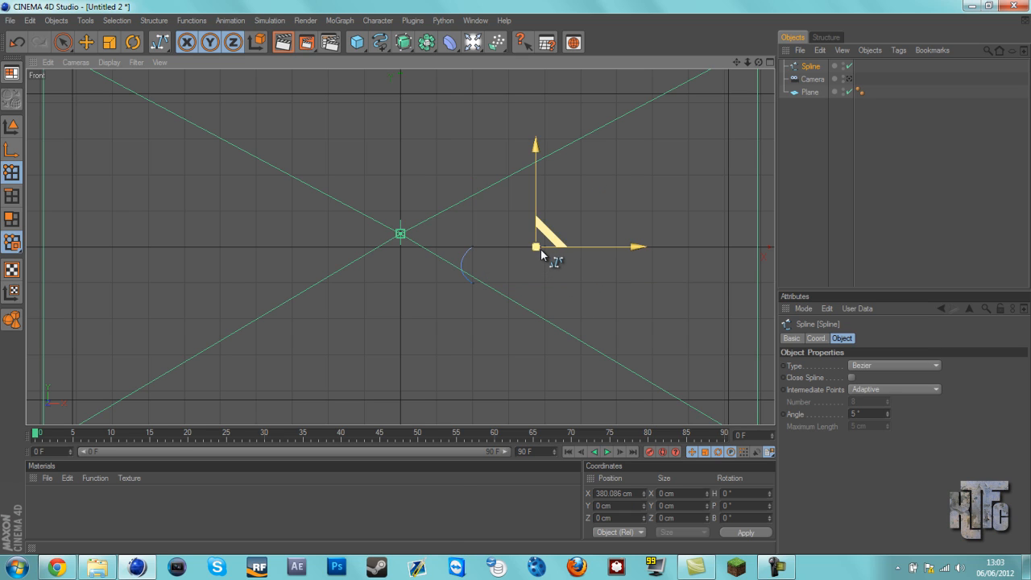
pyautogui.moveTo(536, 245); pyautogui.dragTo(567, 253)
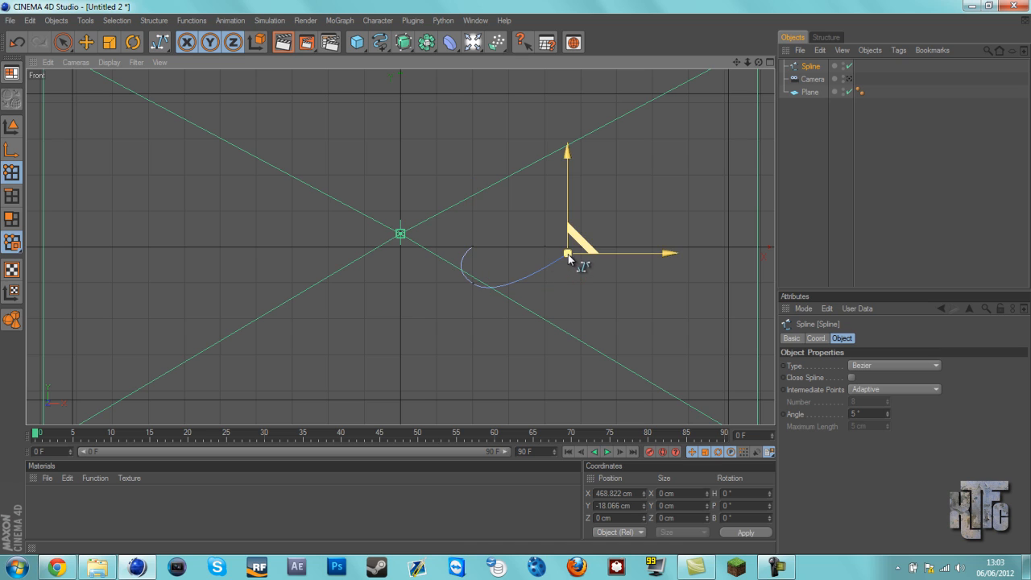
pyautogui.moveTo(568, 253); pyautogui.dragTo(471, 284)
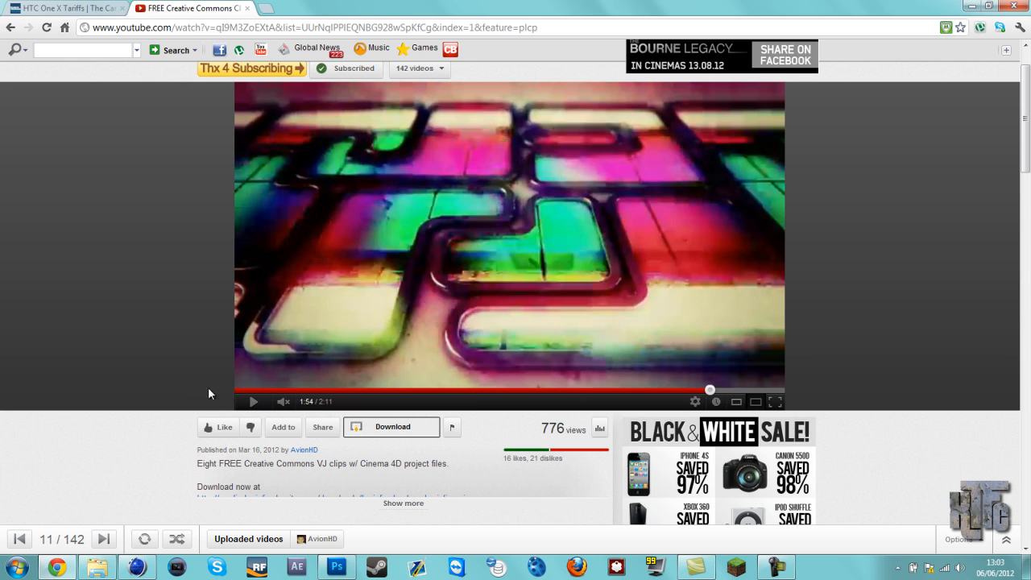
# Start a new Photoshop document and begin replacing the default 1600×900 width
pyautogui.click(336, 567)
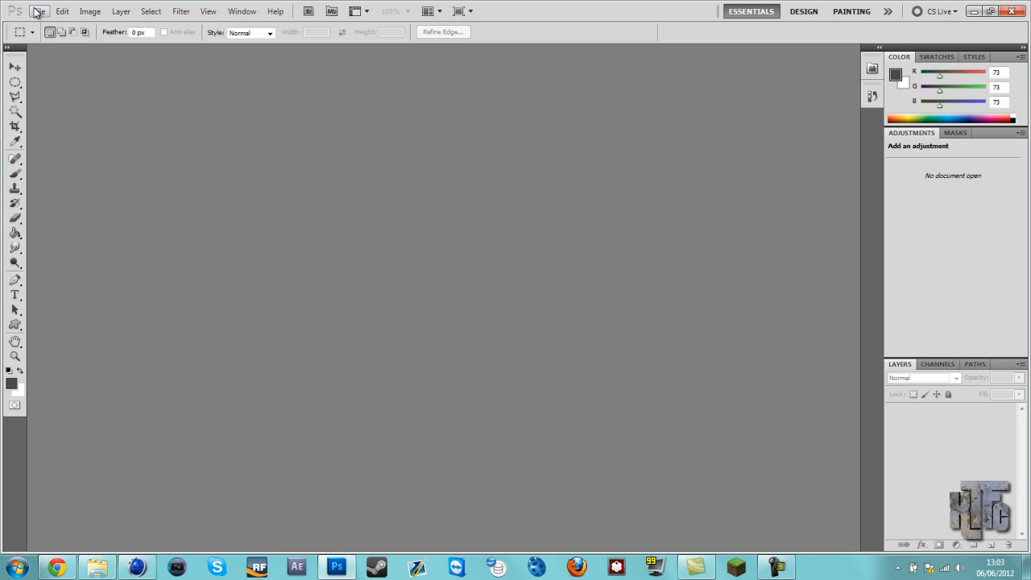
pyautogui.click(38, 10)
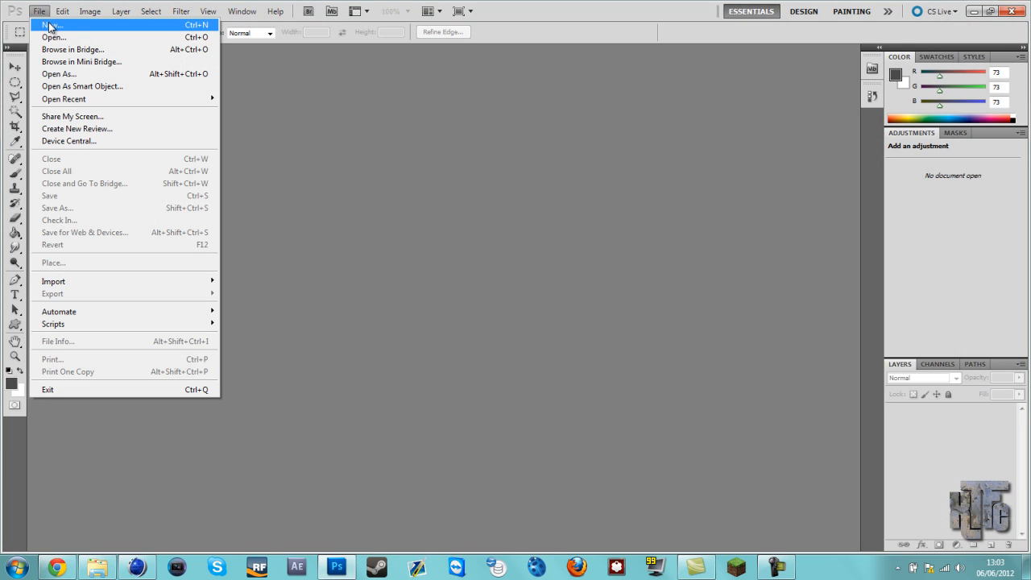
pyautogui.click(53, 24)
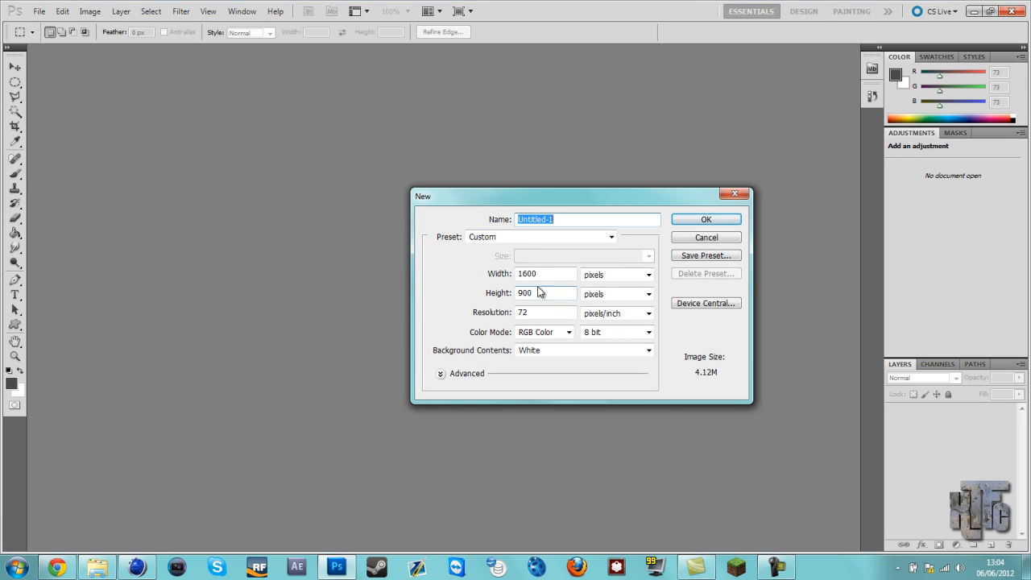
pyautogui.click(545, 273)
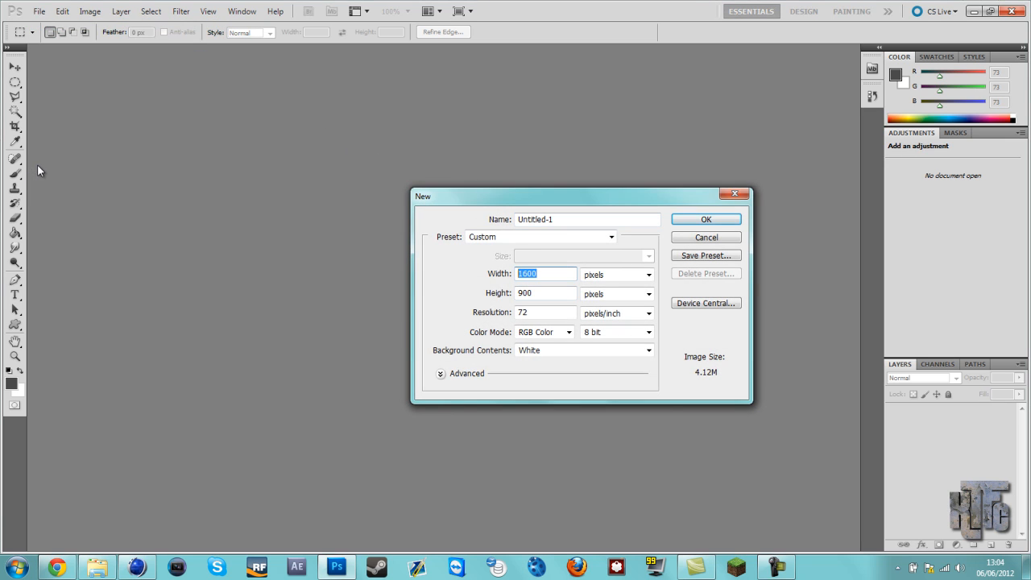
pyautogui.write('1')
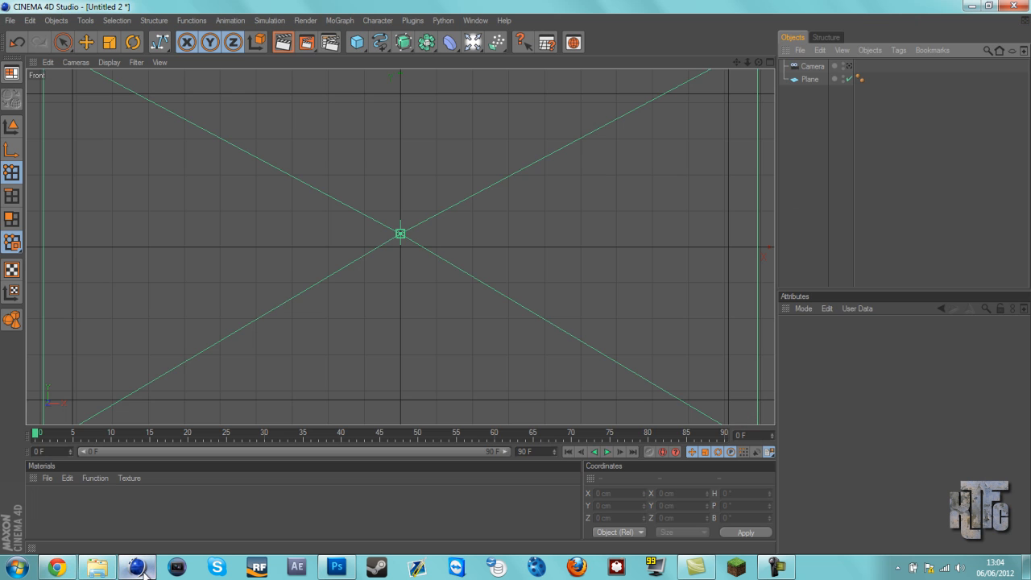
# Select the Plane to read its size, about 3679 × 1719 cm
pyautogui.click(809, 79)
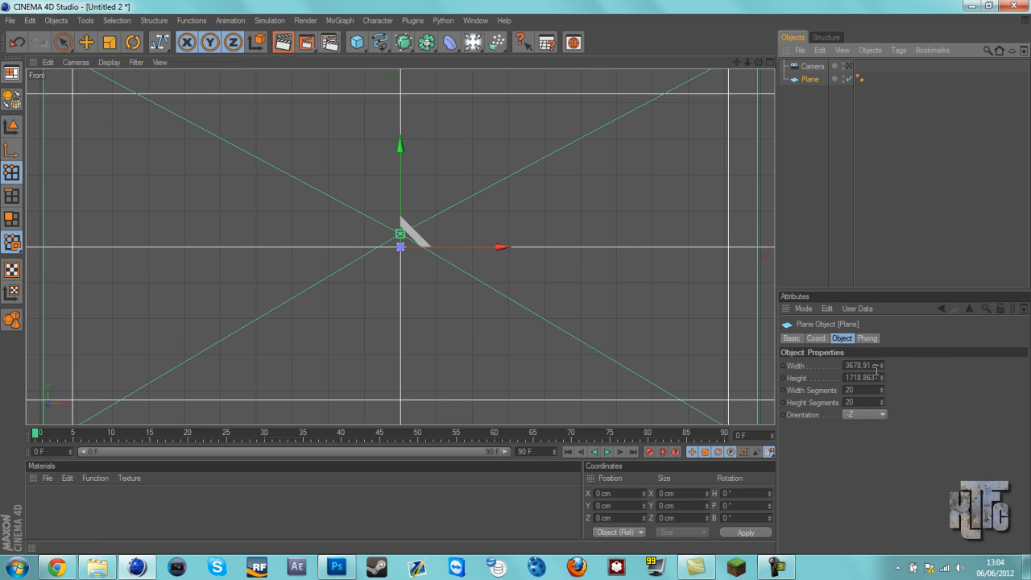
pyautogui.moveTo(886, 395)
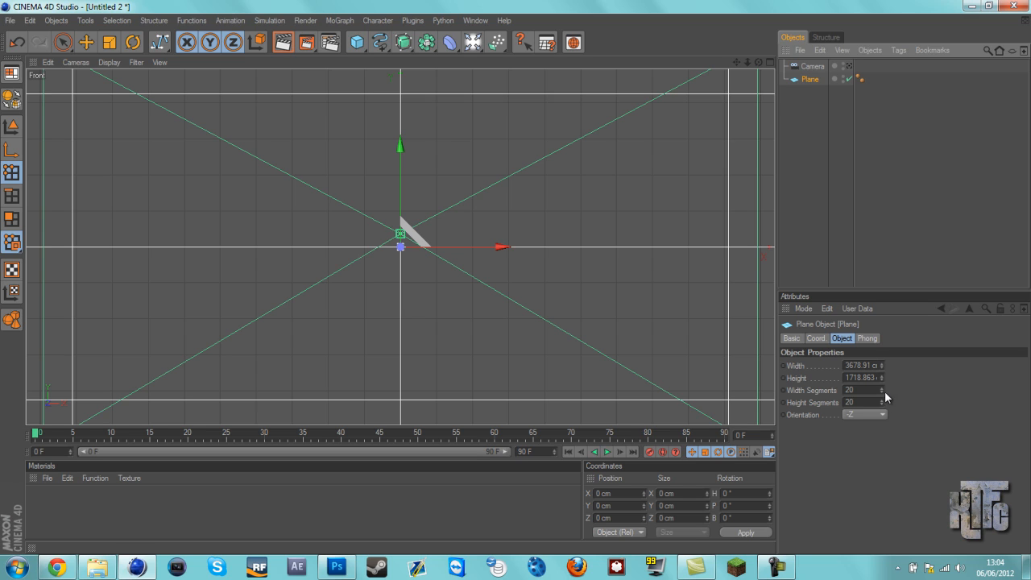
pyautogui.moveTo(87, 526)
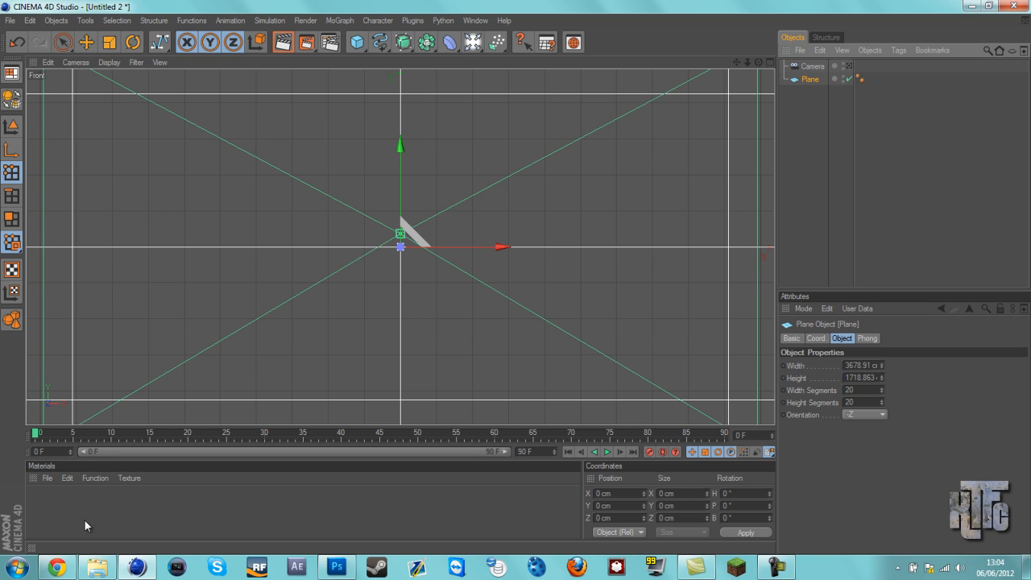
# Create a blank 3600 × 1700 pixel document matching the plane's proportions
pyautogui.click(336, 566)
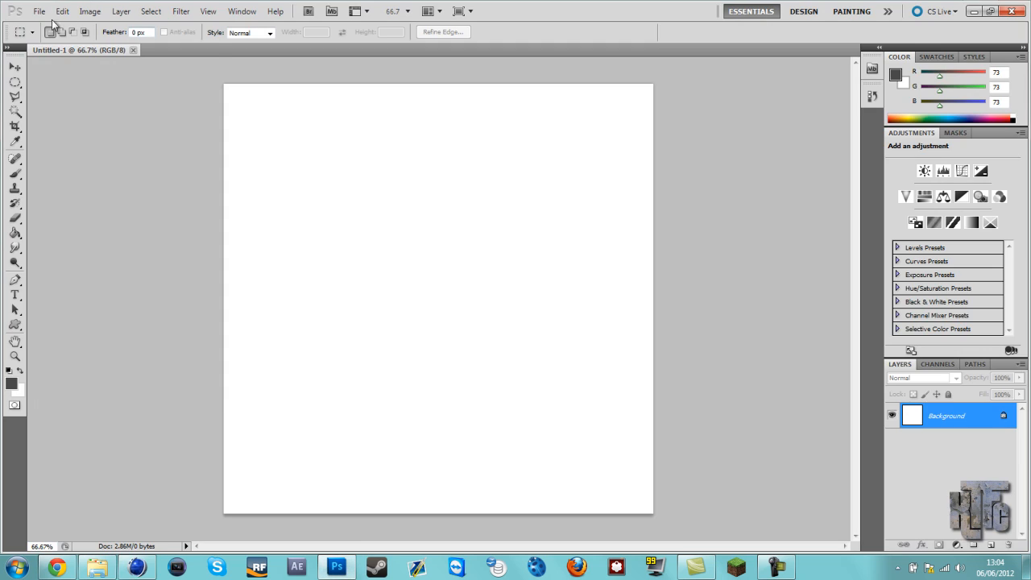
pyautogui.click(39, 11)
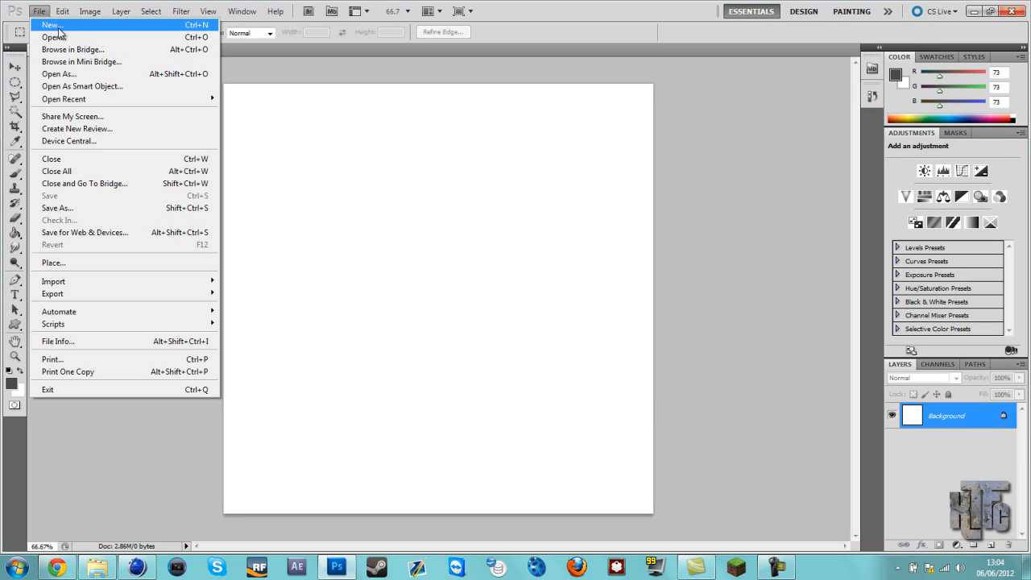
pyautogui.click(50, 25)
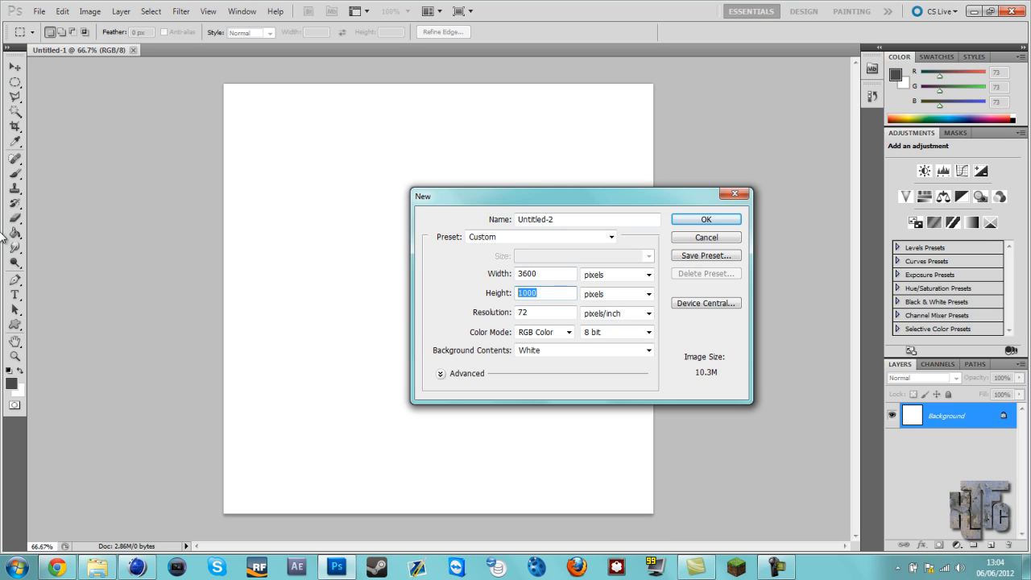
pyautogui.write('1700')
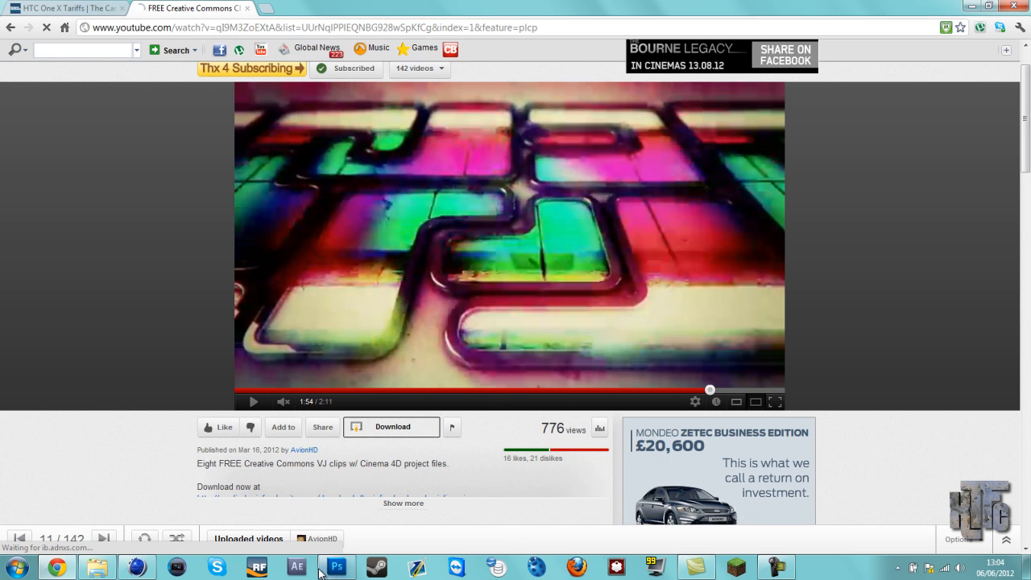
pyautogui.click(337, 568)
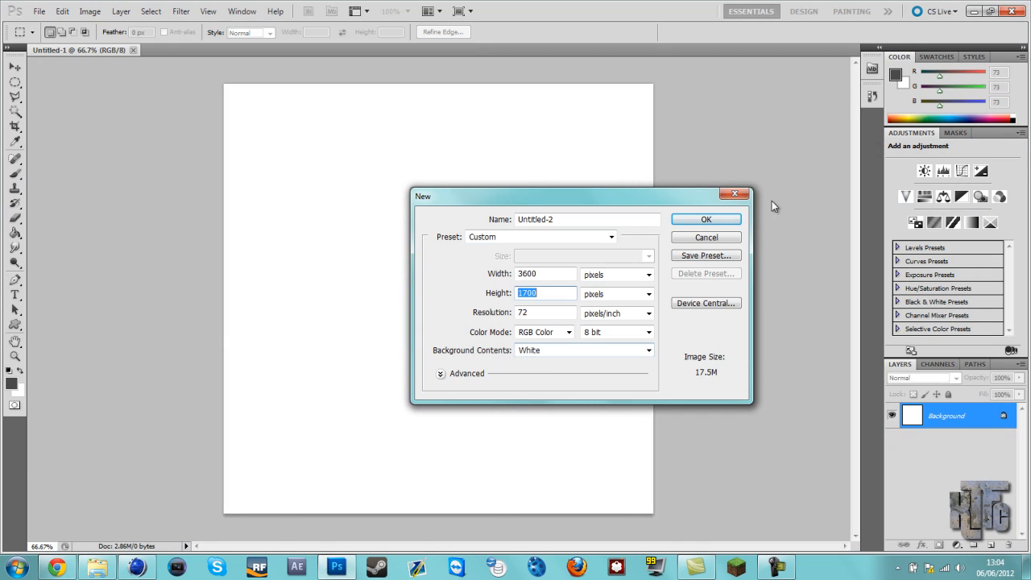
pyautogui.click(706, 219)
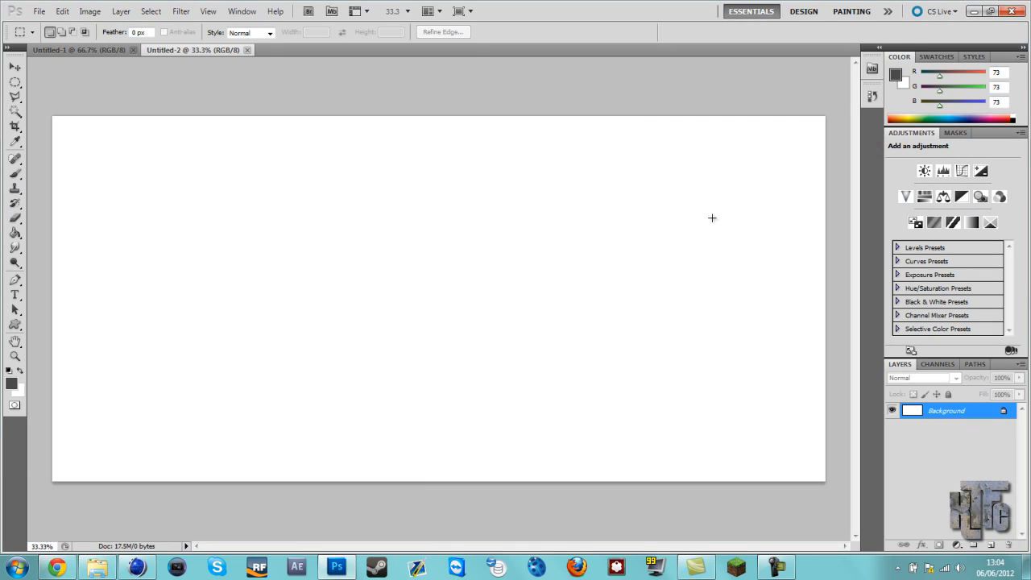
pyautogui.moveTo(542, 345)
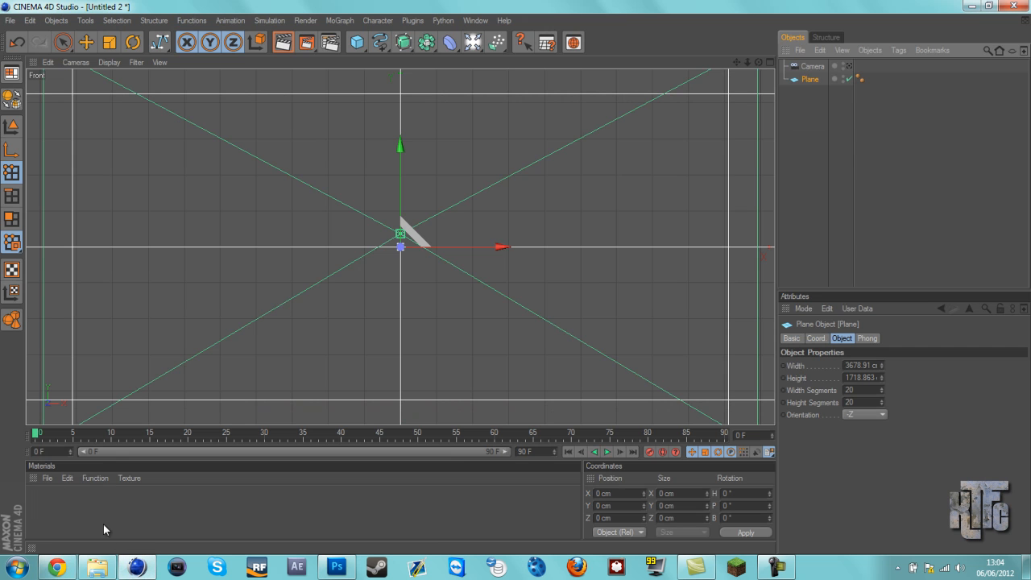
# Begin a Pen path with a straight top edge curving into a rounded lower-left corner
pyautogui.click(336, 567)
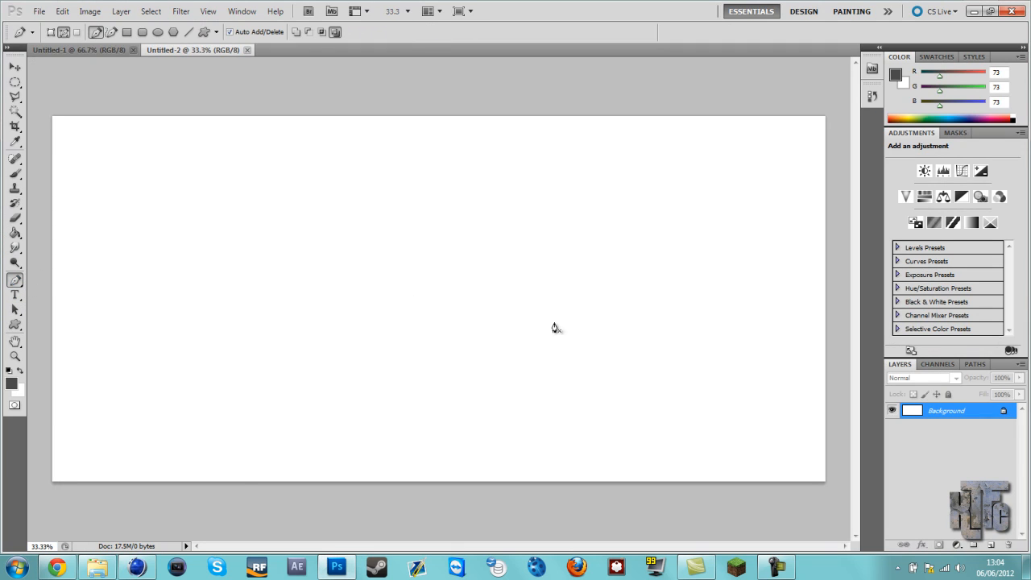
pyautogui.click(600, 365)
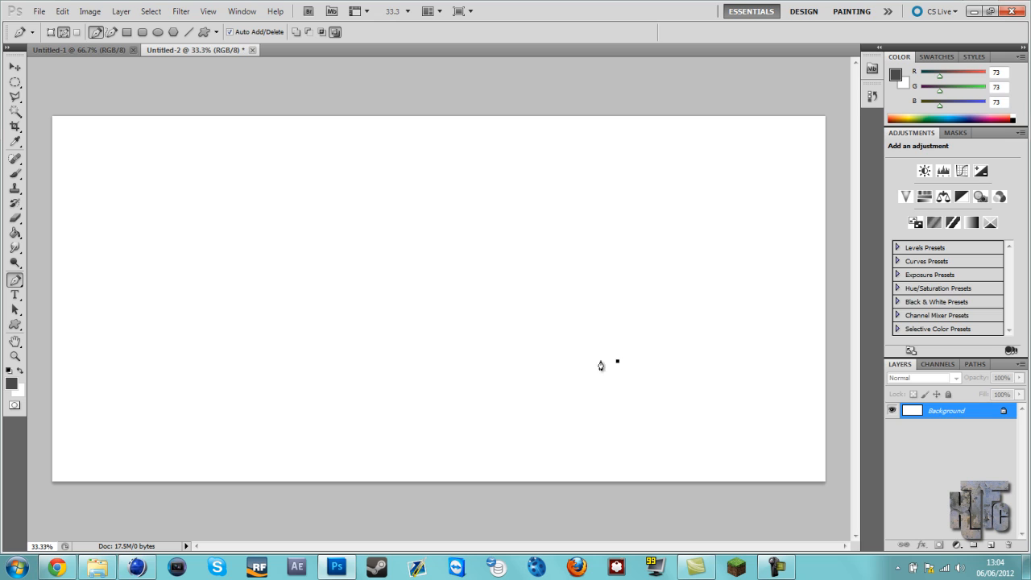
pyautogui.moveTo(634, 378)
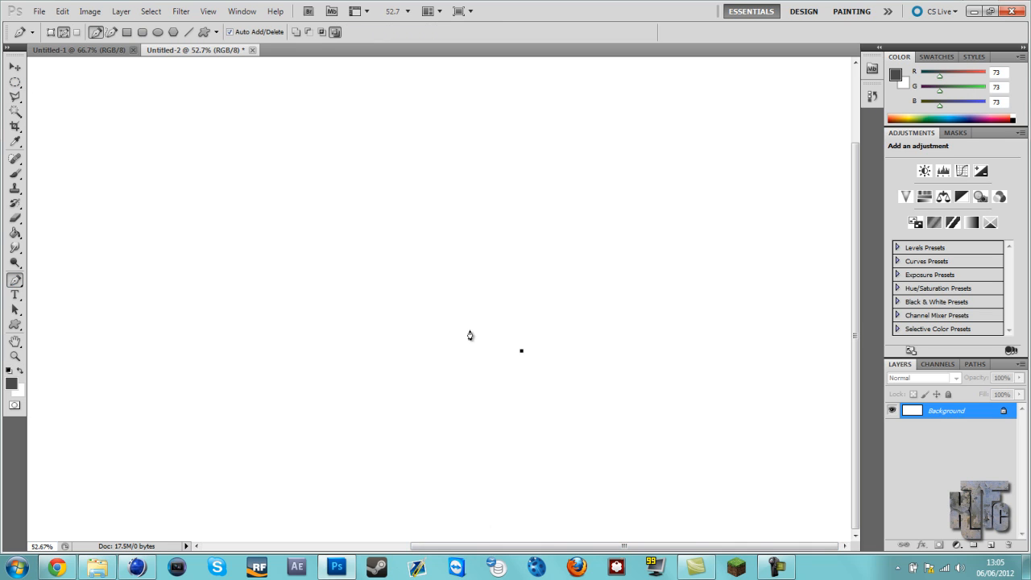
pyautogui.moveTo(415, 354)
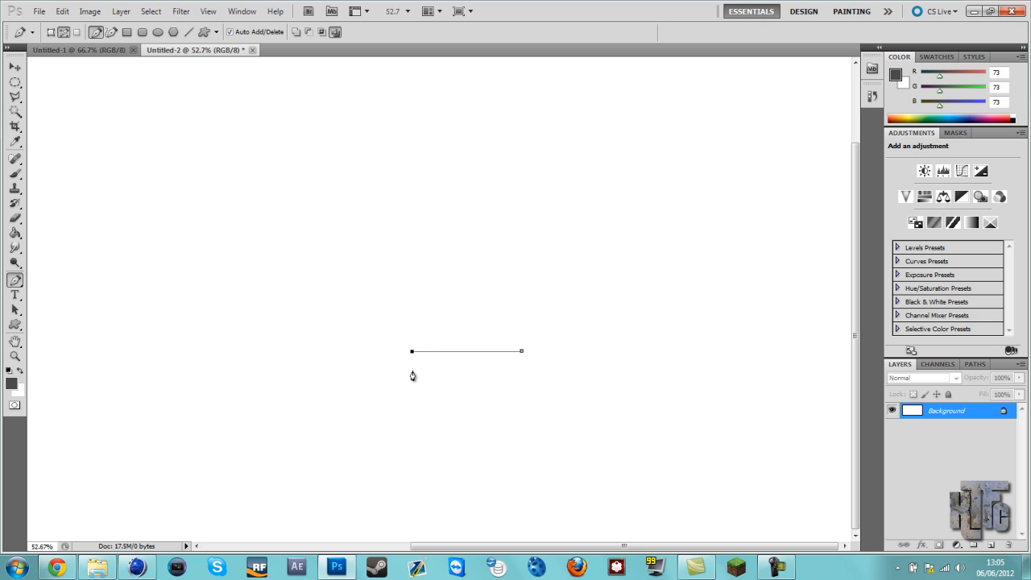
pyautogui.moveTo(410, 406)
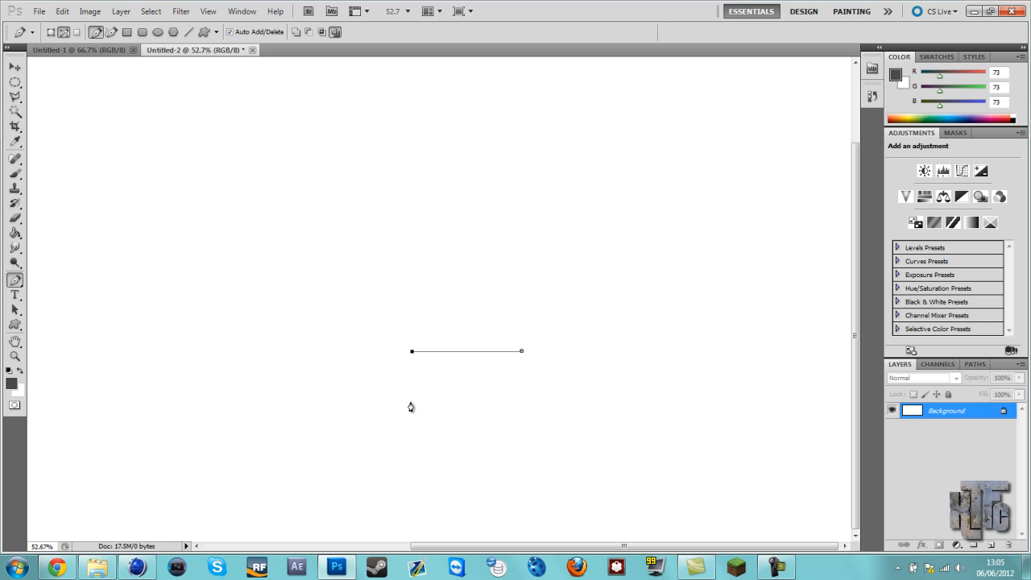
pyautogui.click(411, 396)
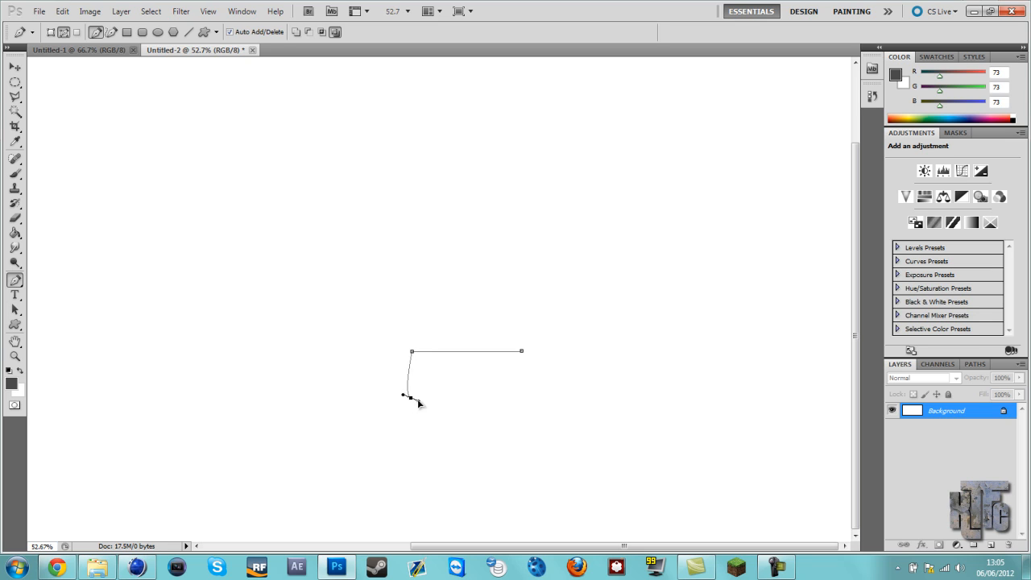
pyautogui.moveTo(411, 397); pyautogui.dragTo(455, 425)
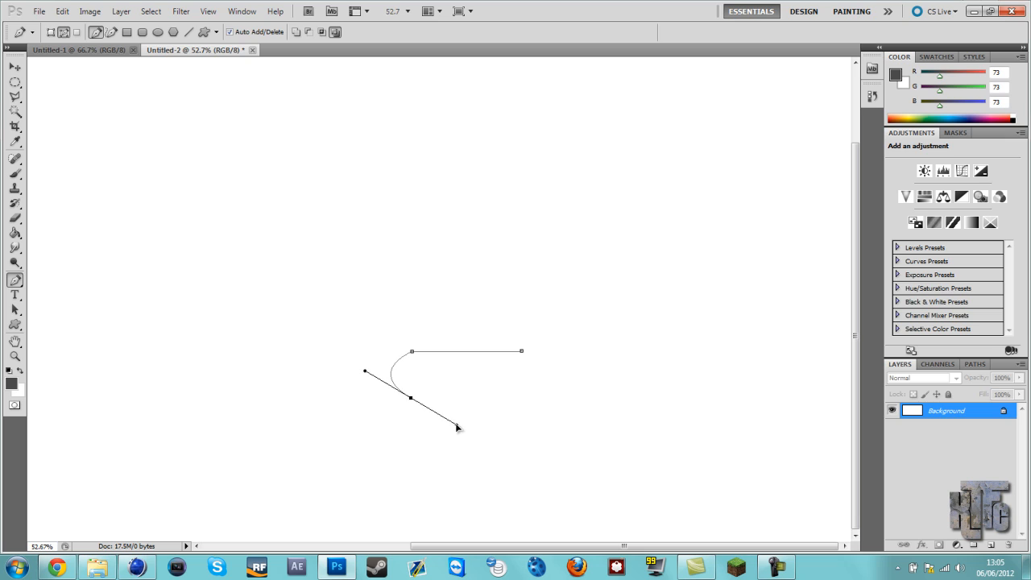
pyautogui.moveTo(458, 427); pyautogui.dragTo(447, 417)
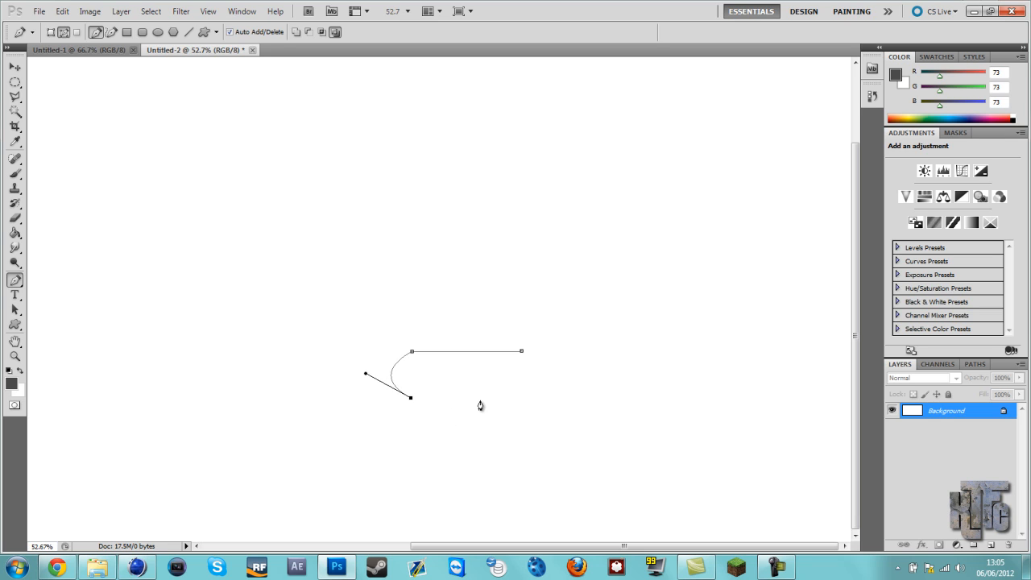
pyautogui.moveTo(521, 408)
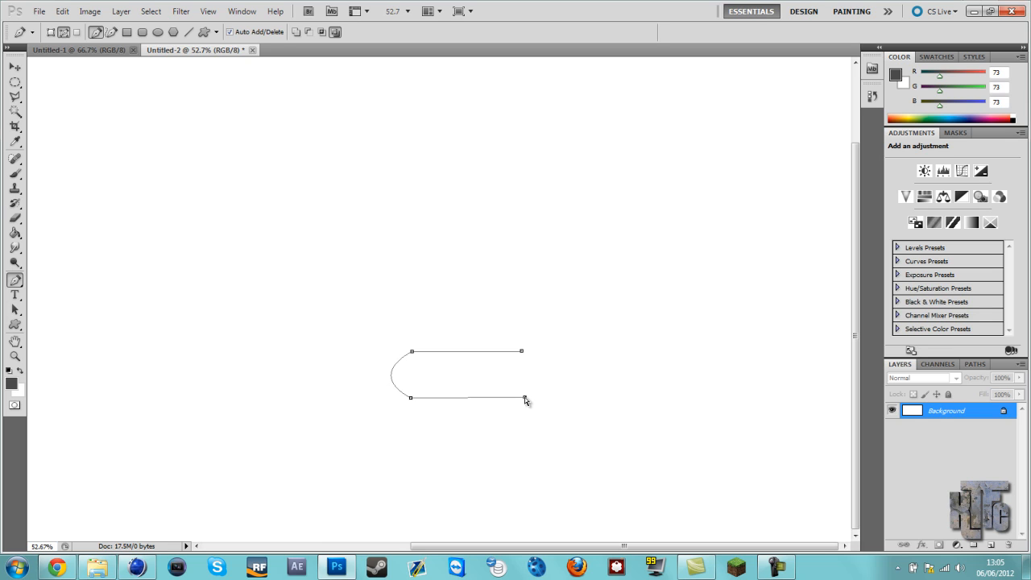
# Extend the pen outline along the bottom and right edges, rounding corners, and close it
pyautogui.moveTo(524, 400); pyautogui.dragTo(411, 397)
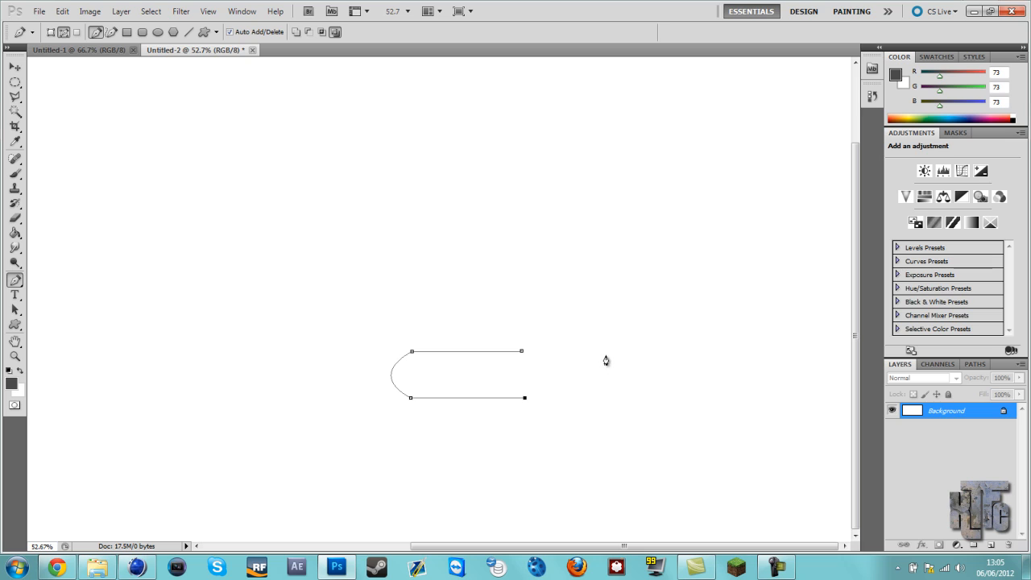
pyautogui.moveTo(709, 376)
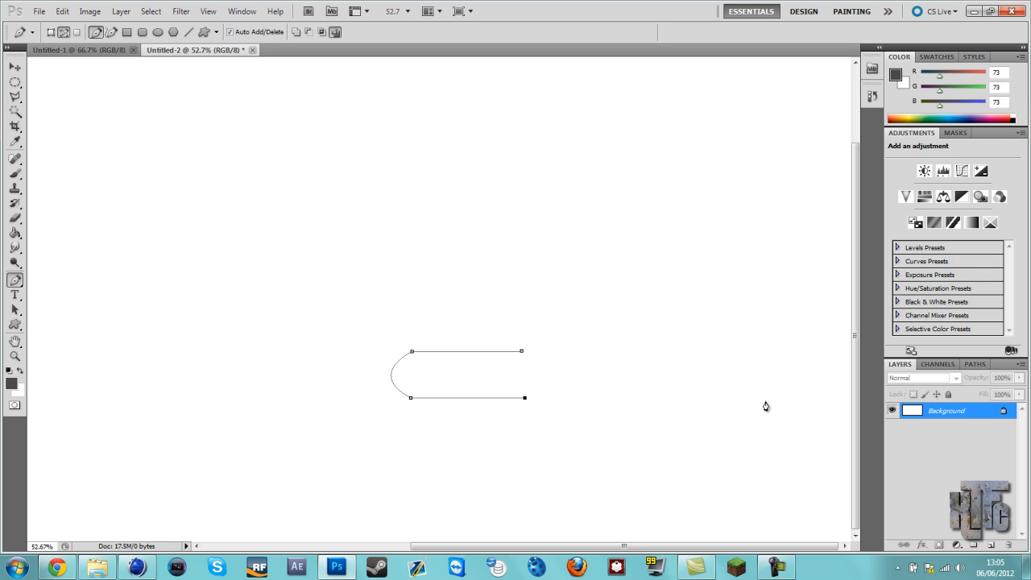
pyautogui.click(764, 405)
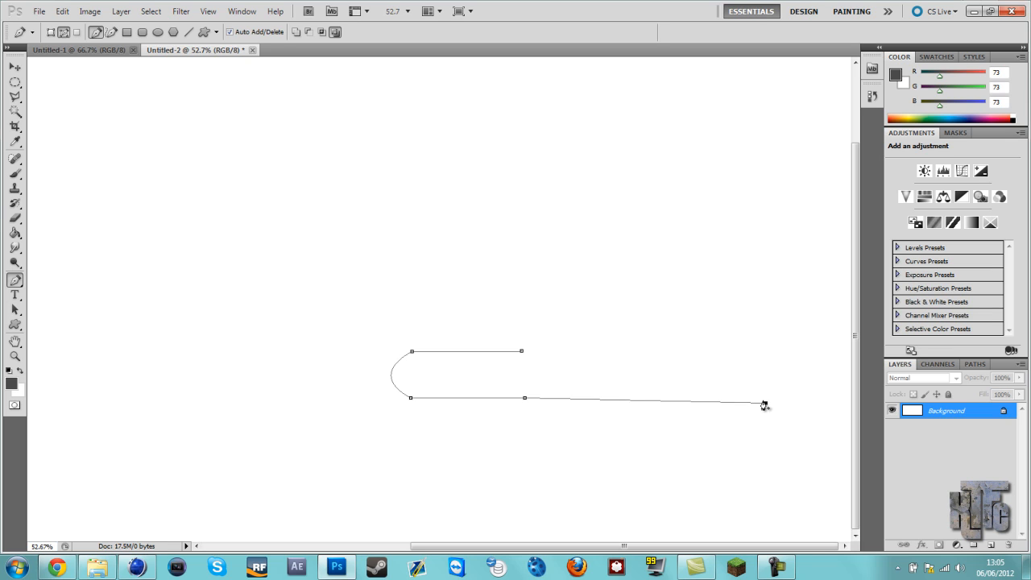
pyautogui.moveTo(763, 405); pyautogui.dragTo(733, 403)
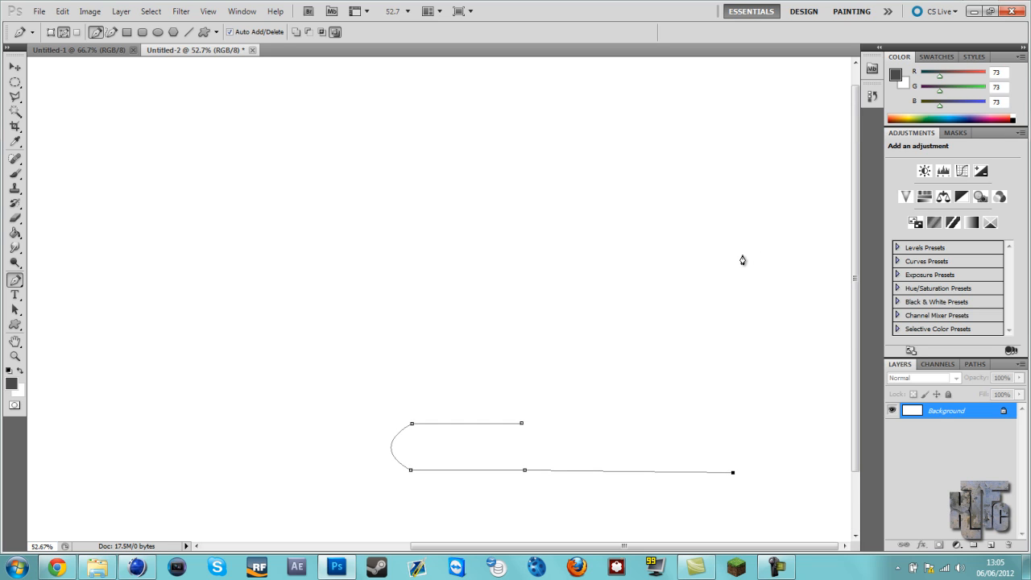
pyautogui.moveTo(742, 456)
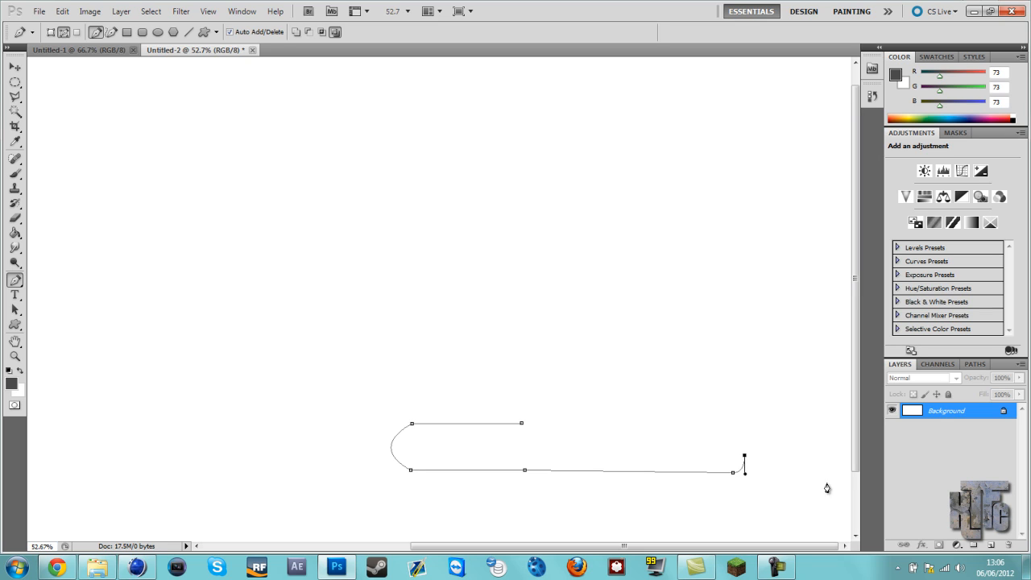
pyautogui.moveTo(753, 204)
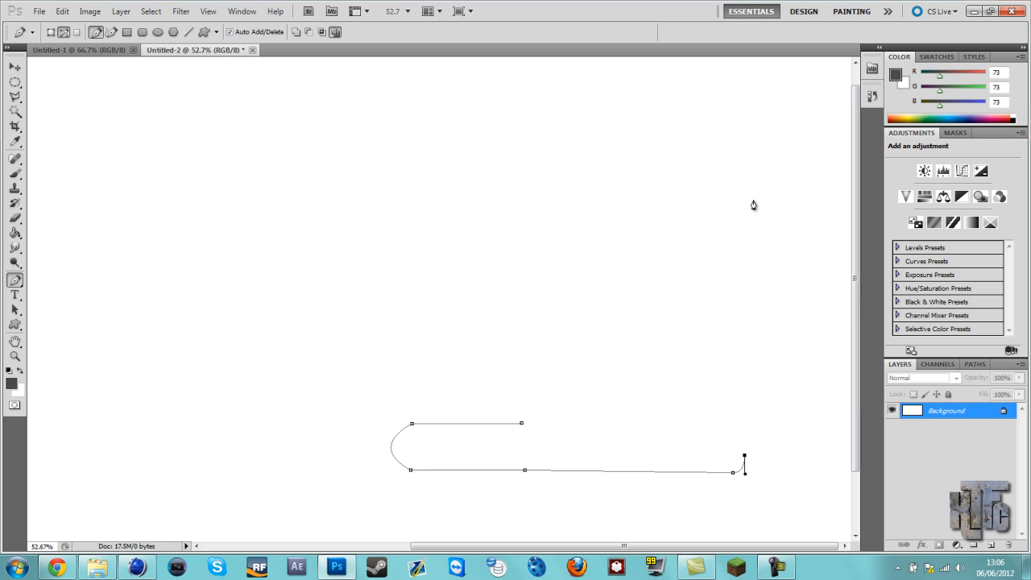
pyautogui.click(755, 207)
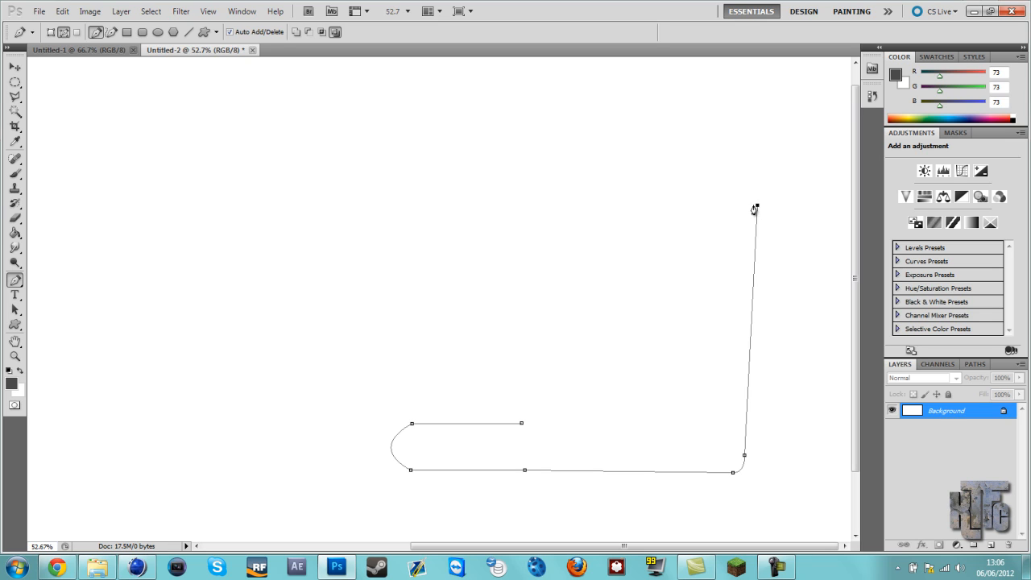
pyautogui.moveTo(755, 208); pyautogui.dragTo(744, 211)
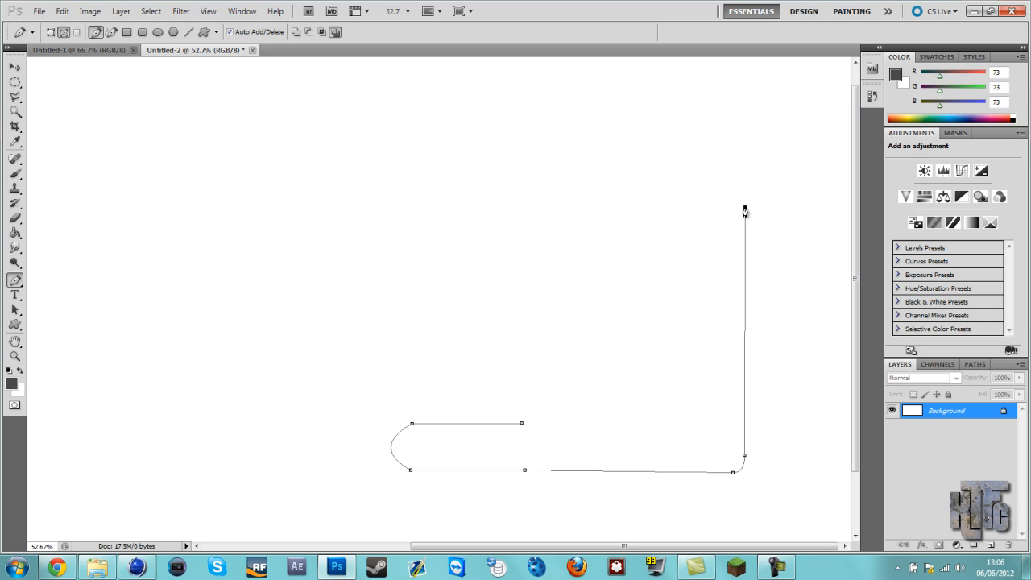
pyautogui.moveTo(733, 203)
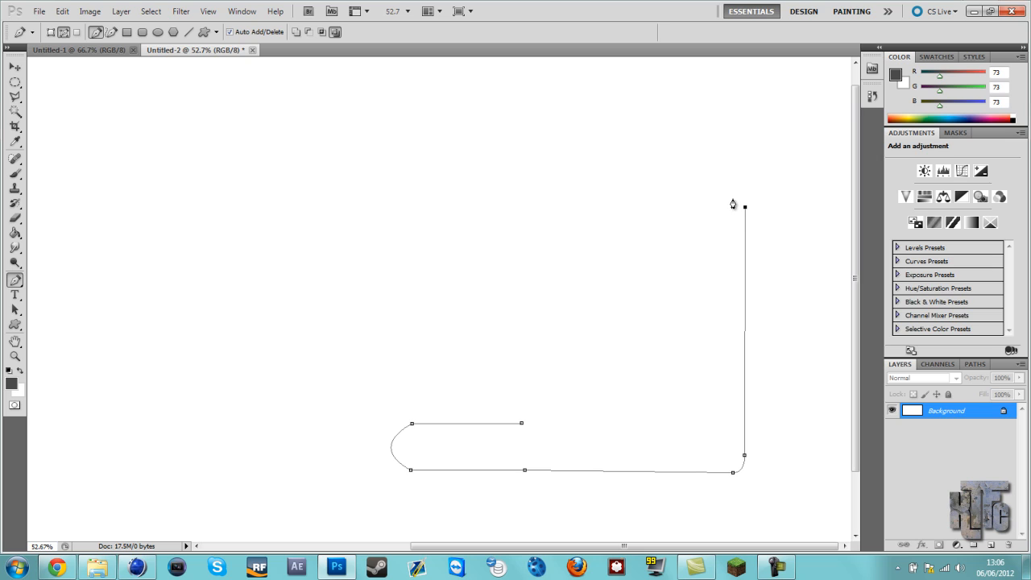
pyautogui.moveTo(742, 206); pyautogui.dragTo(713, 199)
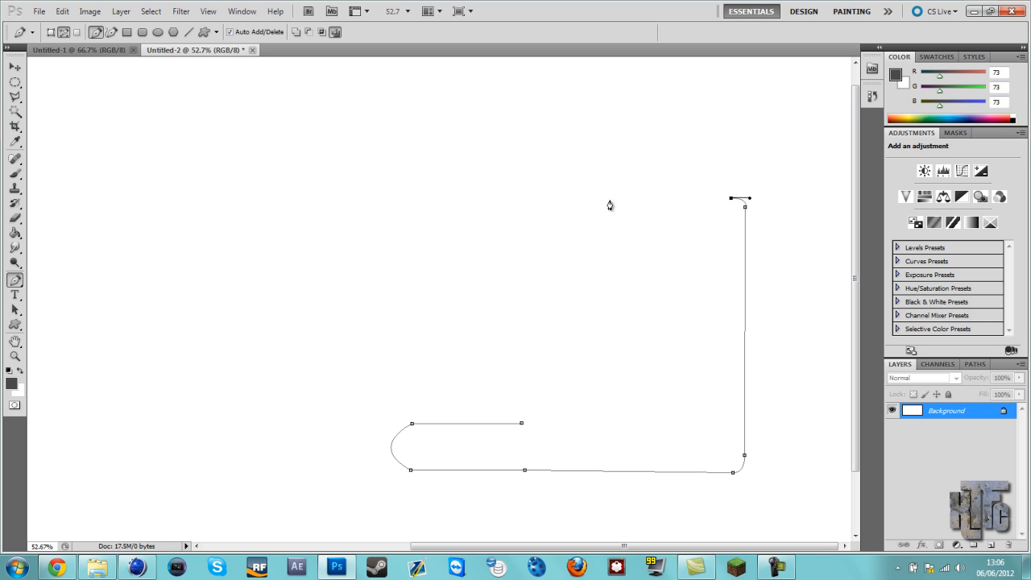
pyautogui.moveTo(549, 206)
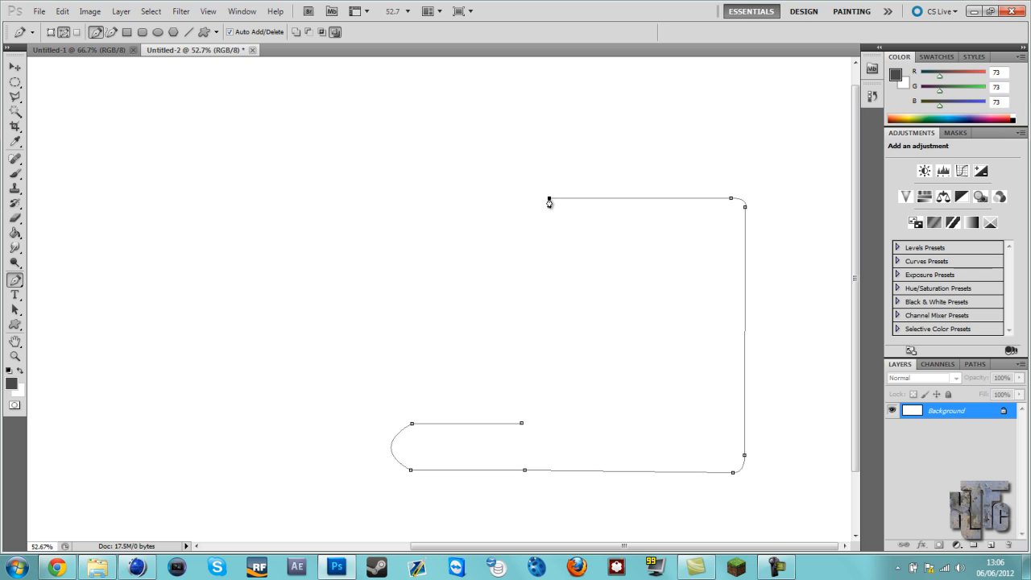
pyautogui.moveTo(540, 210)
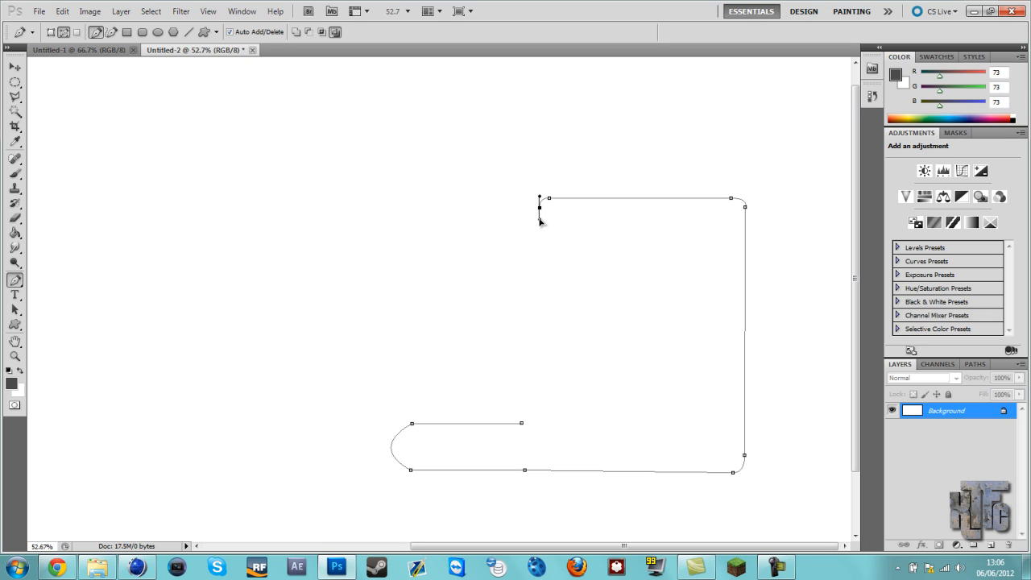
pyautogui.moveTo(522, 426)
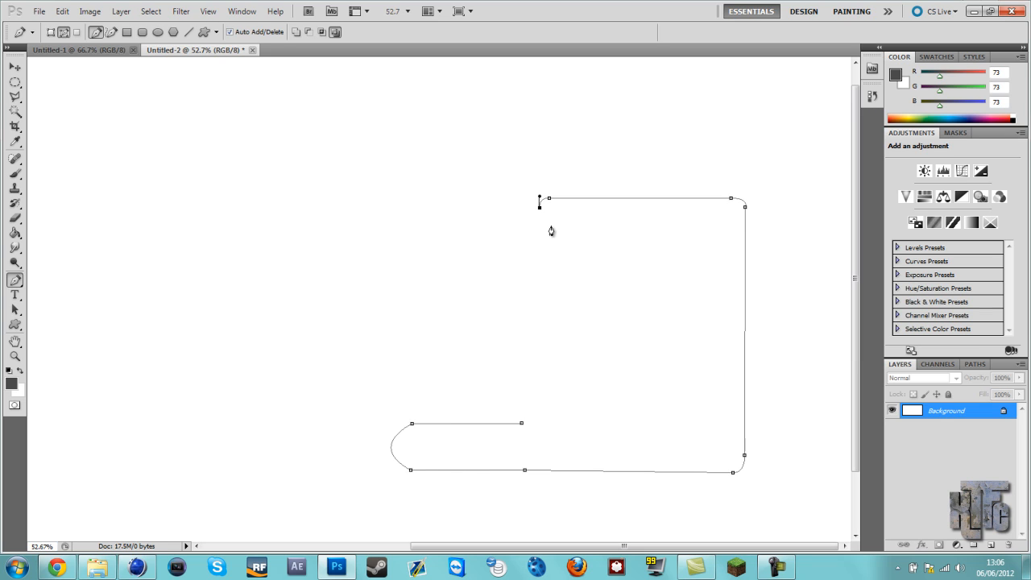
pyautogui.moveTo(531, 225)
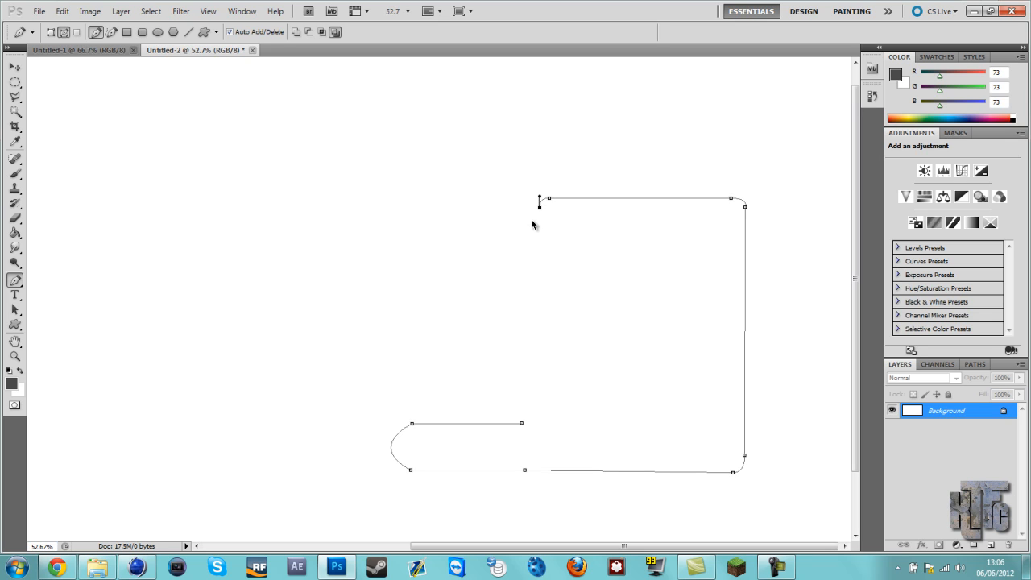
pyautogui.moveTo(538, 215)
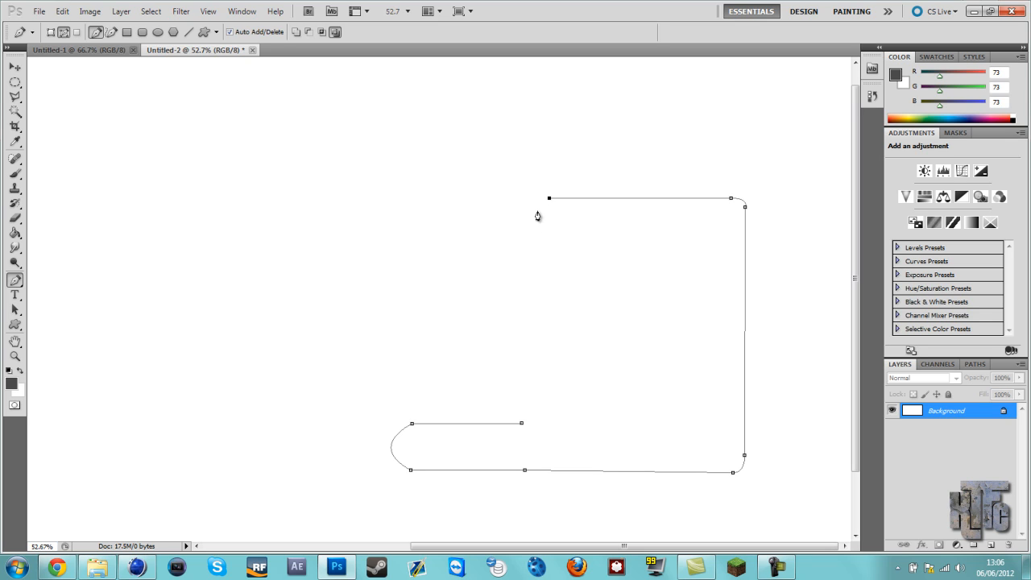
pyautogui.moveTo(548, 198); pyautogui.dragTo(539, 243)
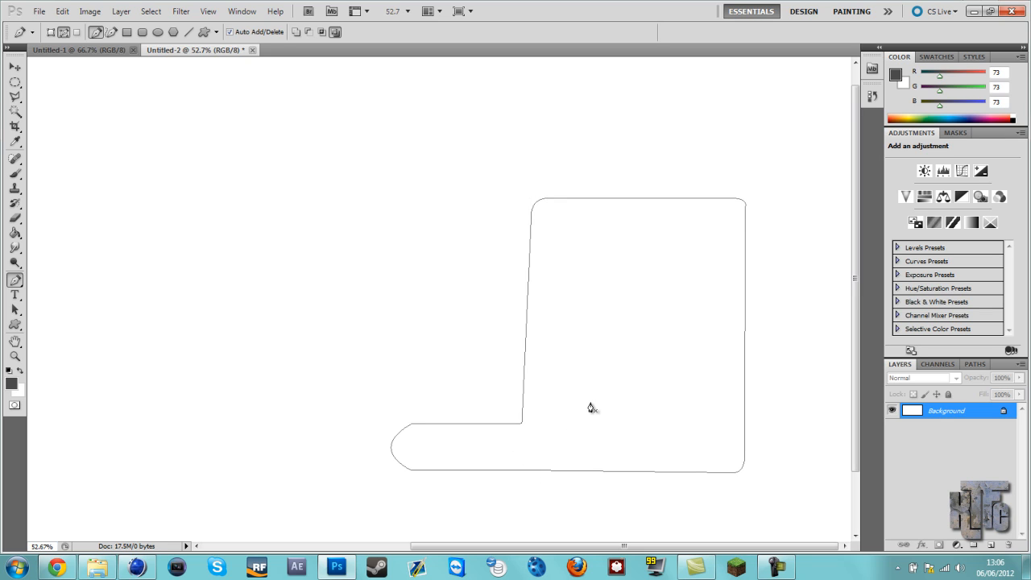
pyautogui.moveTo(629, 167)
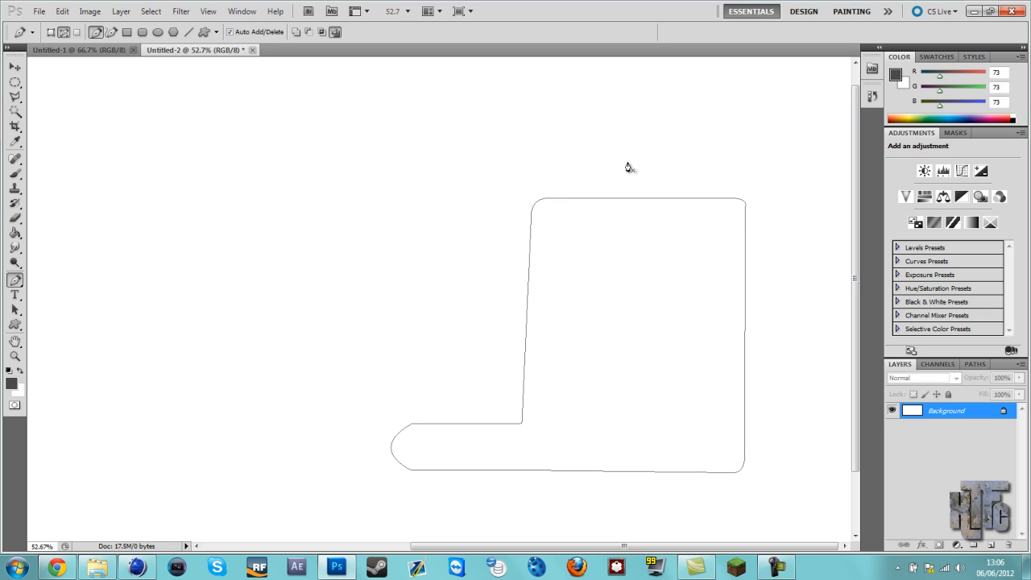
pyautogui.moveTo(227, 480)
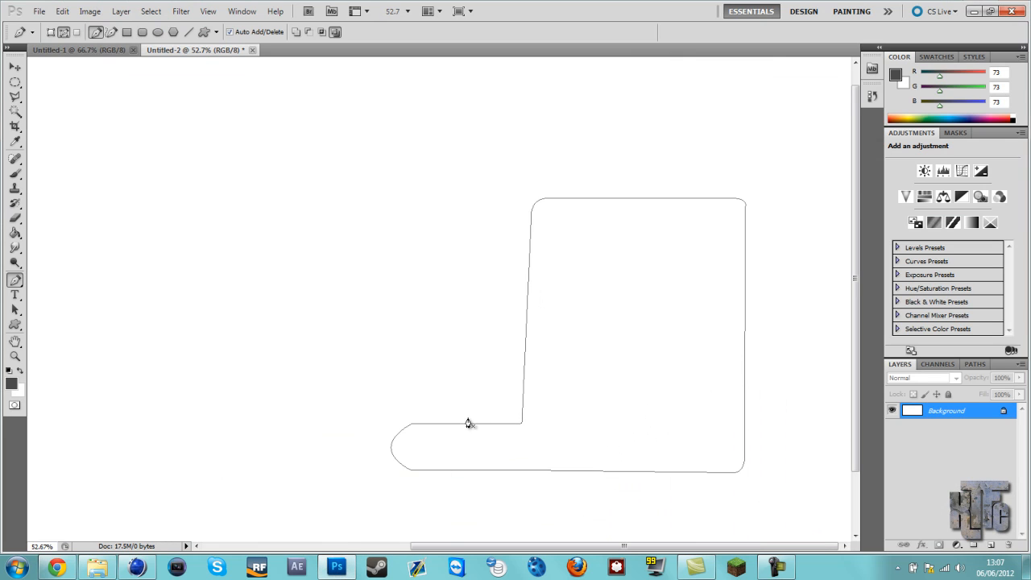
pyautogui.moveTo(414, 425)
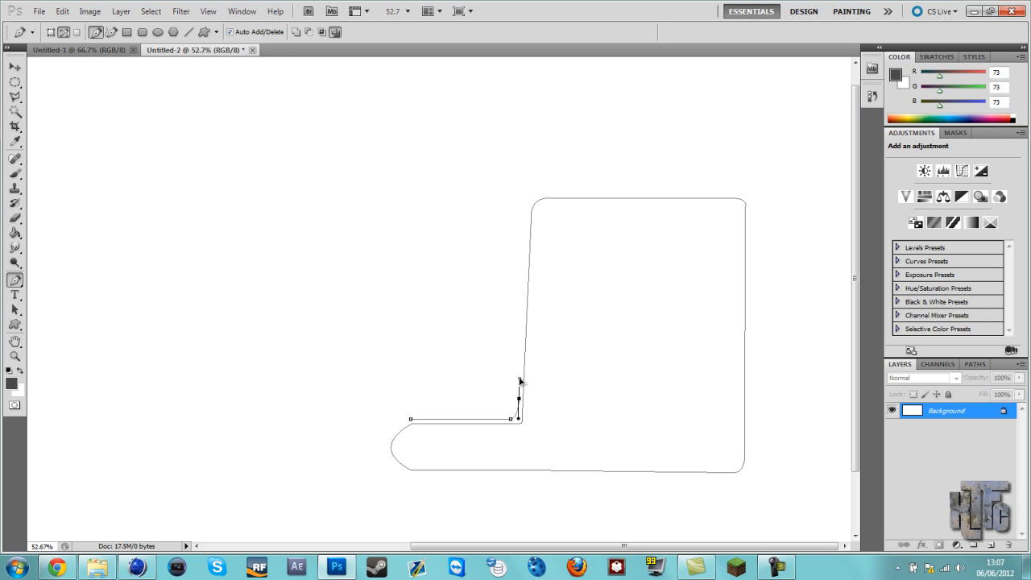
pyautogui.moveTo(525, 211)
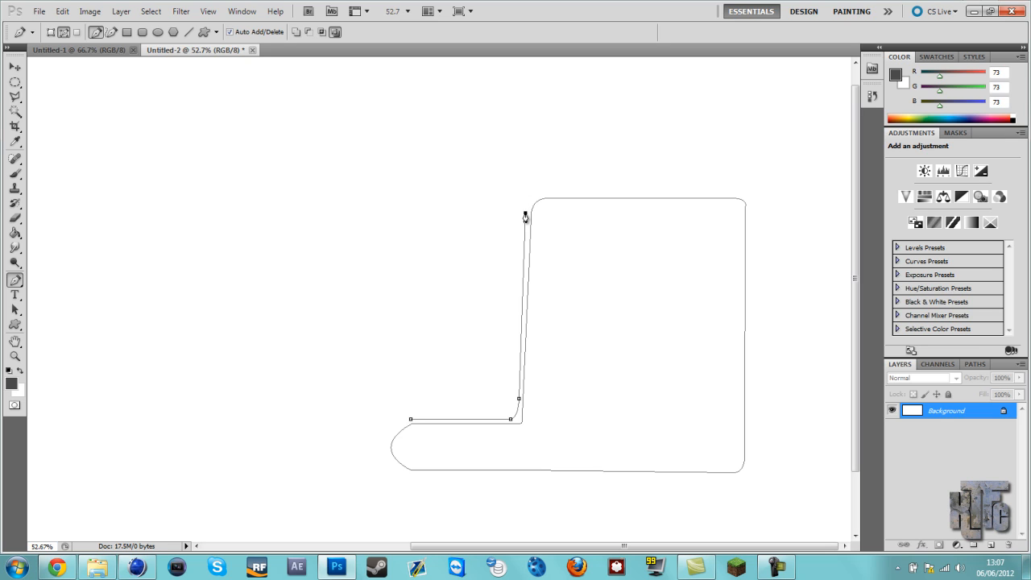
# Return to the tile drawing to keep tracing a second tile beside the first outline
pyautogui.rightClick(525, 218)
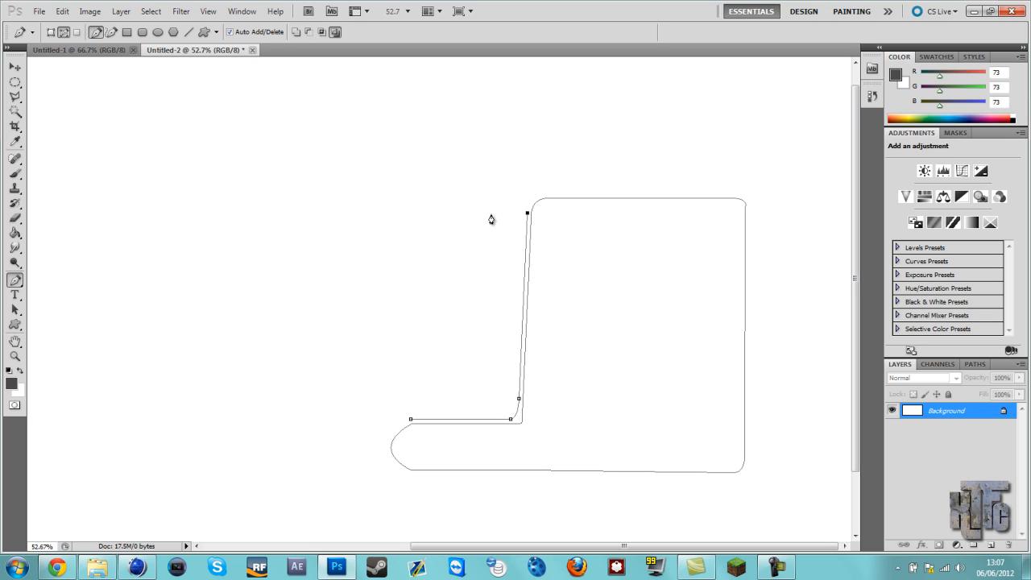
pyautogui.moveTo(509, 211)
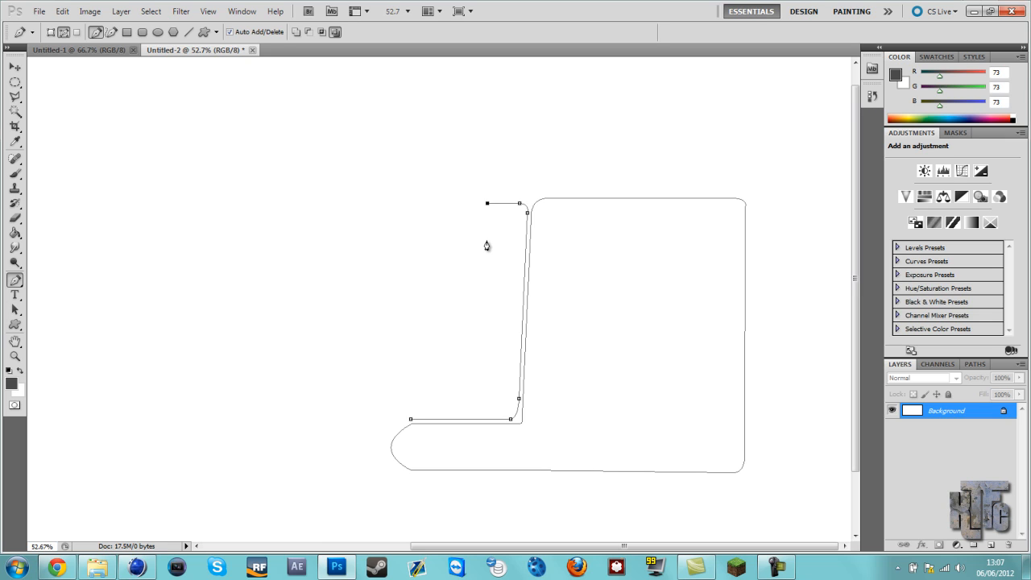
pyautogui.moveTo(484, 243)
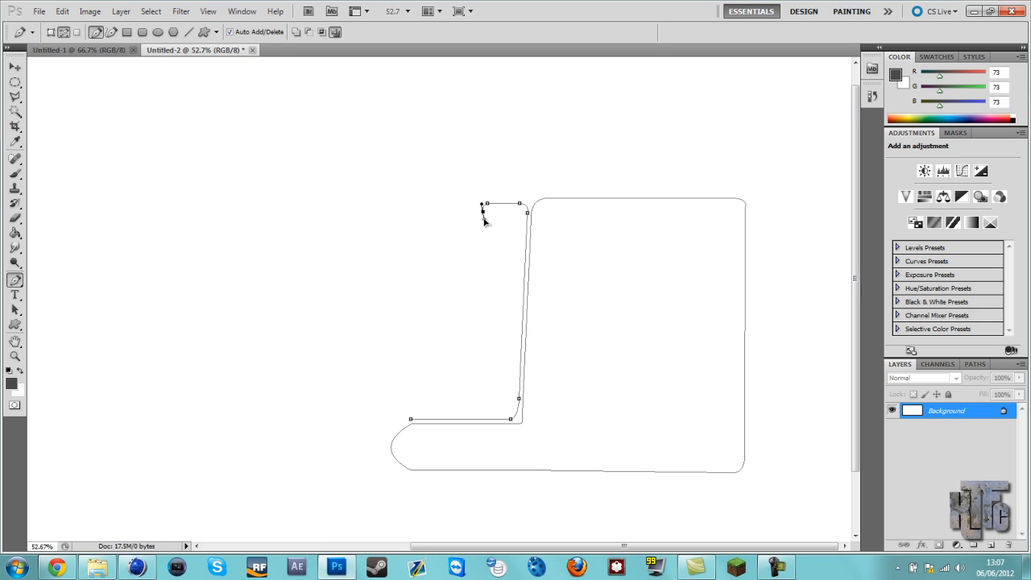
pyautogui.moveTo(481, 254)
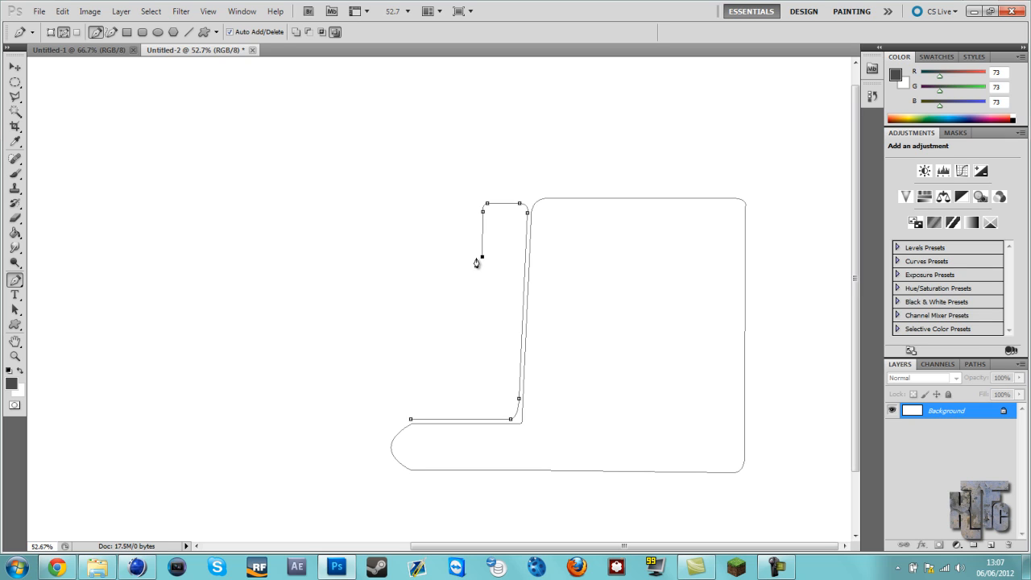
pyautogui.moveTo(425, 266)
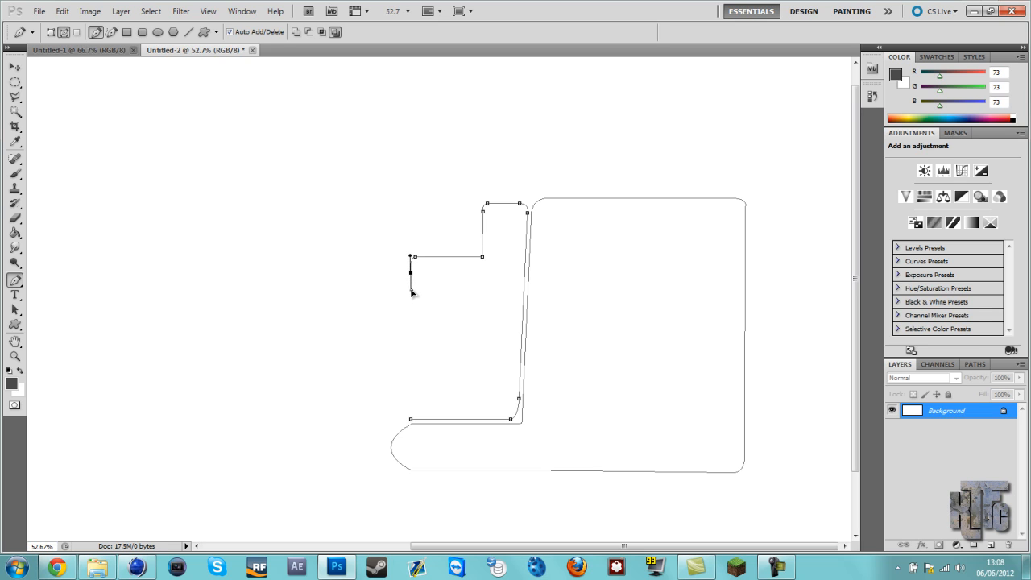
pyautogui.moveTo(402, 429)
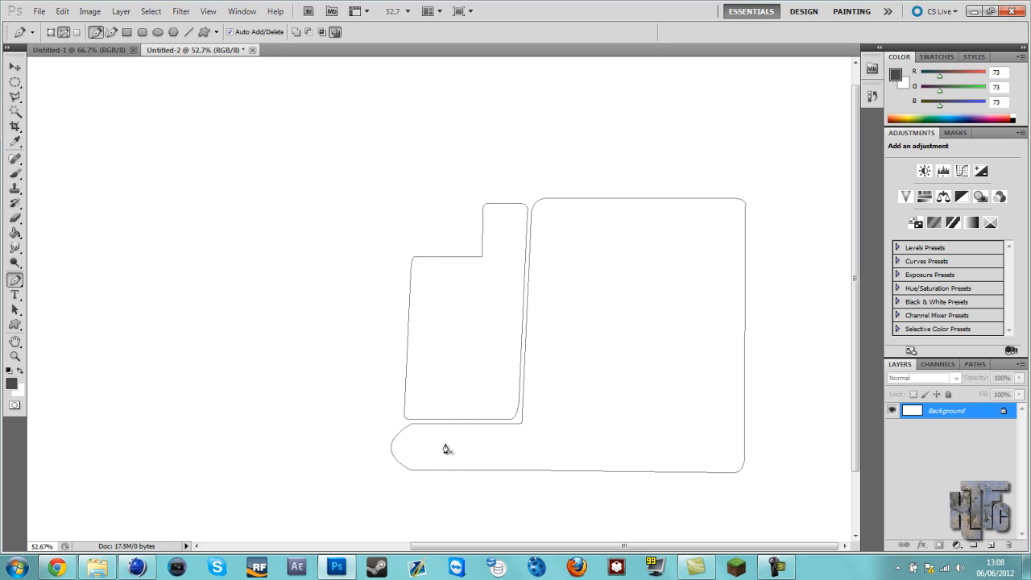
pyautogui.moveTo(465, 284)
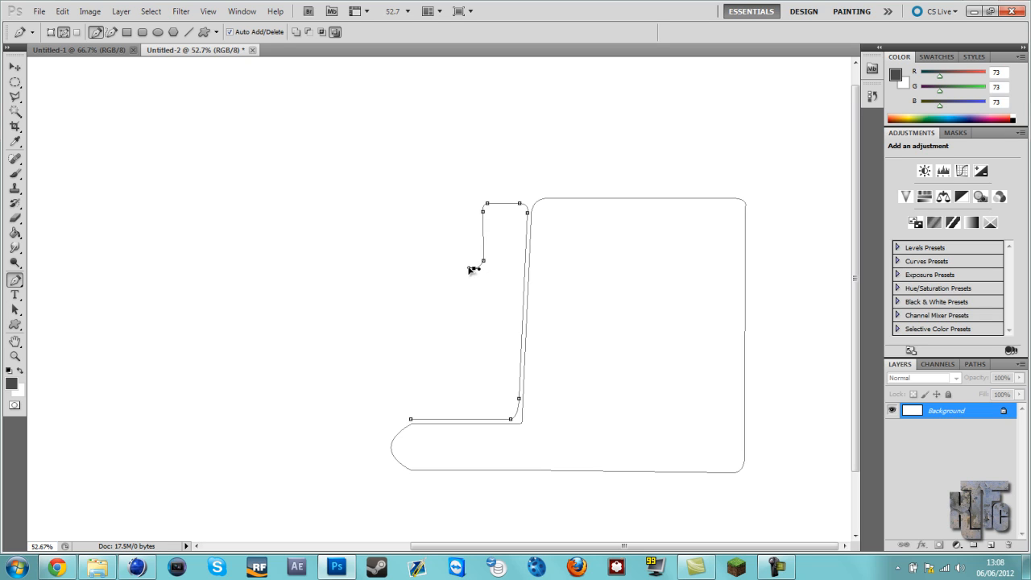
pyautogui.moveTo(474, 271)
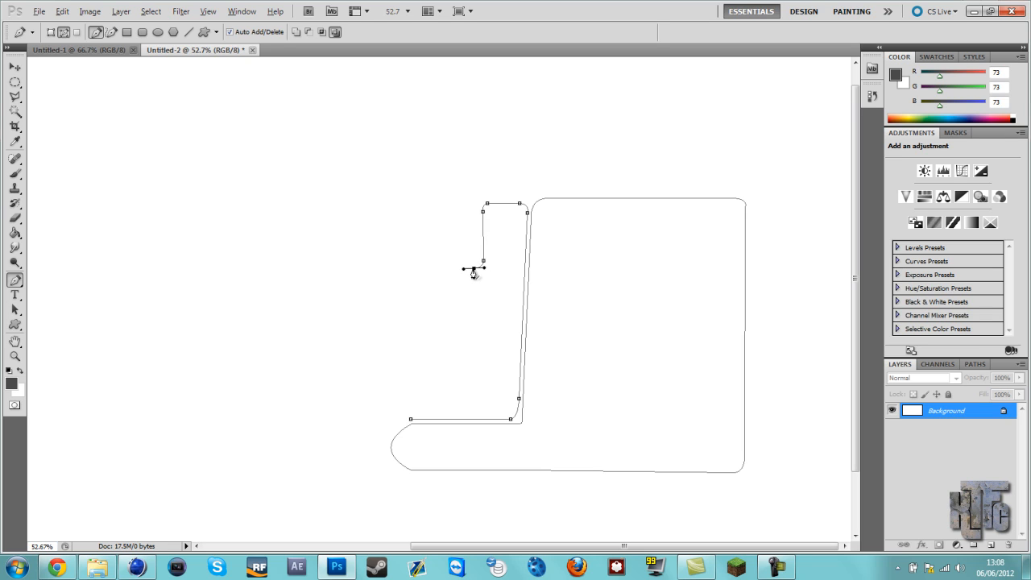
pyautogui.moveTo(410, 275)
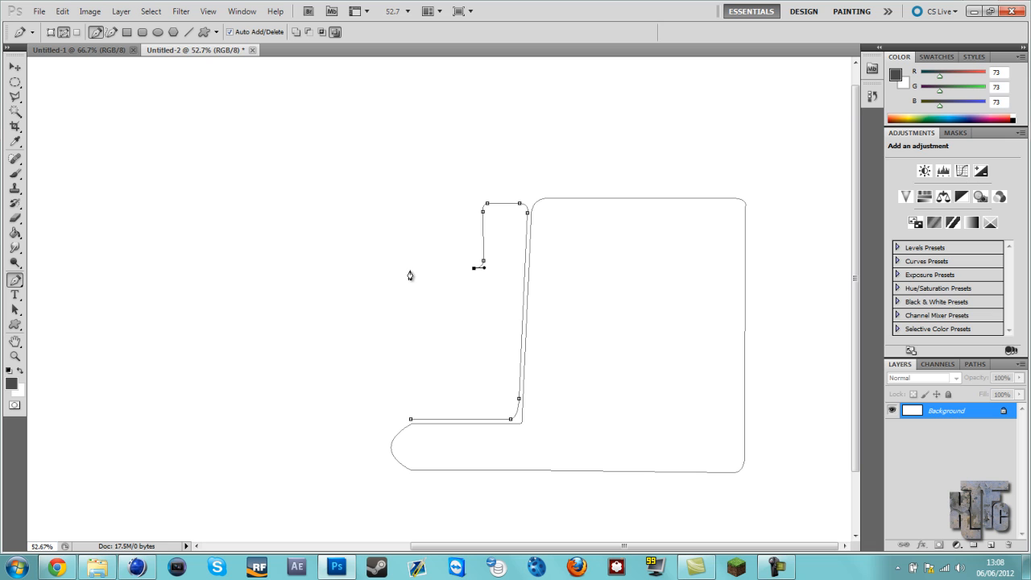
pyautogui.moveTo(416, 282)
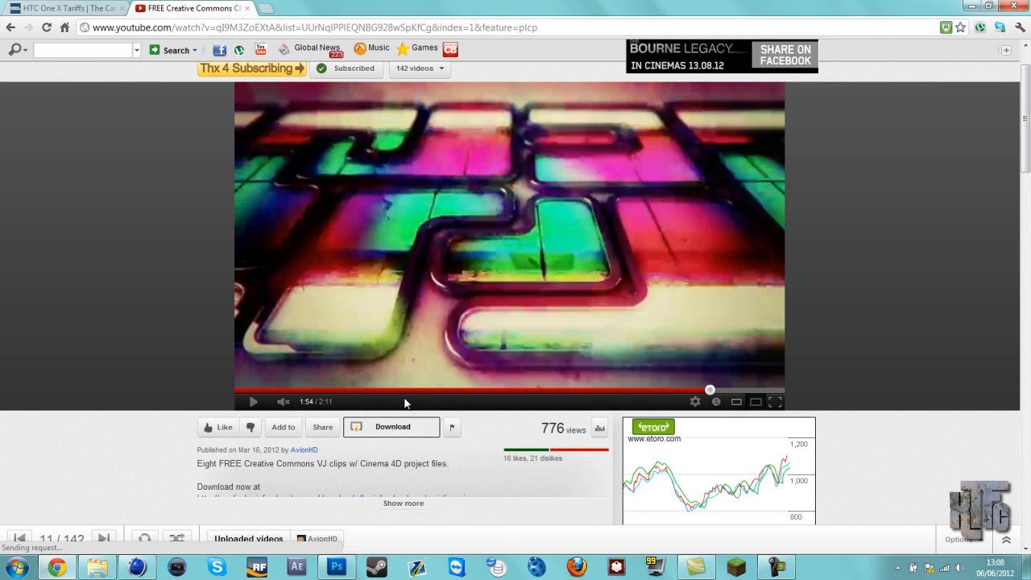
pyautogui.click(337, 567)
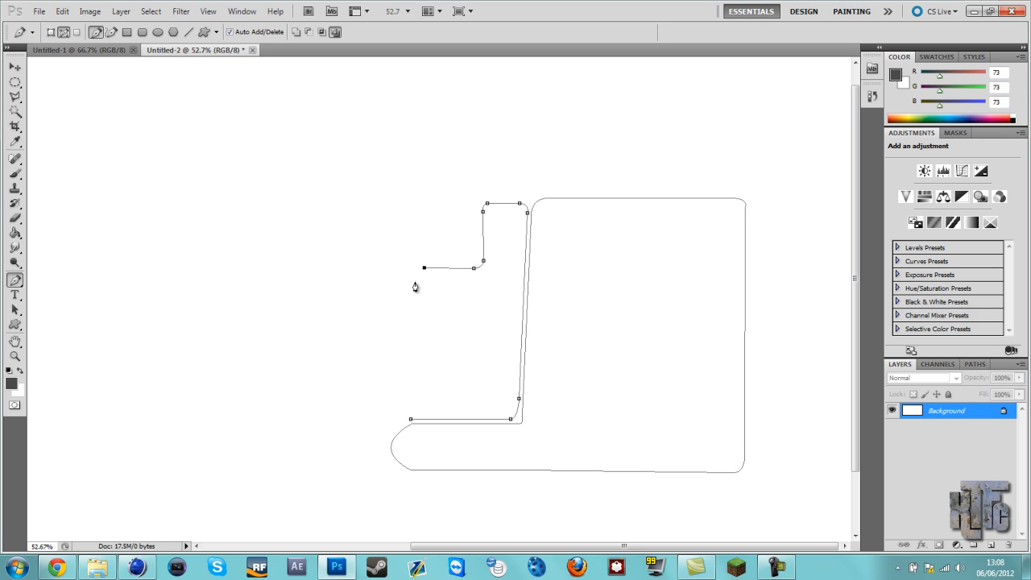
pyautogui.moveTo(416, 321)
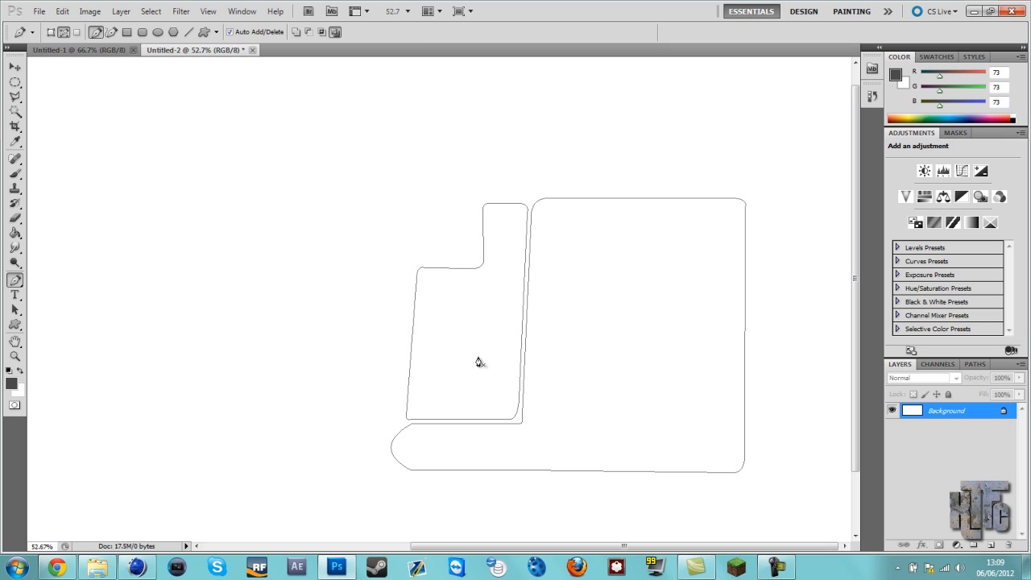
pyautogui.moveTo(777, 567)
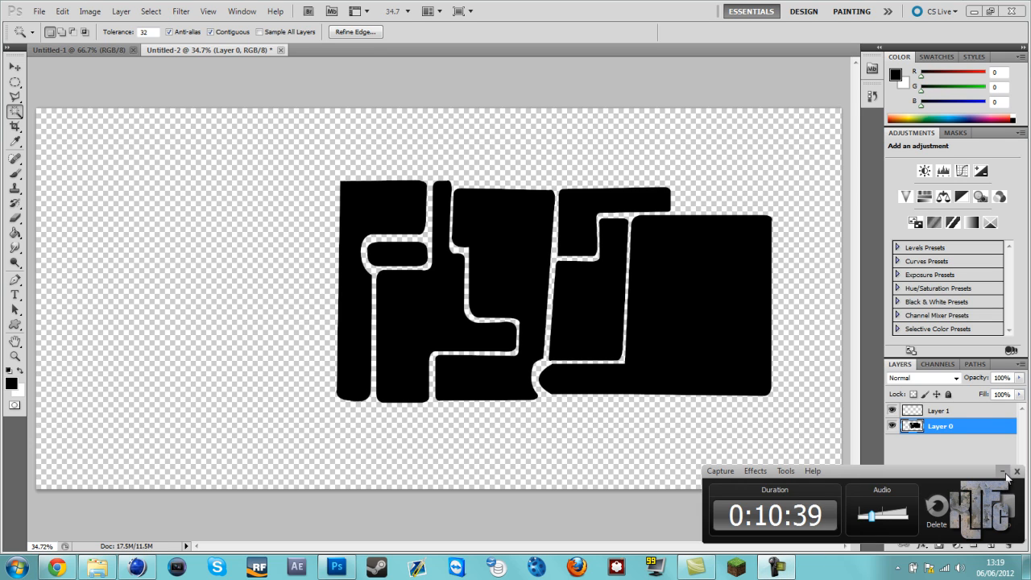
# Make the tile pattern layer active so it can be repositioned
pyautogui.click(1004, 471)
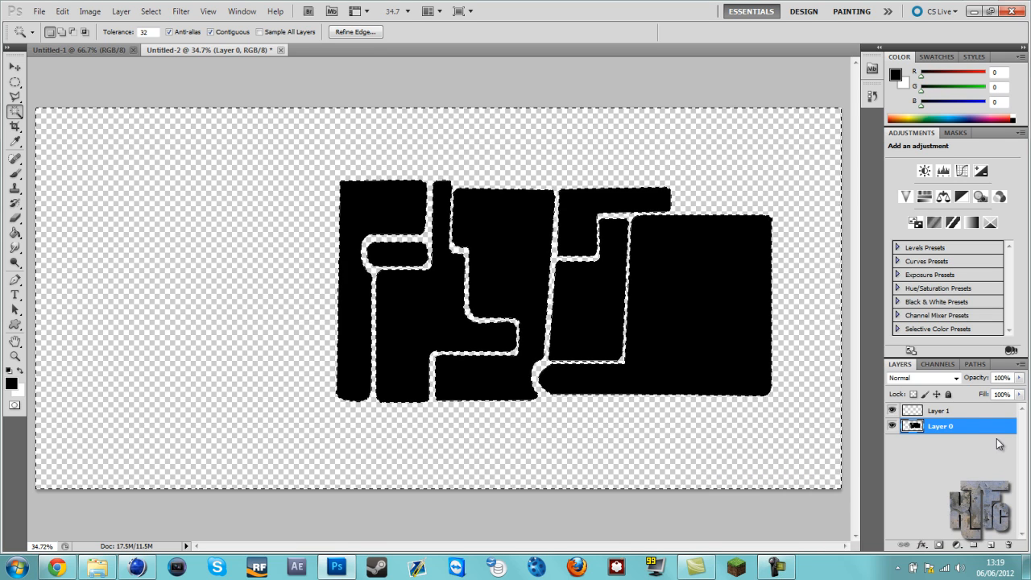
pyautogui.click(14, 67)
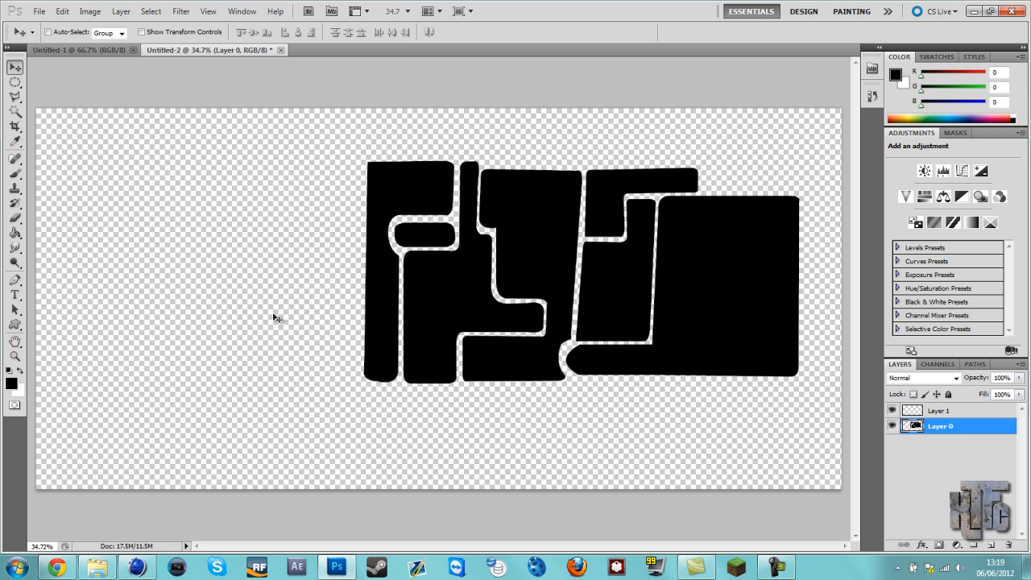
pyautogui.moveTo(401, 310)
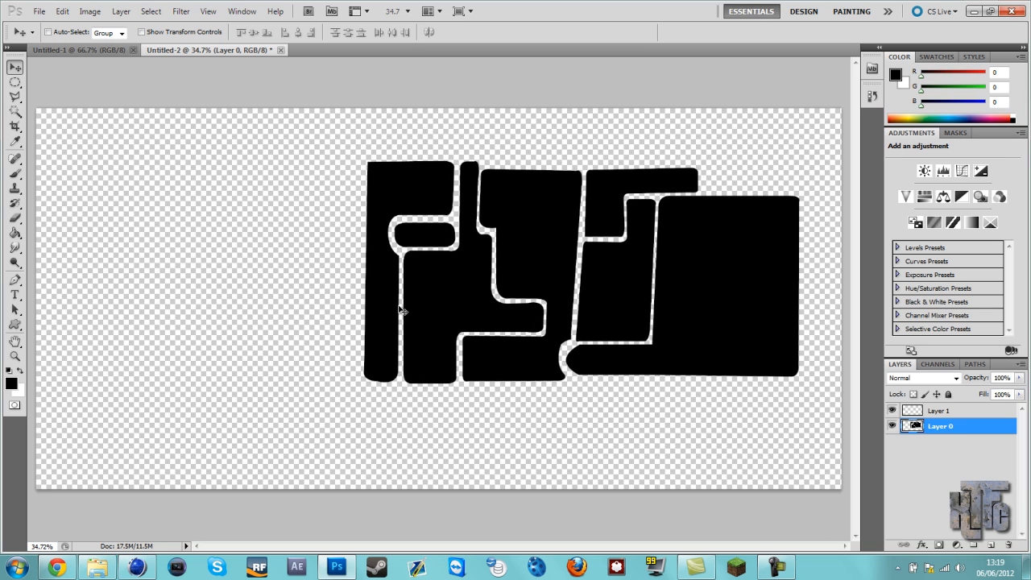
pyautogui.moveTo(856, 411)
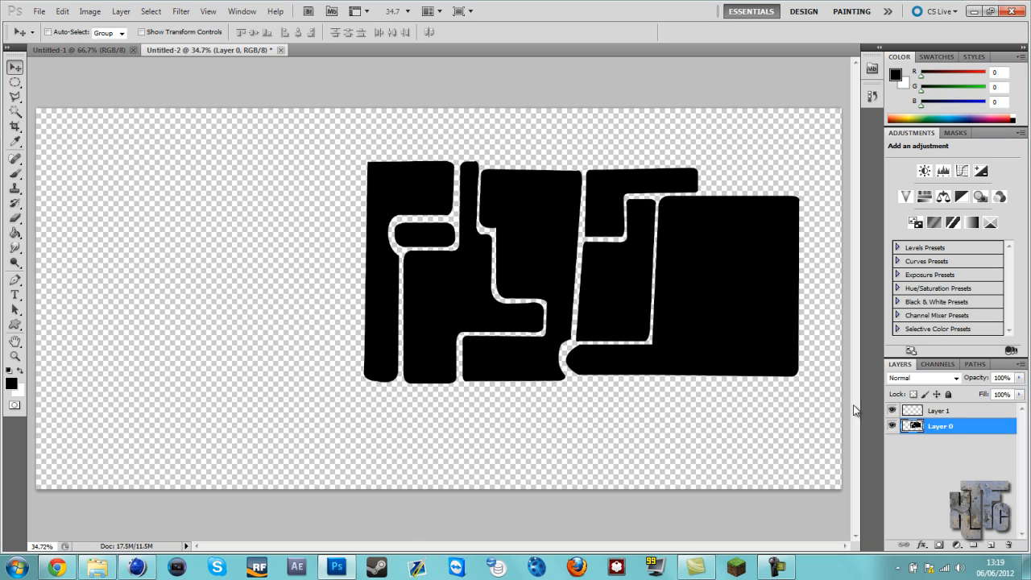
pyautogui.moveTo(159, 66)
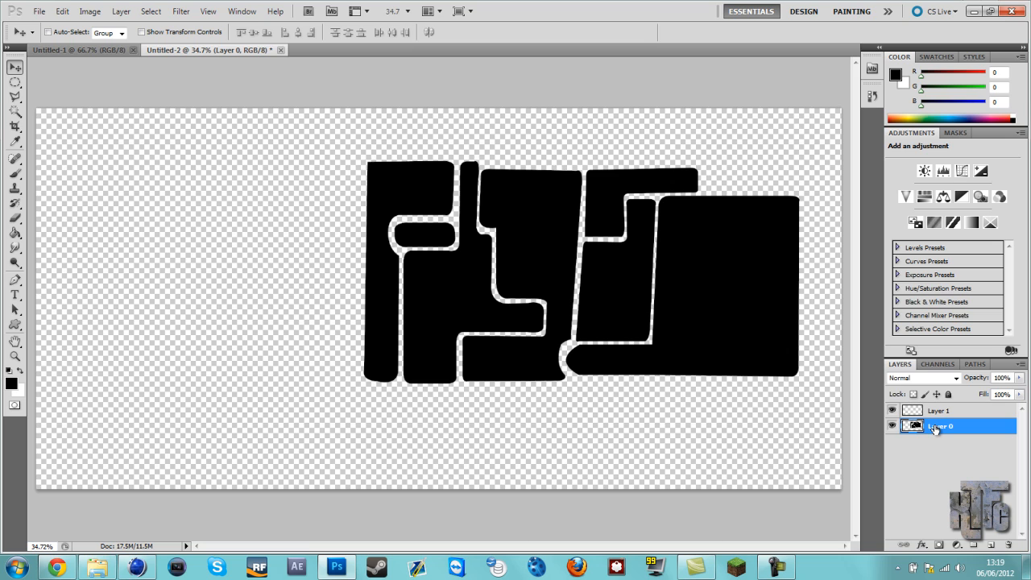
# Duplicate the tile pattern layer as Layer 0 copy
pyautogui.rightClick(938, 425)
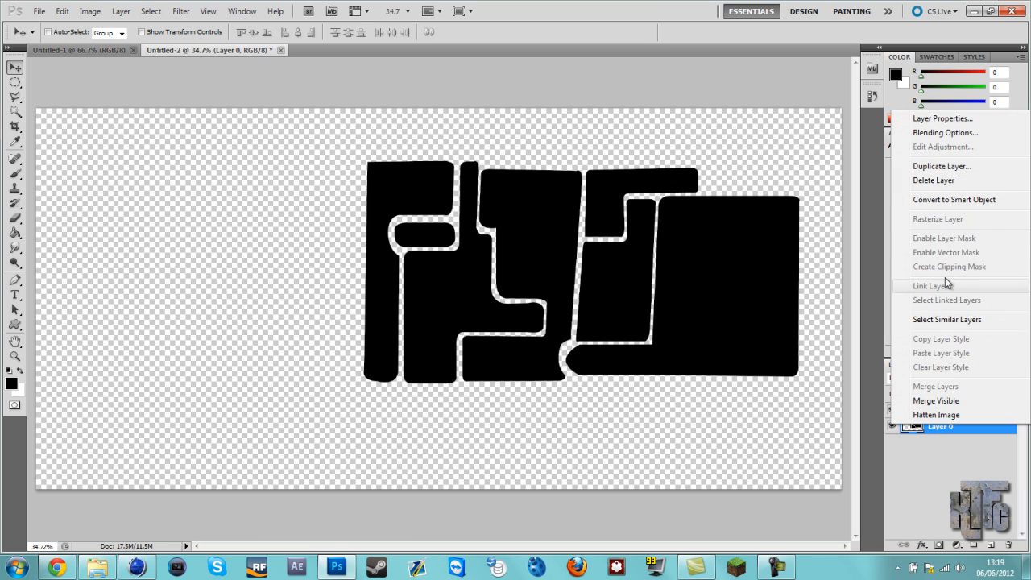
pyautogui.click(941, 166)
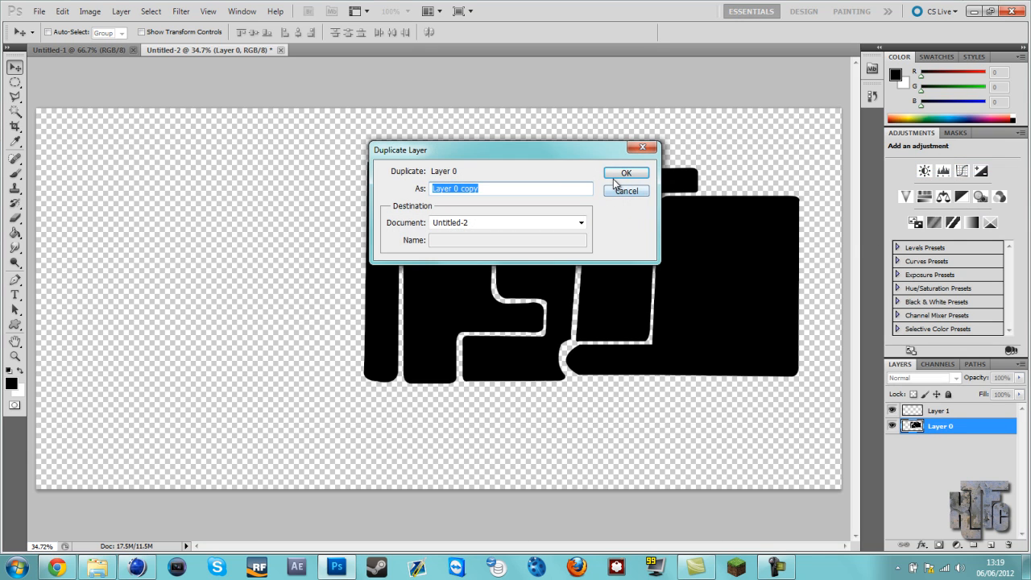
pyautogui.click(626, 172)
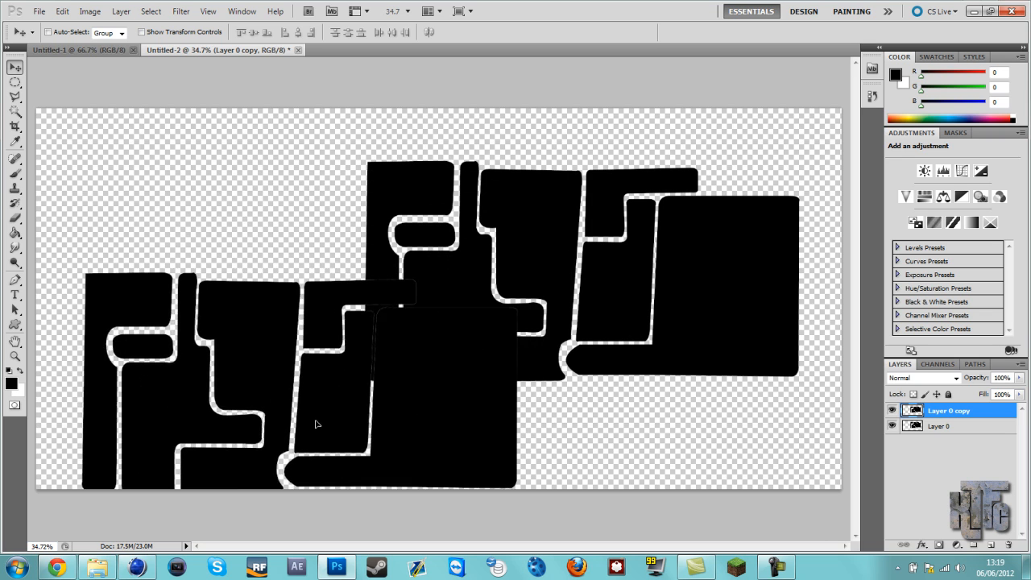
# Move the copied pattern up beside the original and start Free Transform
pyautogui.moveTo(317, 424); pyautogui.dragTo(327, 346)
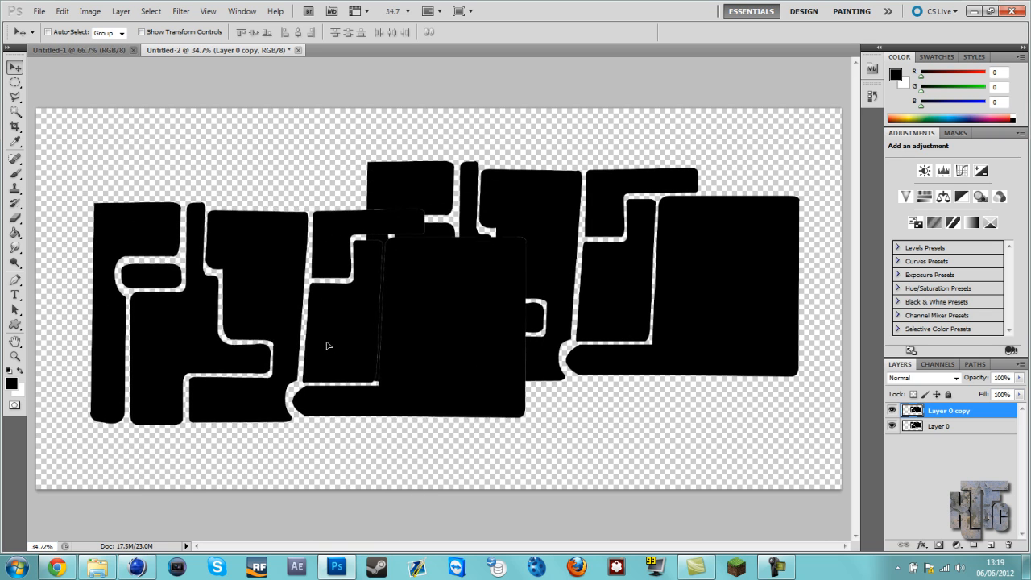
pyautogui.click(62, 11)
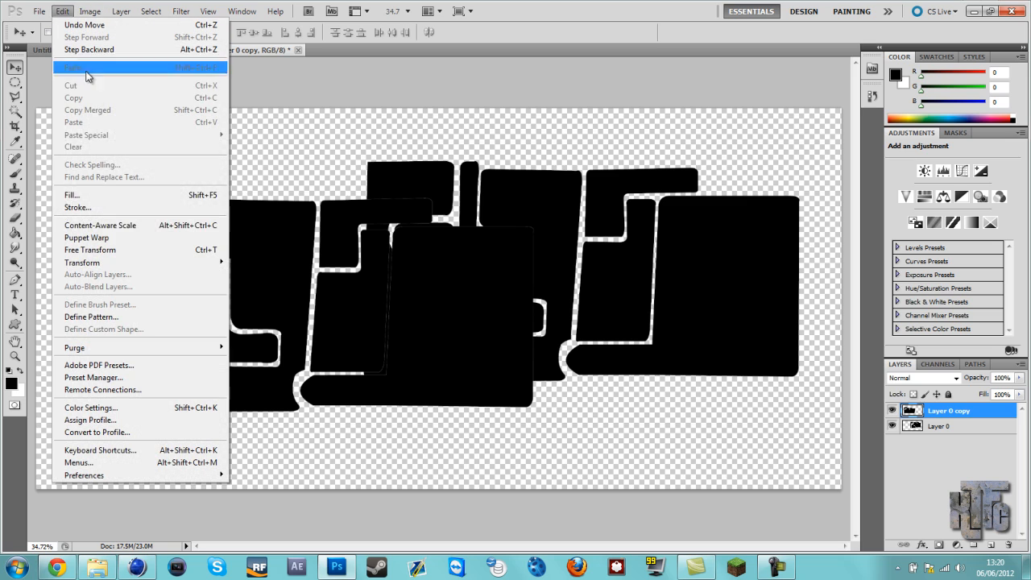
pyautogui.moveTo(90, 250)
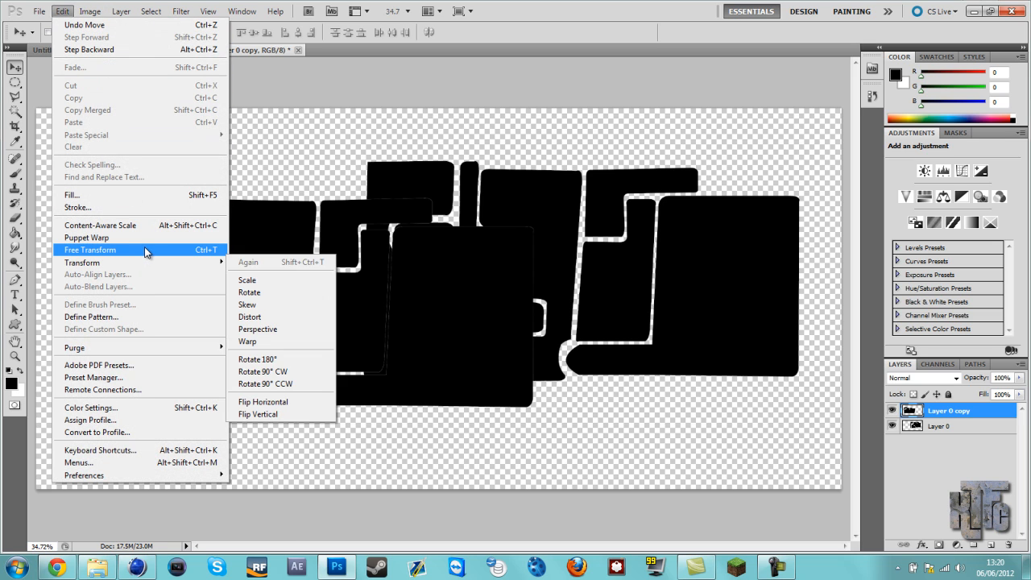
pyautogui.click(90, 249)
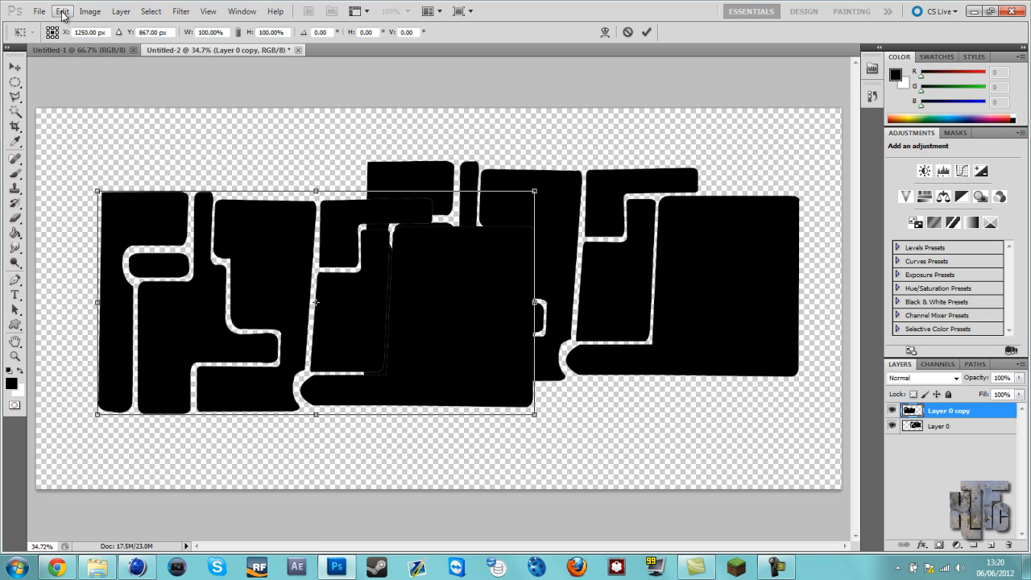
# Flip the copied tile layer horizontally and apply the transformation
pyautogui.click(62, 11)
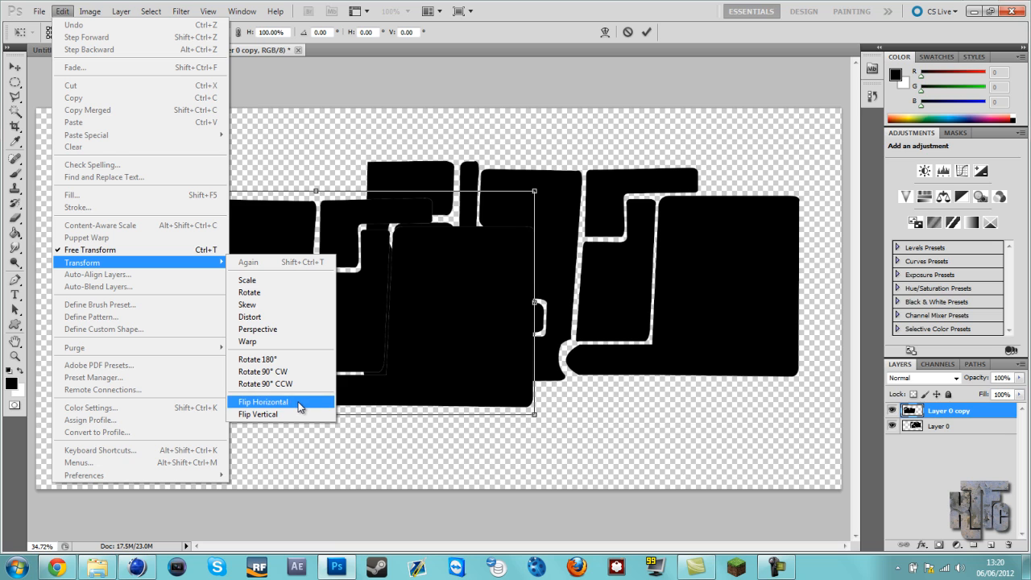
pyautogui.click(262, 401)
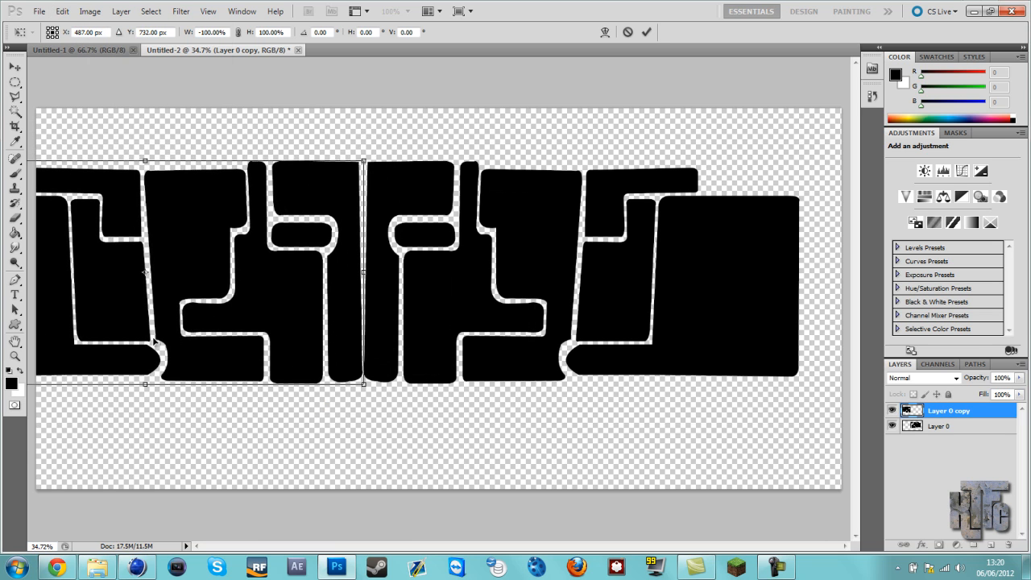
pyautogui.click(62, 11)
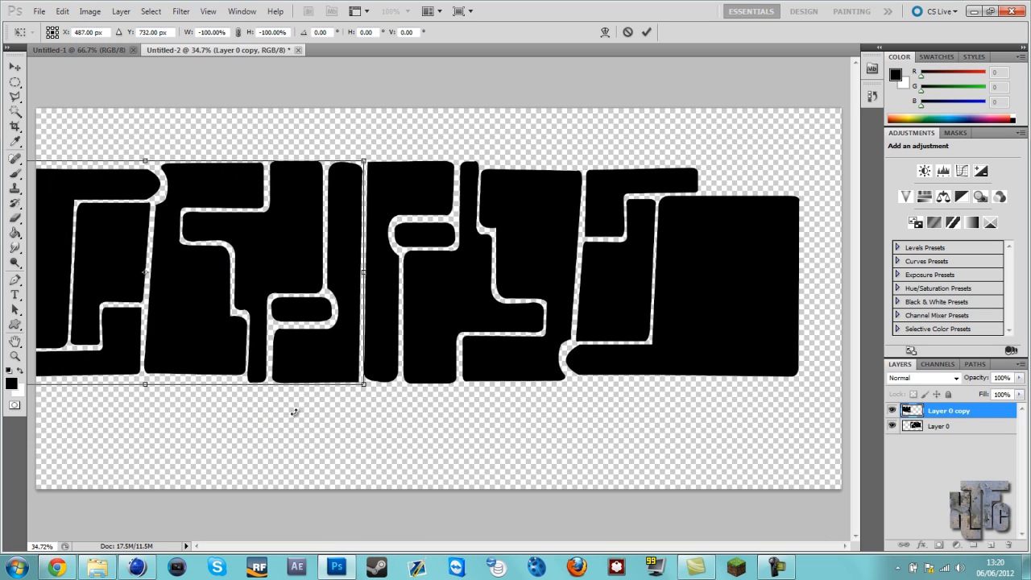
pyautogui.moveTo(284, 365)
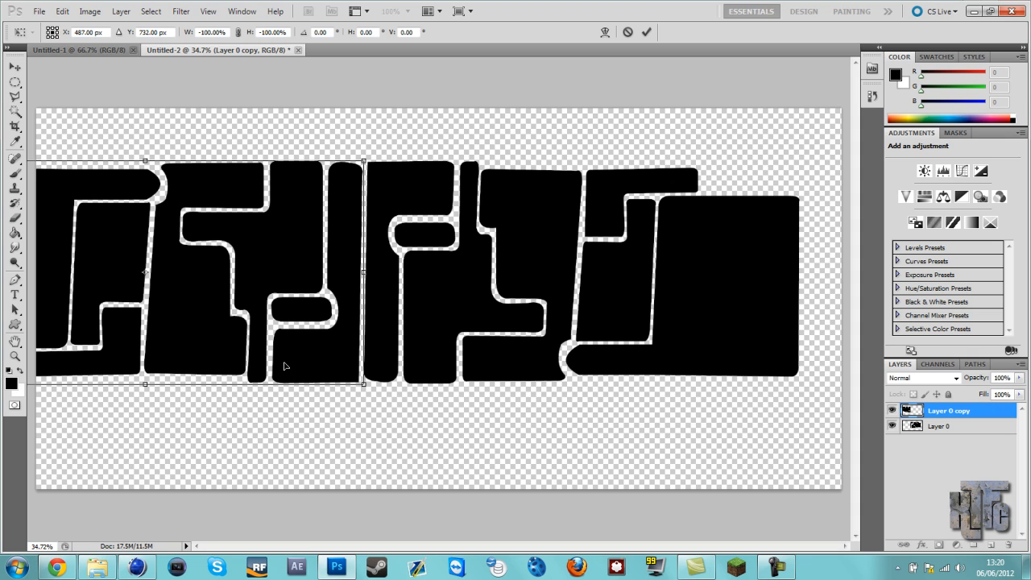
pyautogui.click(62, 11)
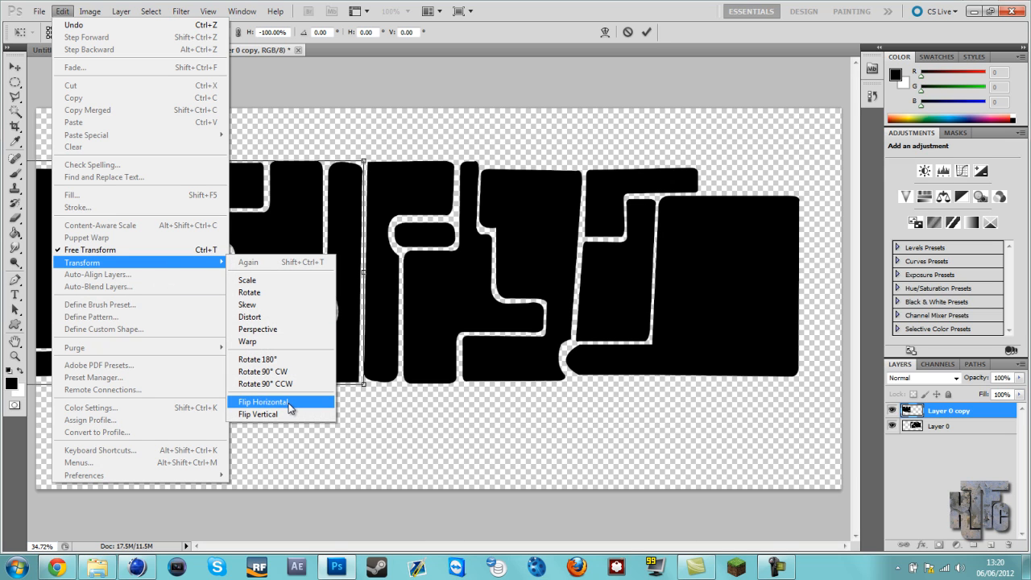
pyautogui.moveTo(282, 406)
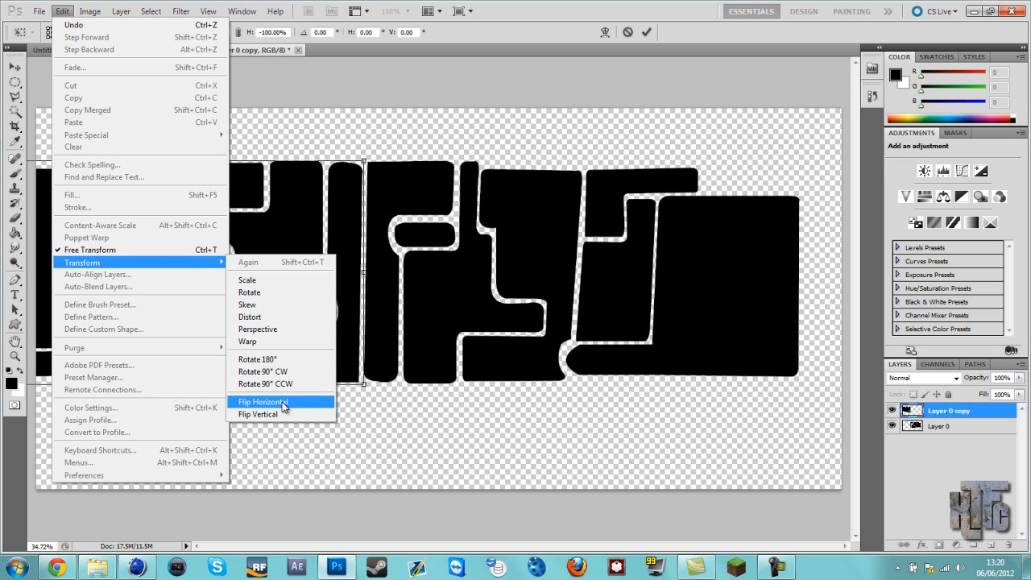
pyautogui.click(263, 401)
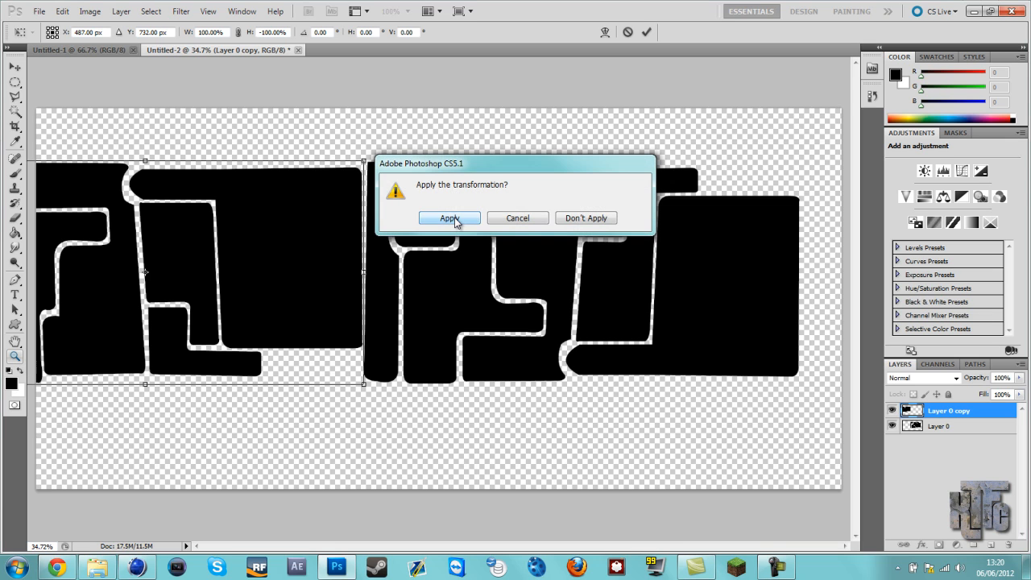
pyautogui.click(449, 218)
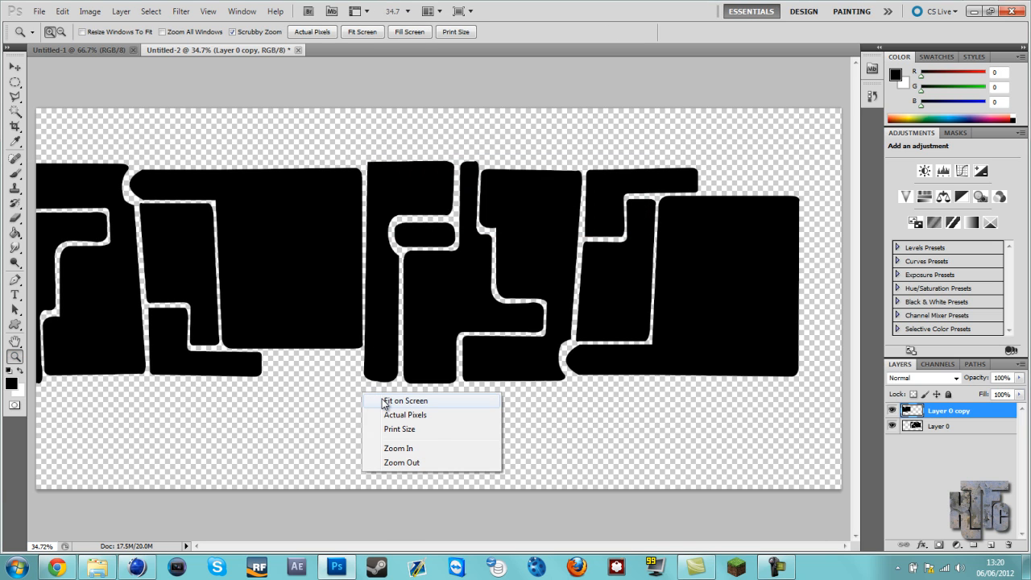
# Fit the whole image on screen and select Layer 0 copy for positioning
pyautogui.click(405, 400)
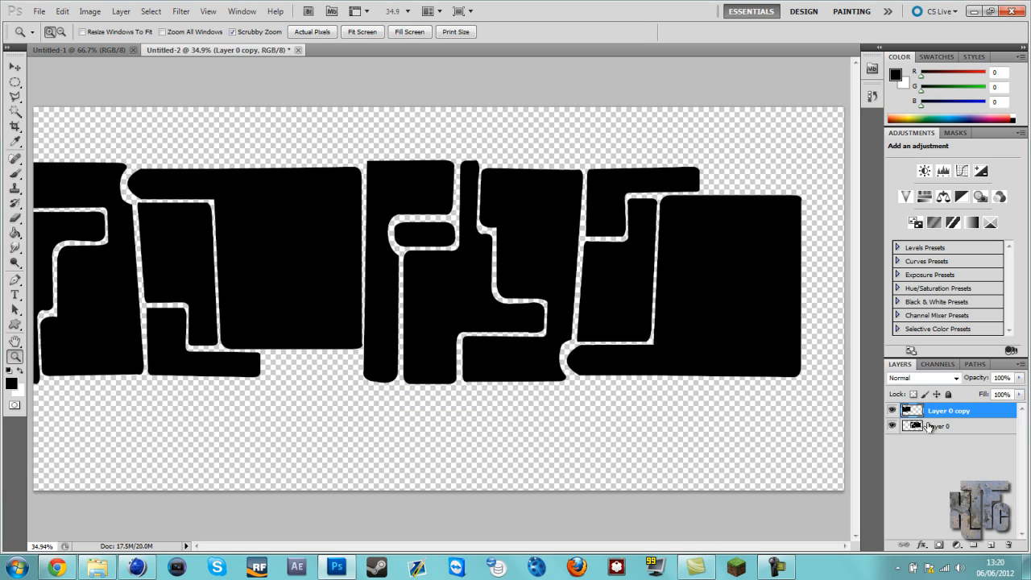
pyautogui.click(940, 425)
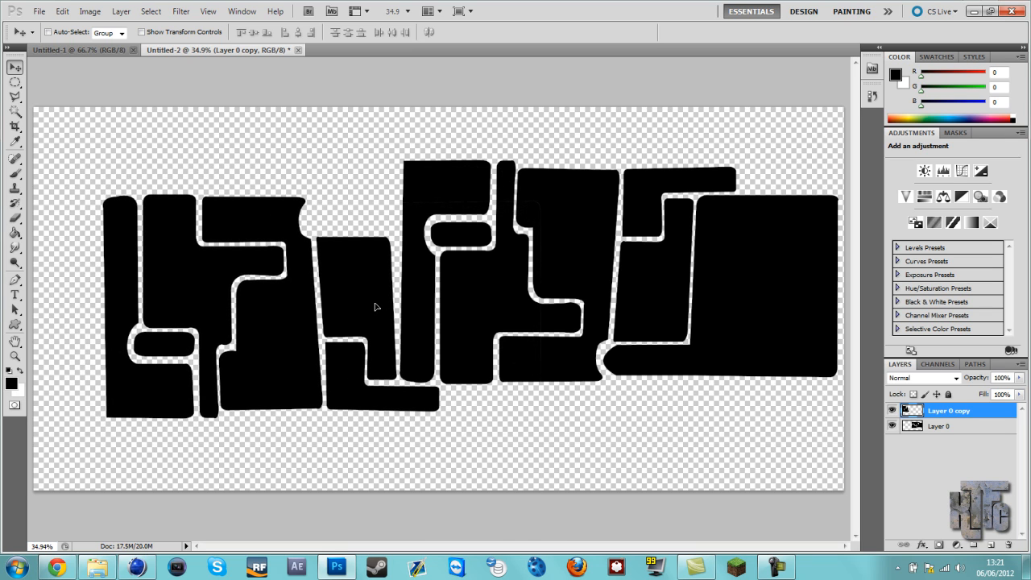
pyautogui.moveTo(378, 307)
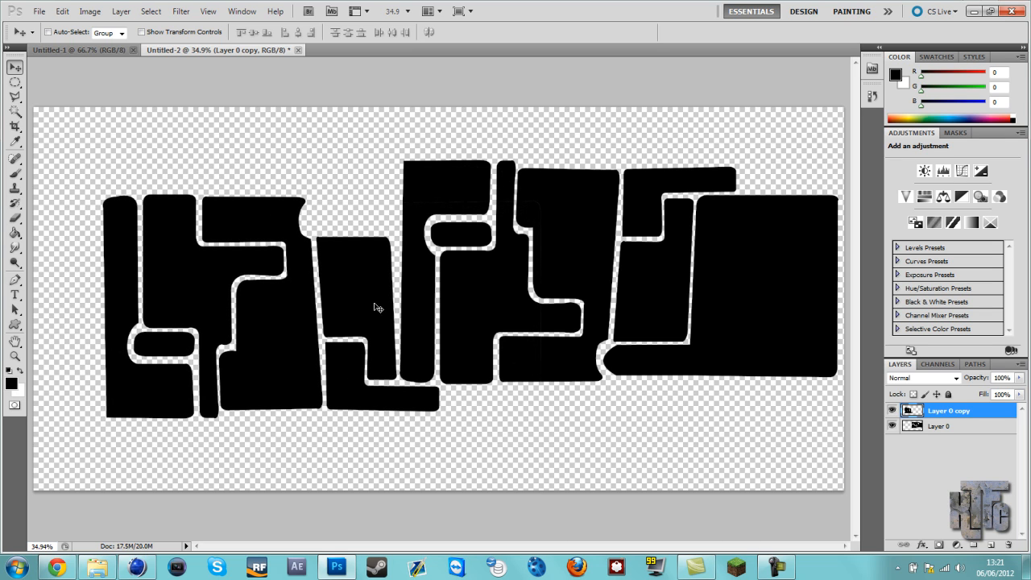
pyautogui.moveTo(250, 211)
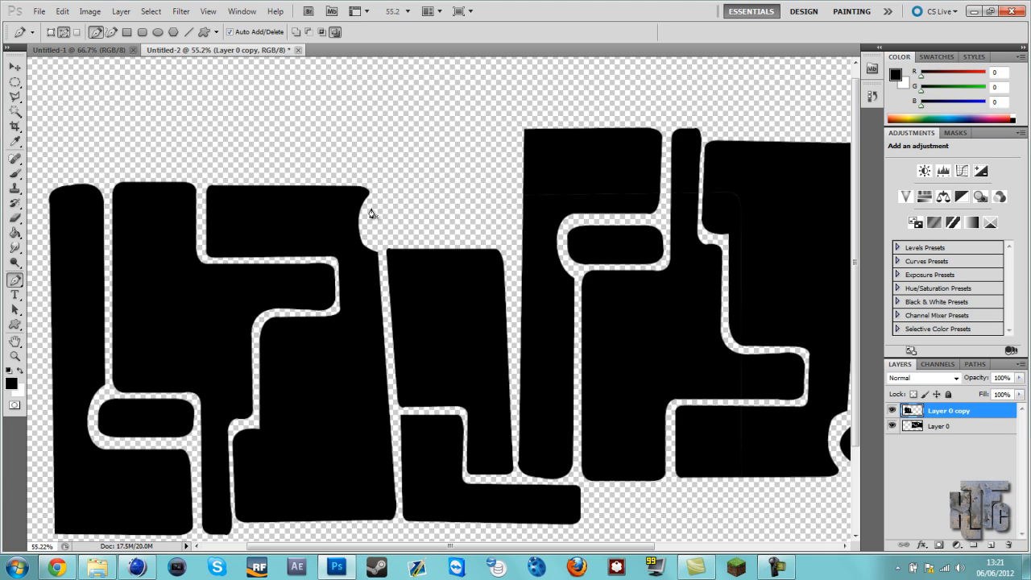
pyautogui.moveTo(376, 238)
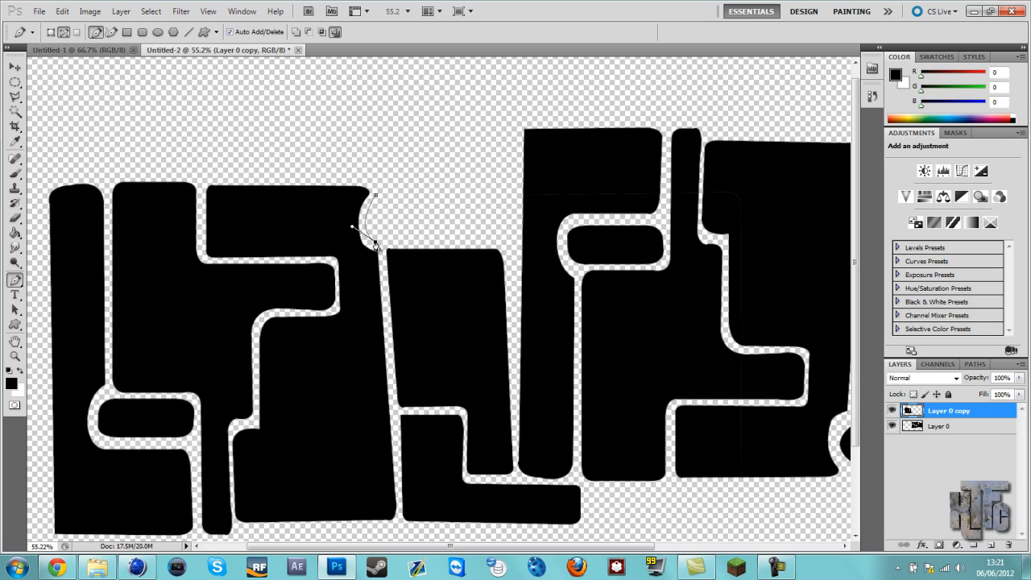
pyautogui.moveTo(493, 244)
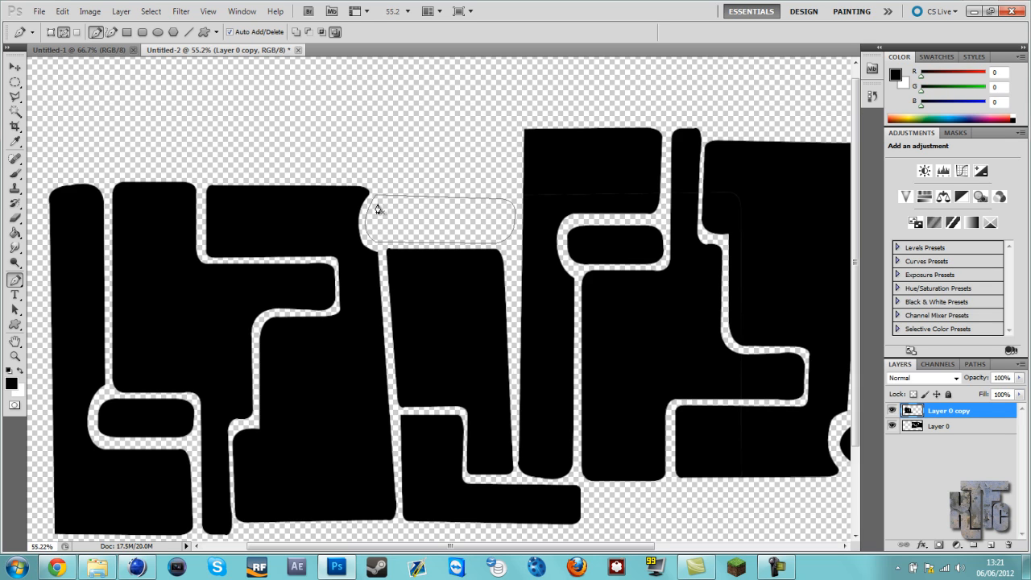
pyautogui.moveTo(387, 278)
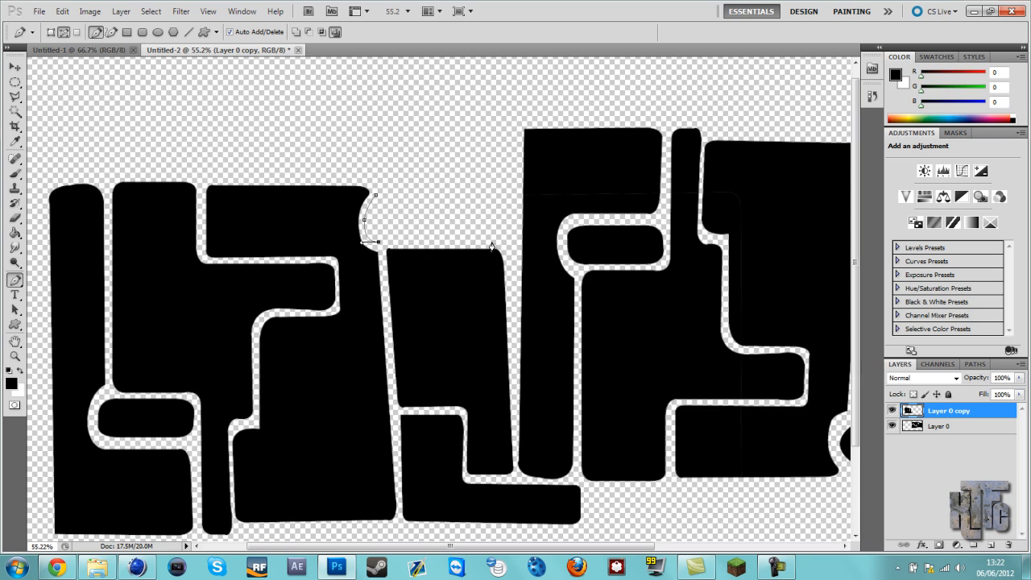
# Add a pen anchor along the bottom of the gap between tiles
pyautogui.click(491, 246)
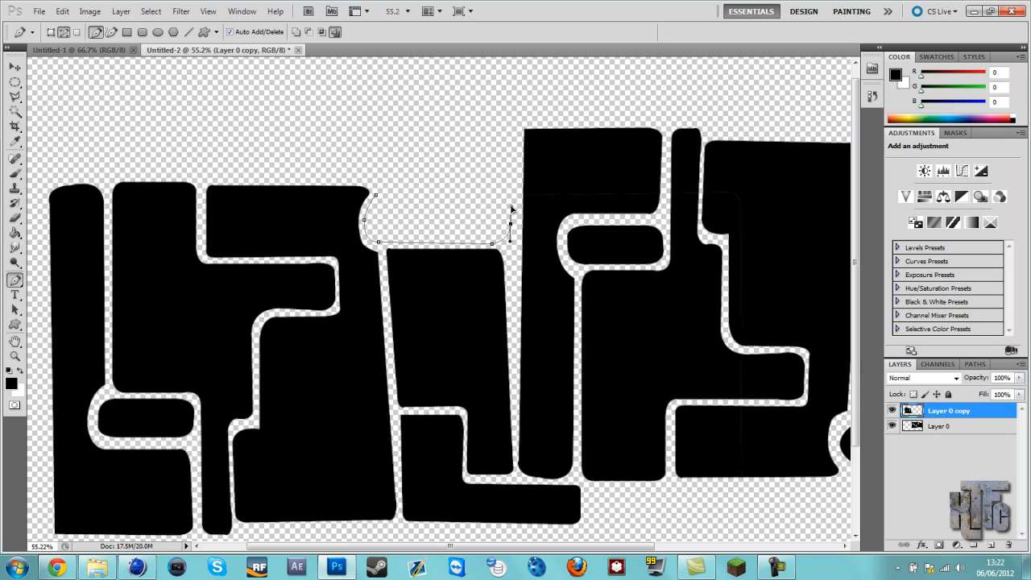
pyautogui.moveTo(499, 206)
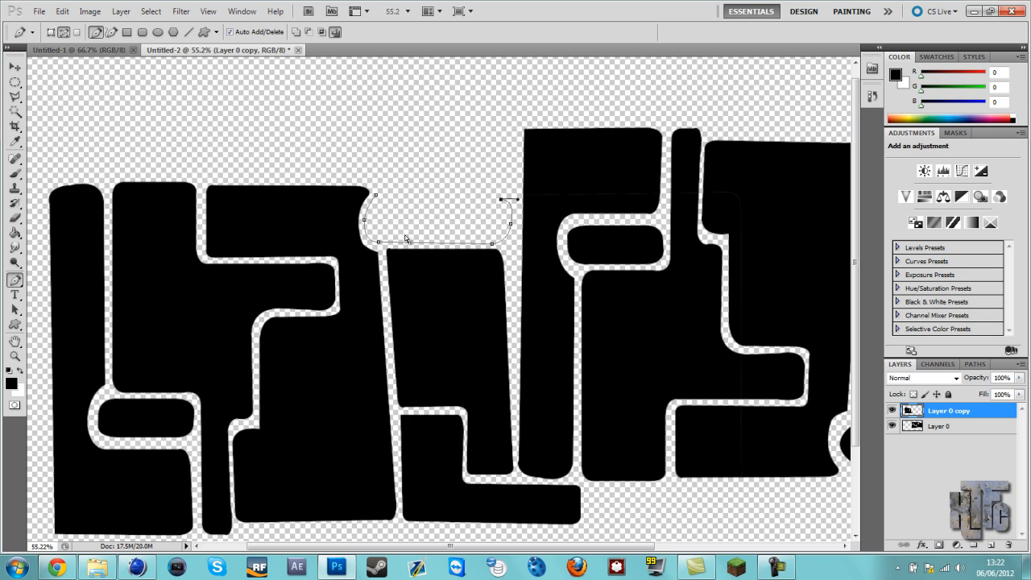
pyautogui.moveTo(516, 215)
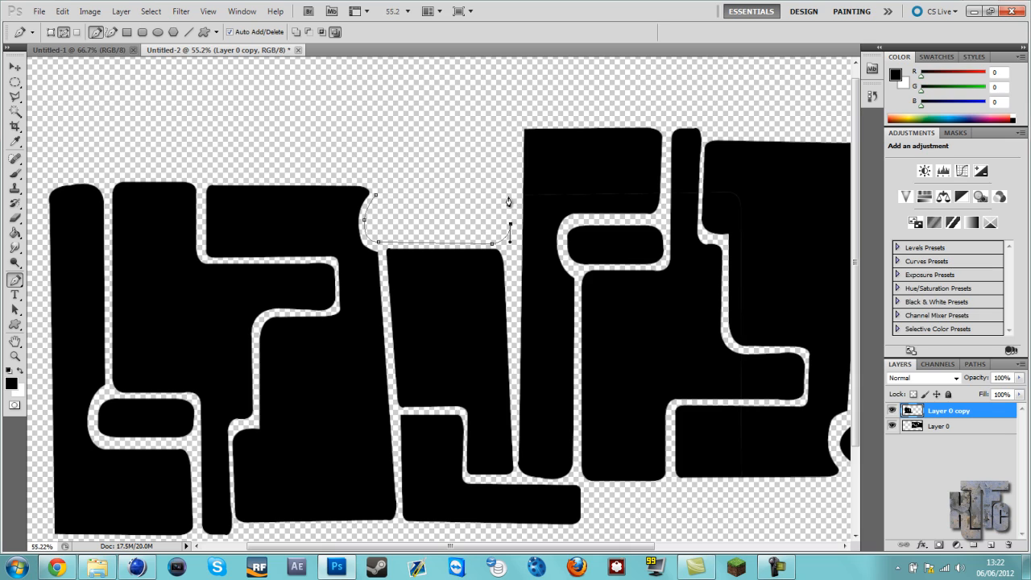
pyautogui.moveTo(502, 199)
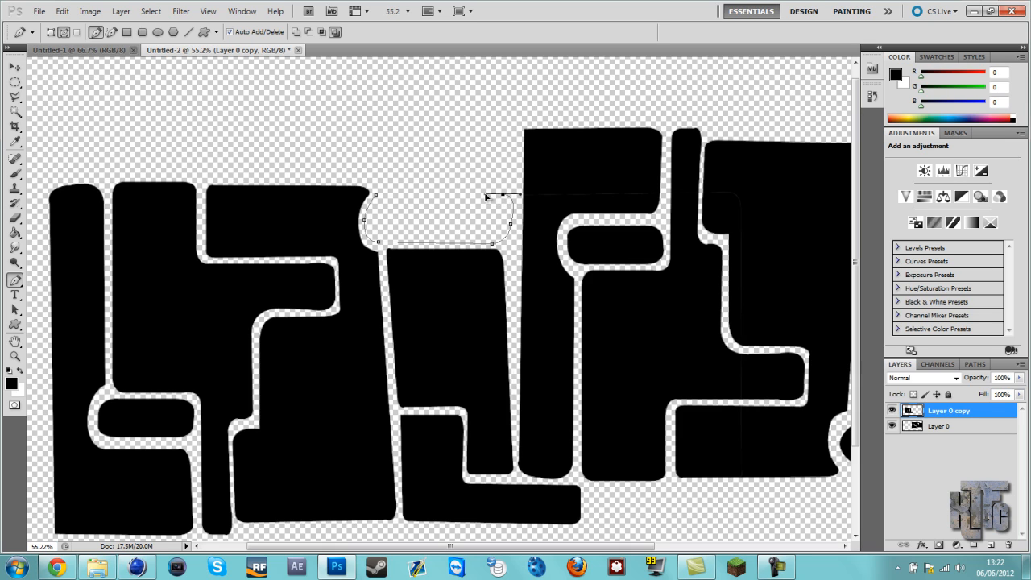
pyautogui.moveTo(501, 199)
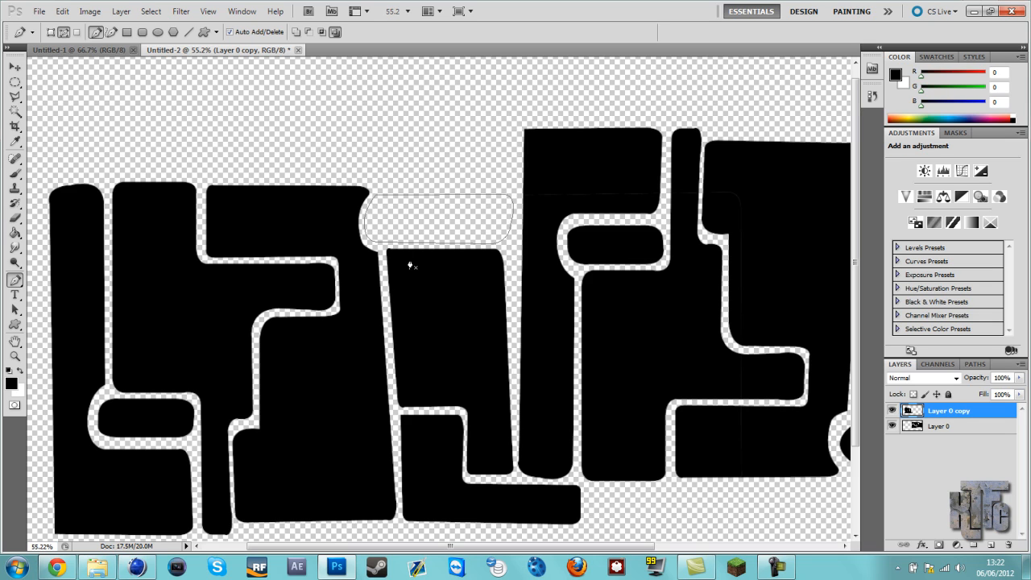
pyautogui.moveTo(394, 311)
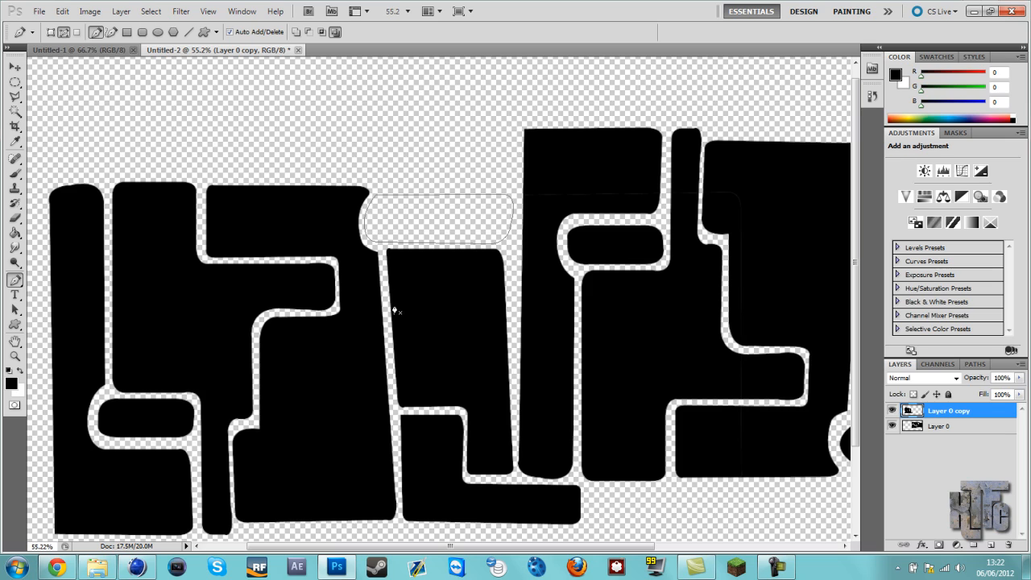
pyautogui.moveTo(394, 183)
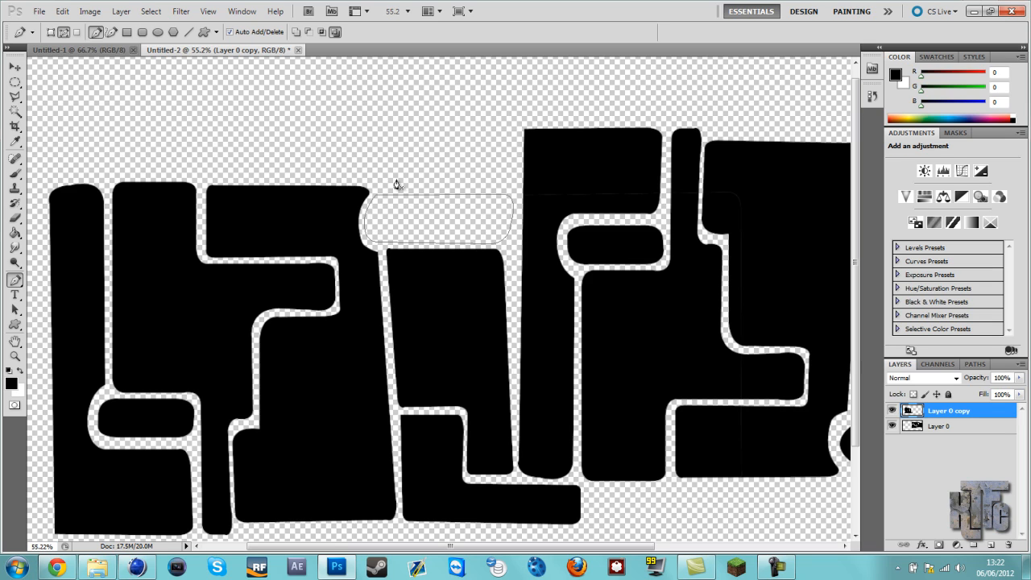
pyautogui.moveTo(479, 187)
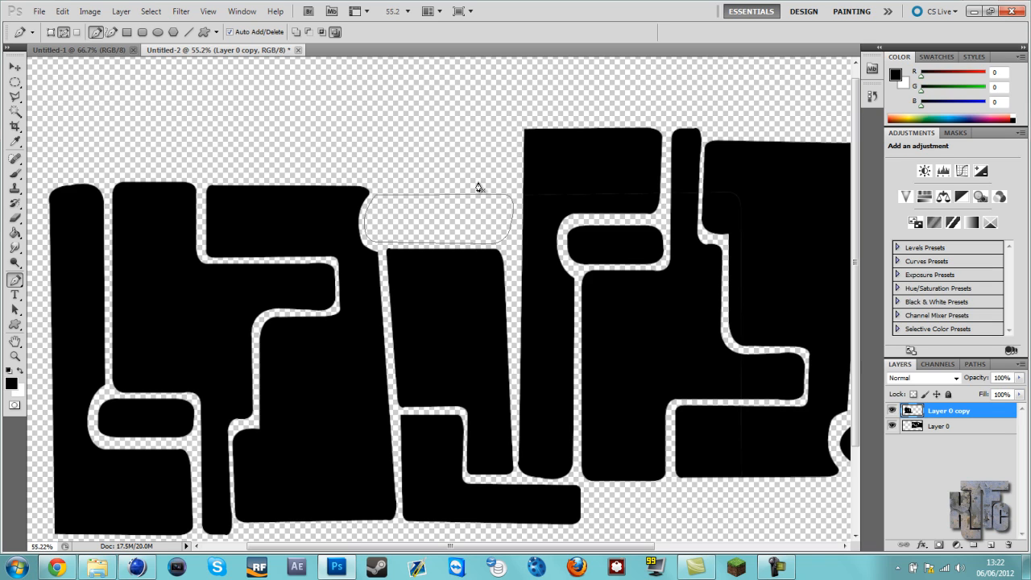
pyautogui.moveTo(349, 336)
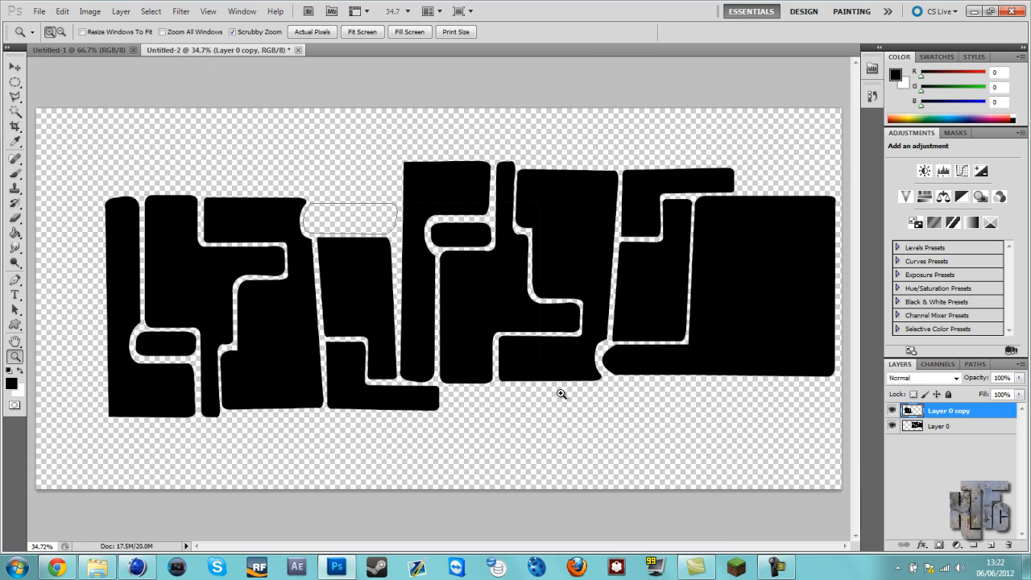
pyautogui.moveTo(592, 372)
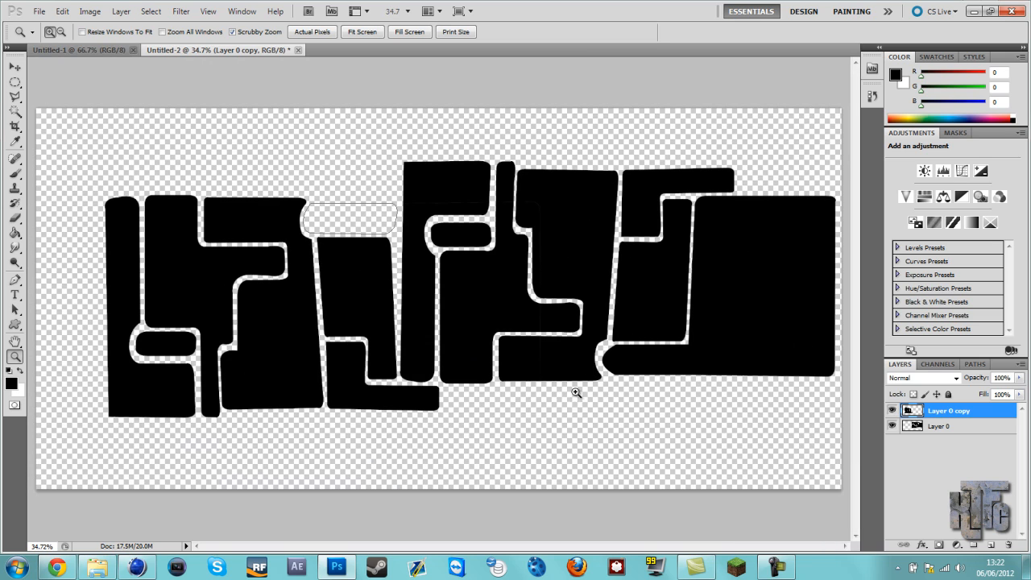
pyautogui.moveTo(575, 395)
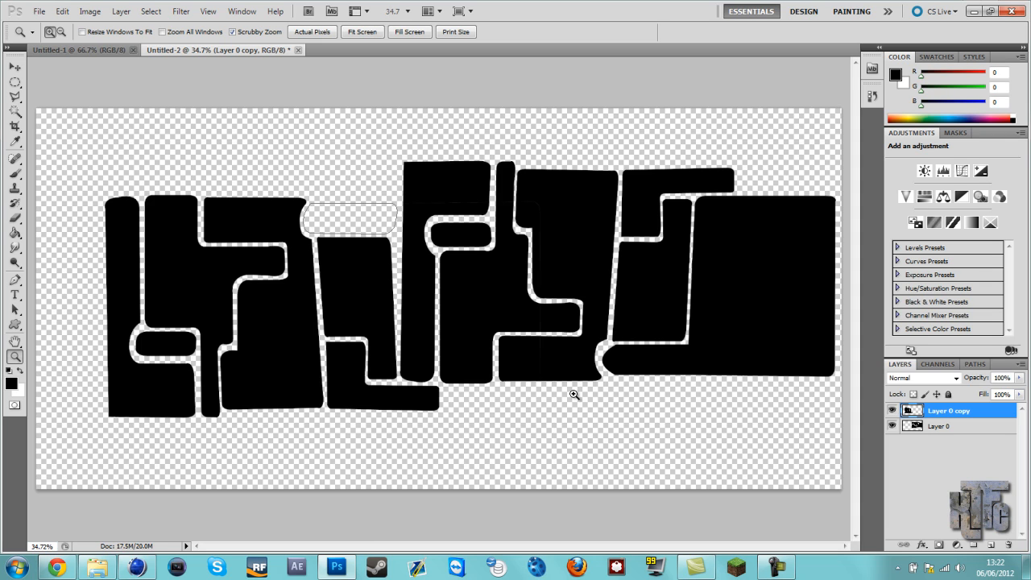
pyautogui.moveTo(217, 458)
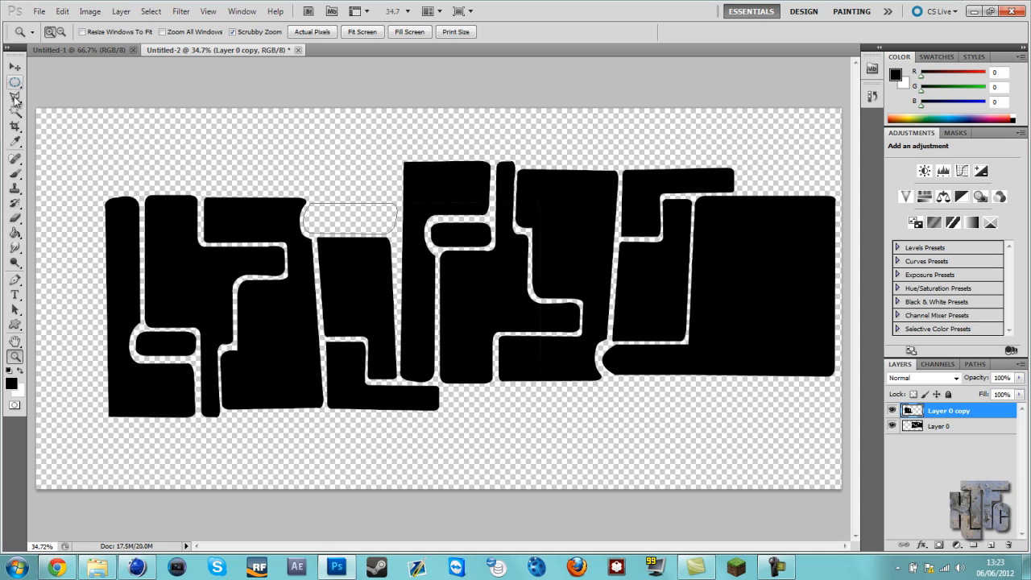
# Switch from the selection shape tools to drawing paths with anchor points
pyautogui.click(15, 84)
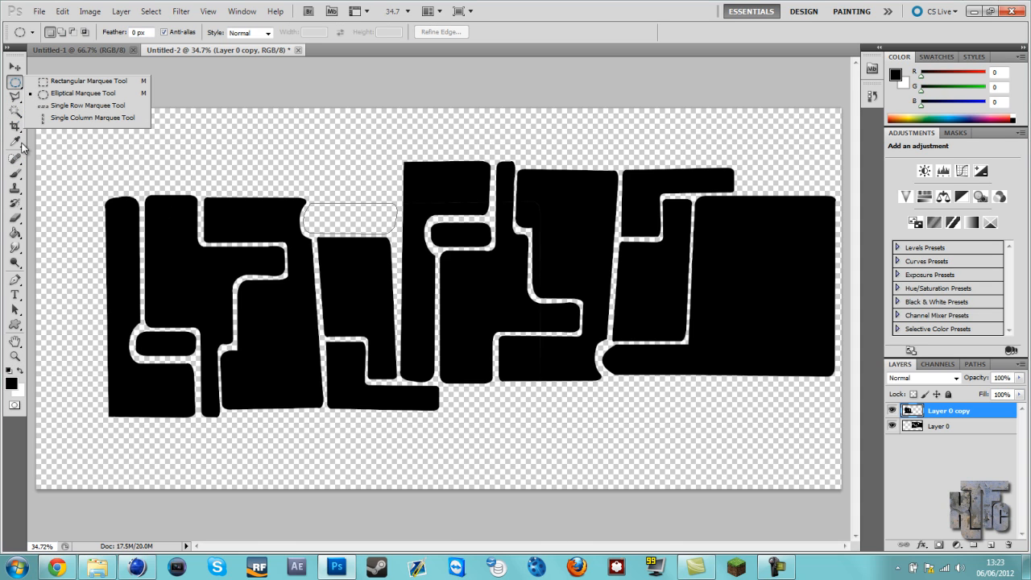
pyautogui.moveTo(16, 281)
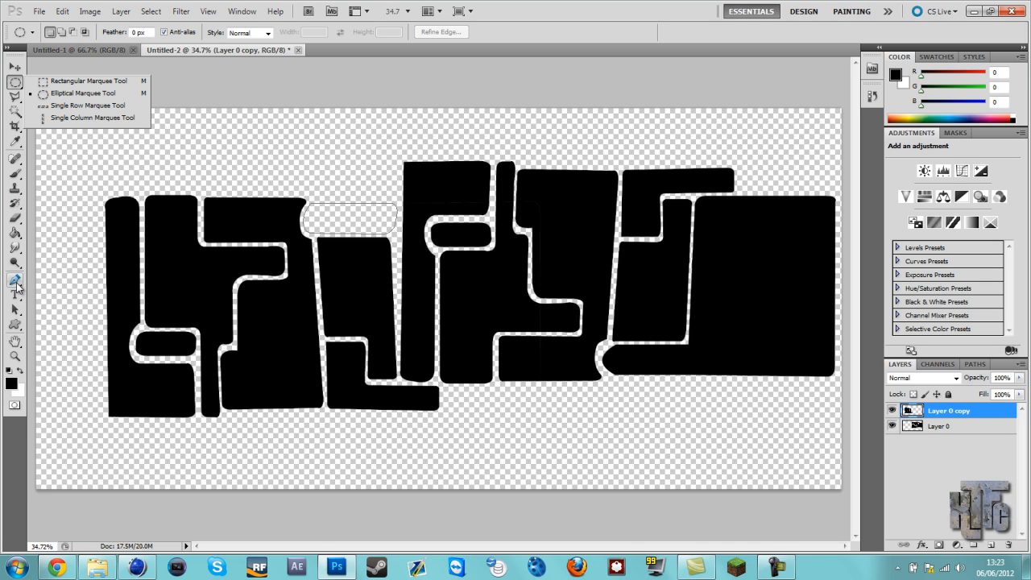
pyautogui.click(14, 280)
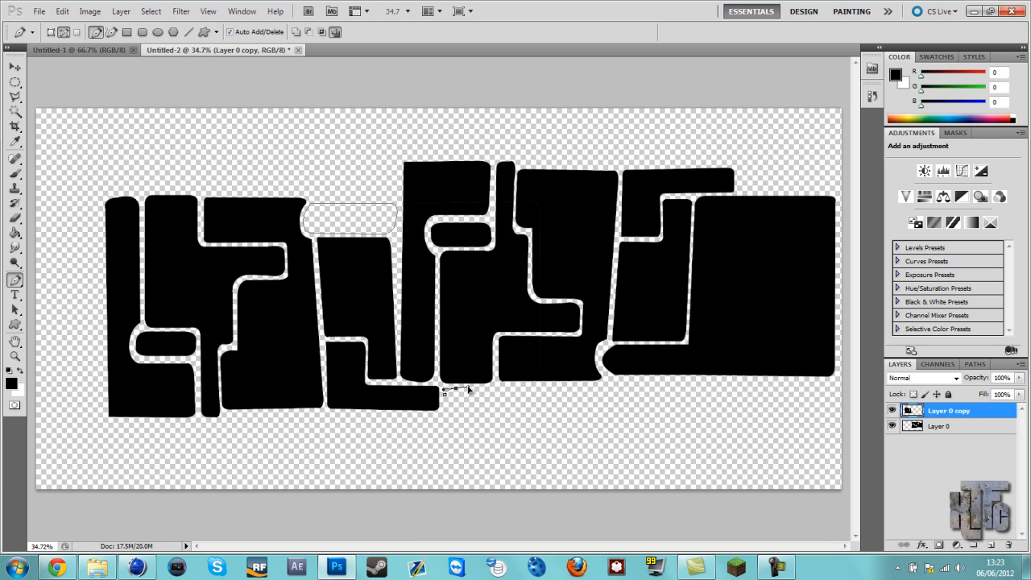
pyautogui.moveTo(511, 399)
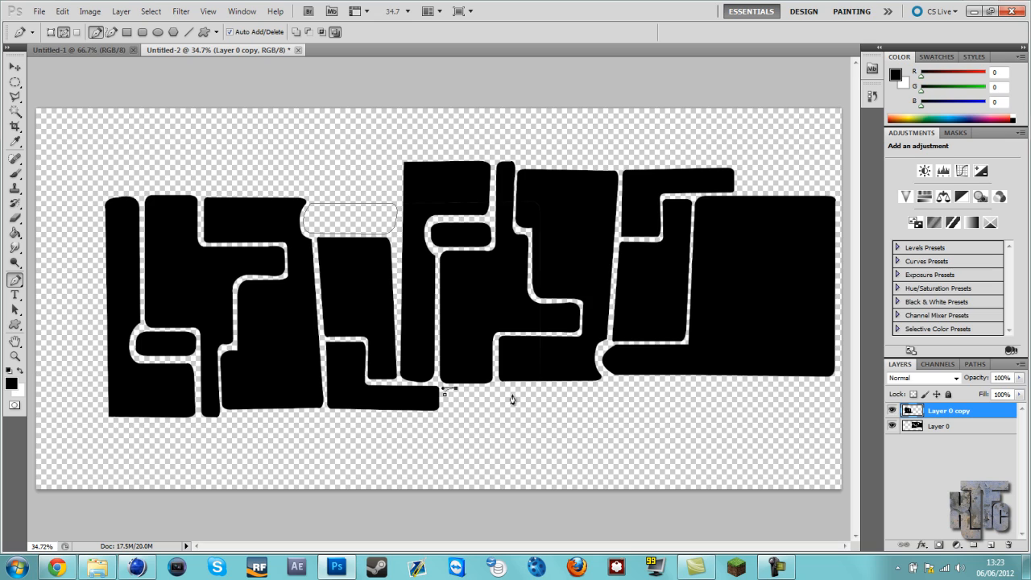
pyautogui.moveTo(760, 394)
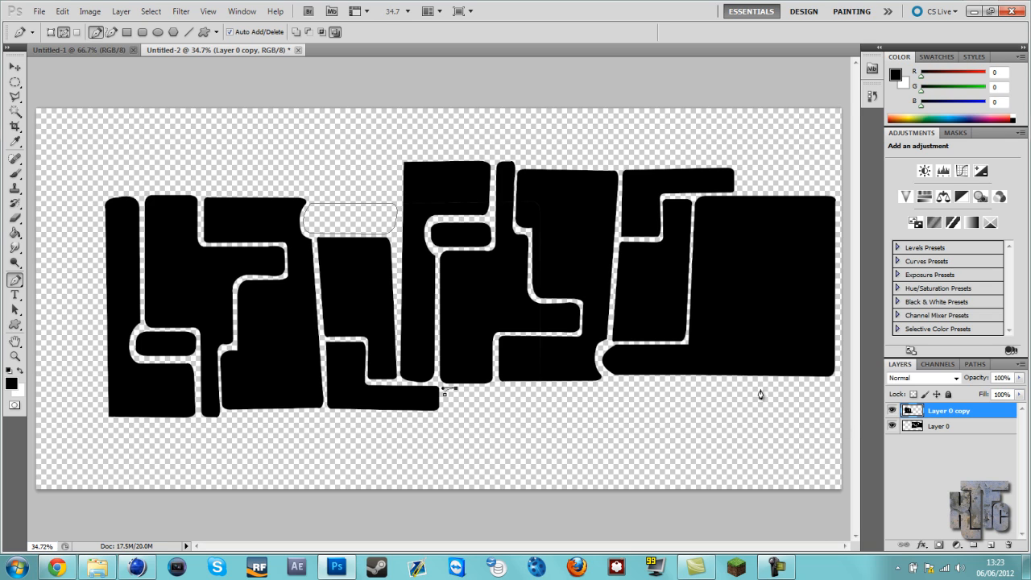
pyautogui.moveTo(826, 387)
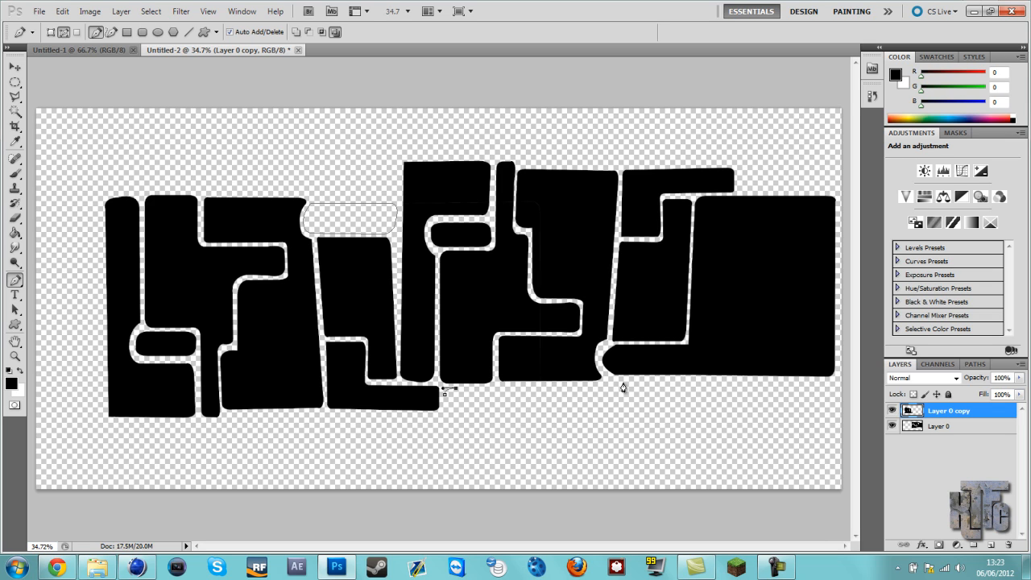
pyautogui.moveTo(620, 392)
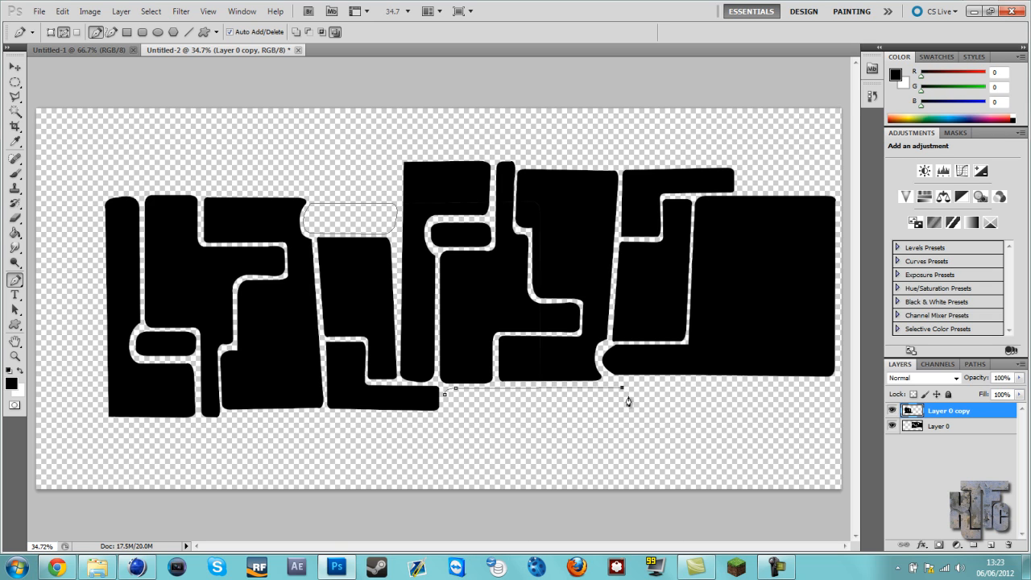
pyautogui.moveTo(627, 396)
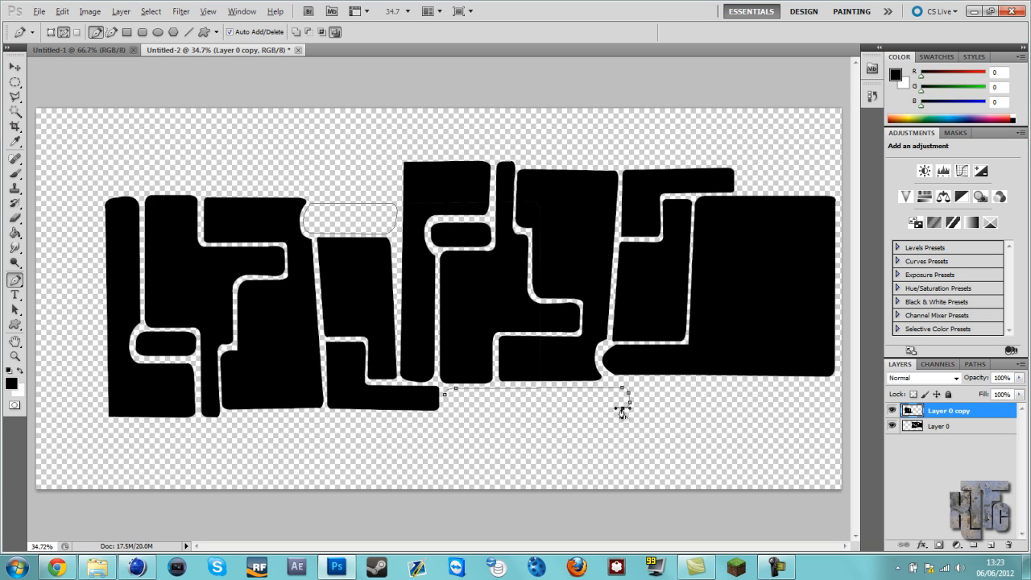
pyautogui.moveTo(446, 414)
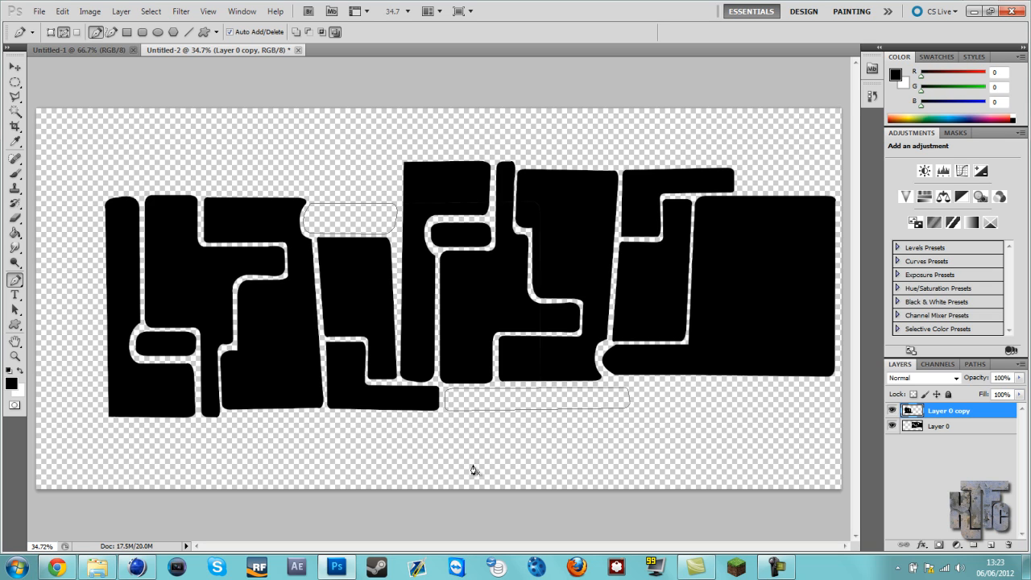
pyautogui.moveTo(810, 490)
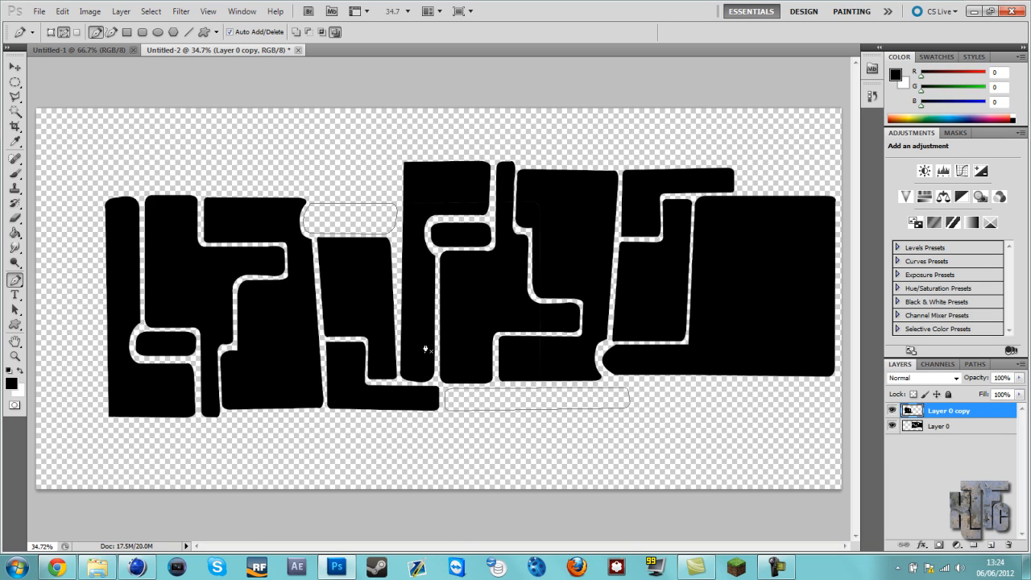
pyautogui.moveTo(374, 241)
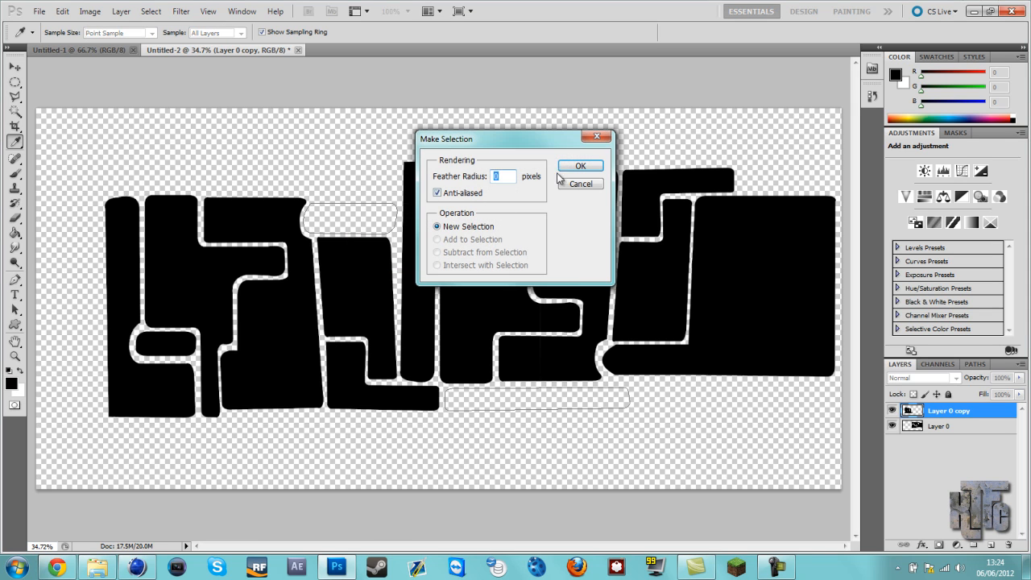
# Confirm turning the path into a selection, then prepare to magnify the top tile
pyautogui.click(580, 165)
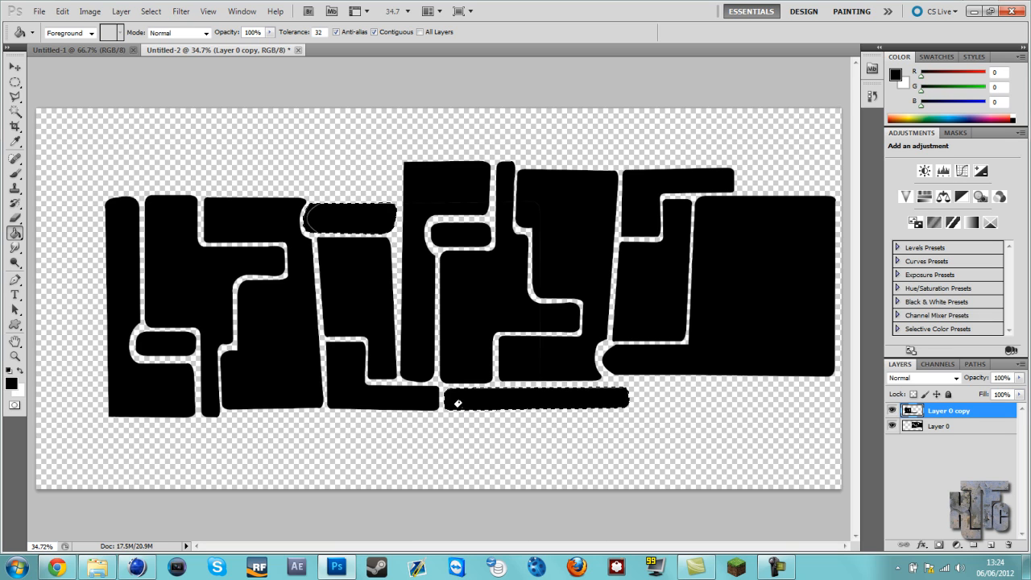
pyautogui.moveTo(40, 101)
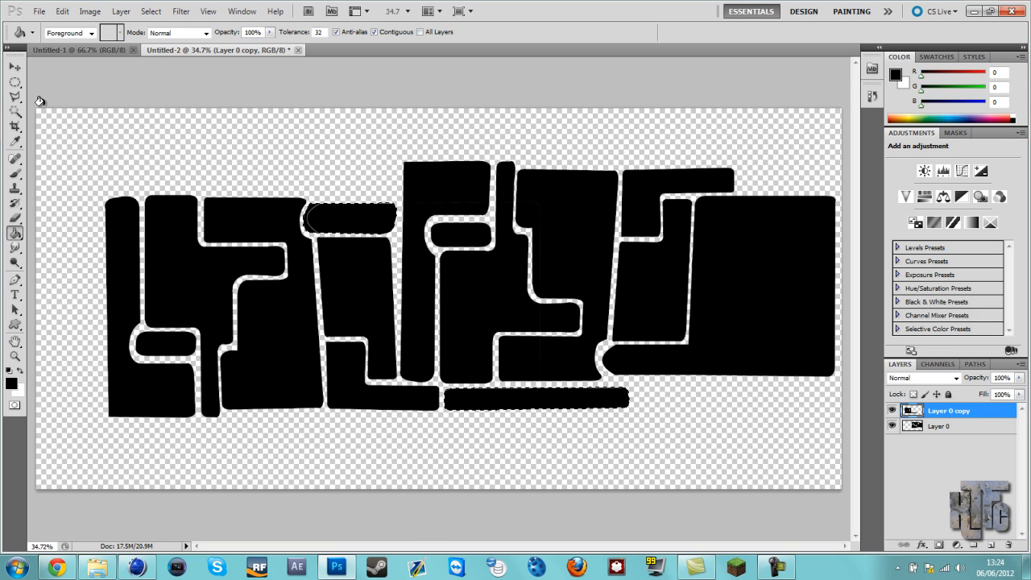
pyautogui.click(14, 67)
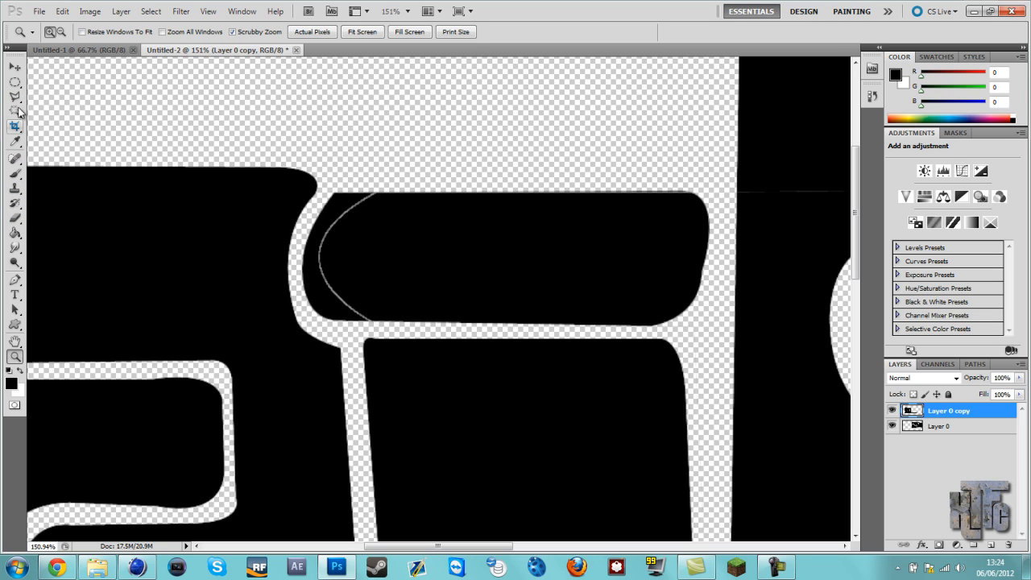
# Switch to the freehand selection drawing tool
pyautogui.click(15, 96)
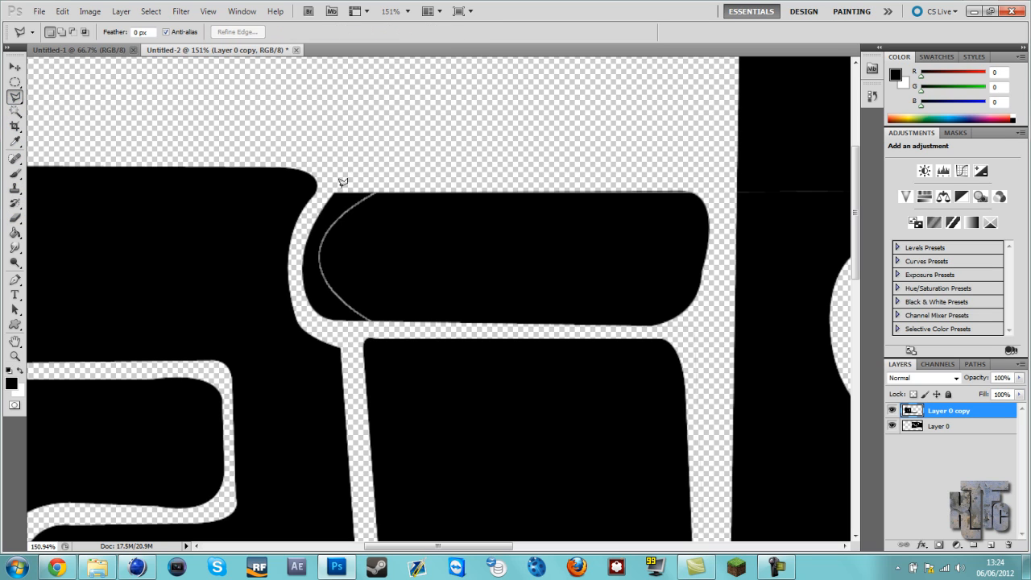
pyautogui.moveTo(372, 189)
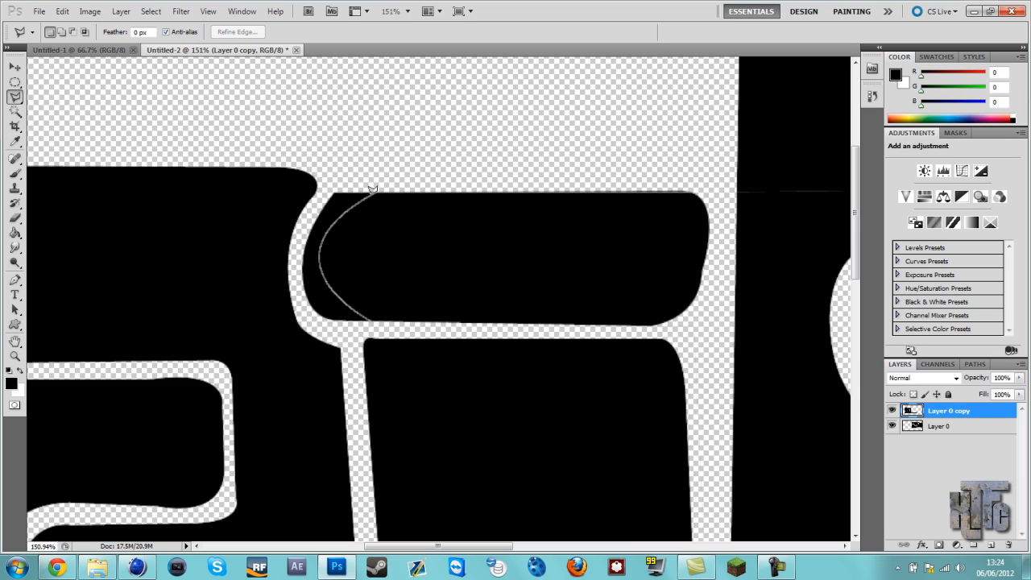
pyautogui.moveTo(354, 204)
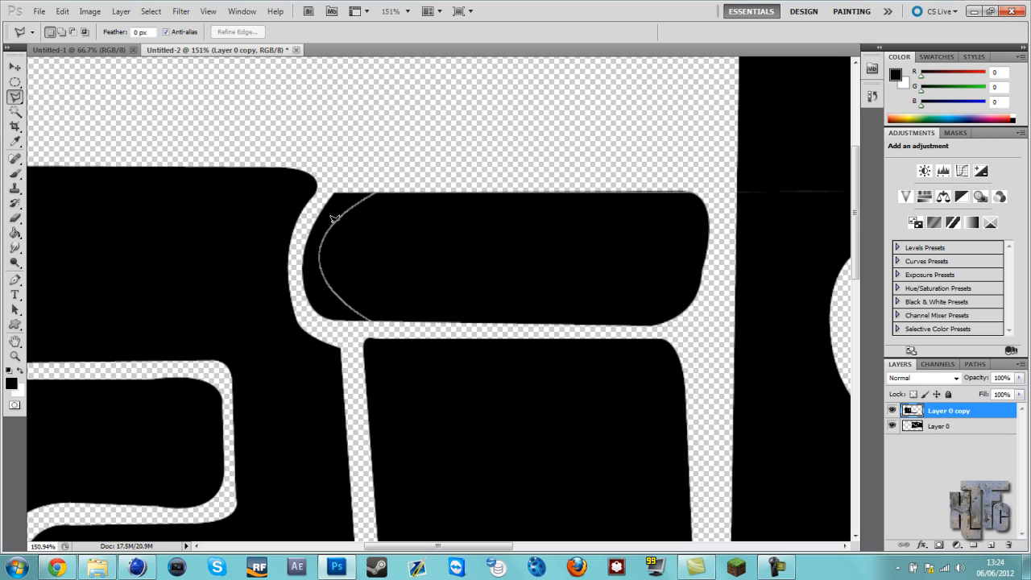
pyautogui.moveTo(322, 238)
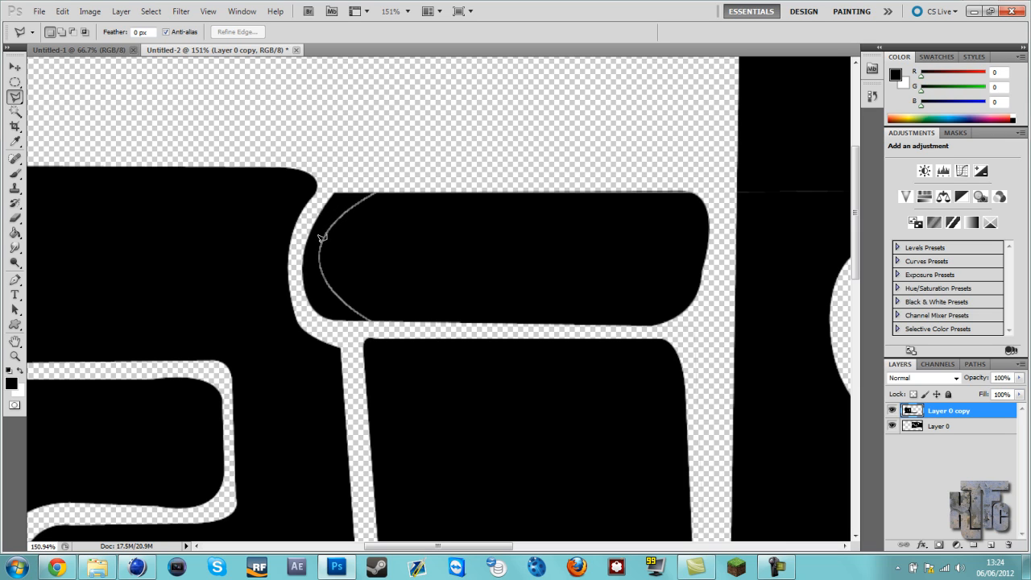
pyautogui.moveTo(321, 256)
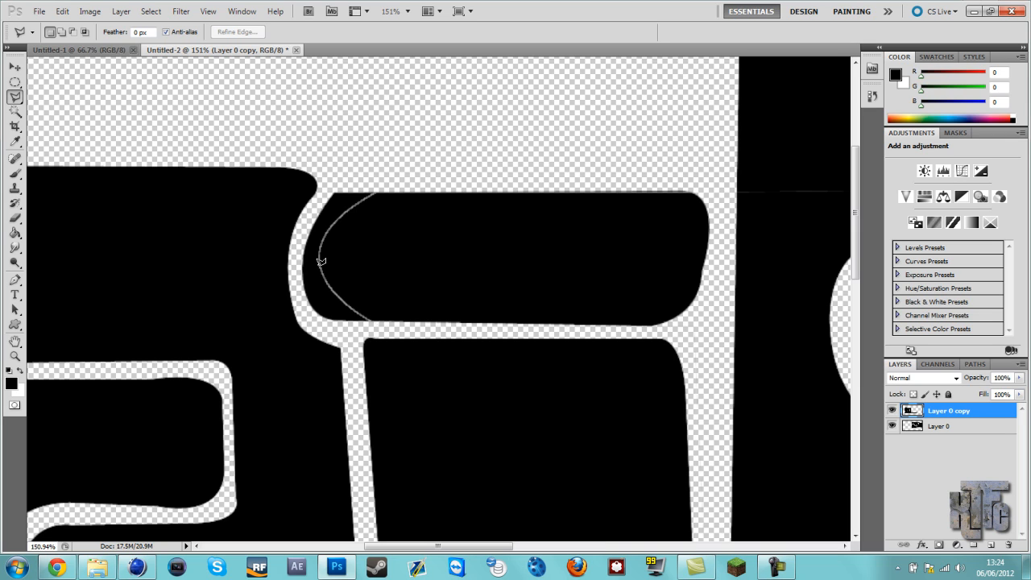
pyautogui.moveTo(327, 274)
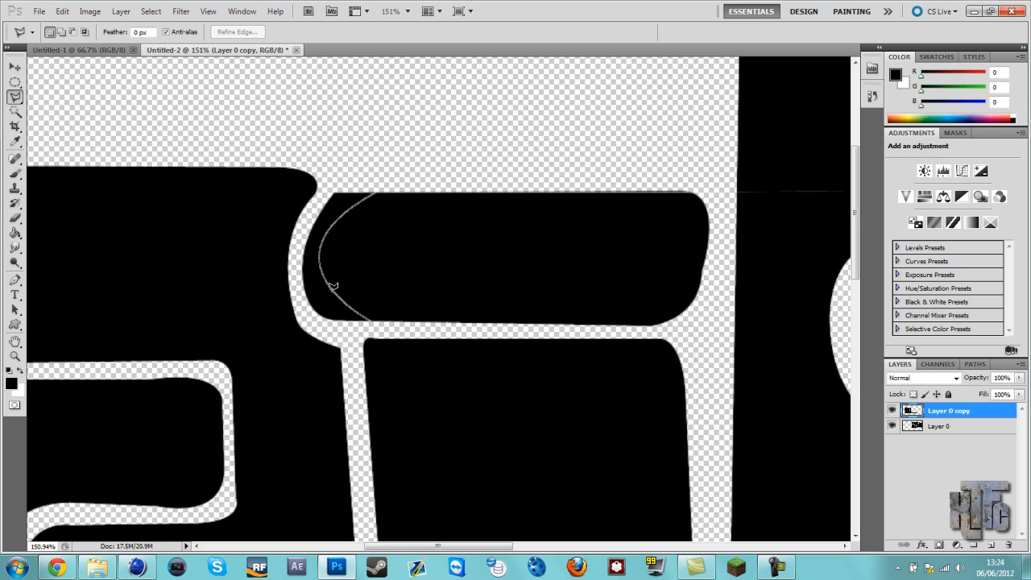
pyautogui.moveTo(334, 292)
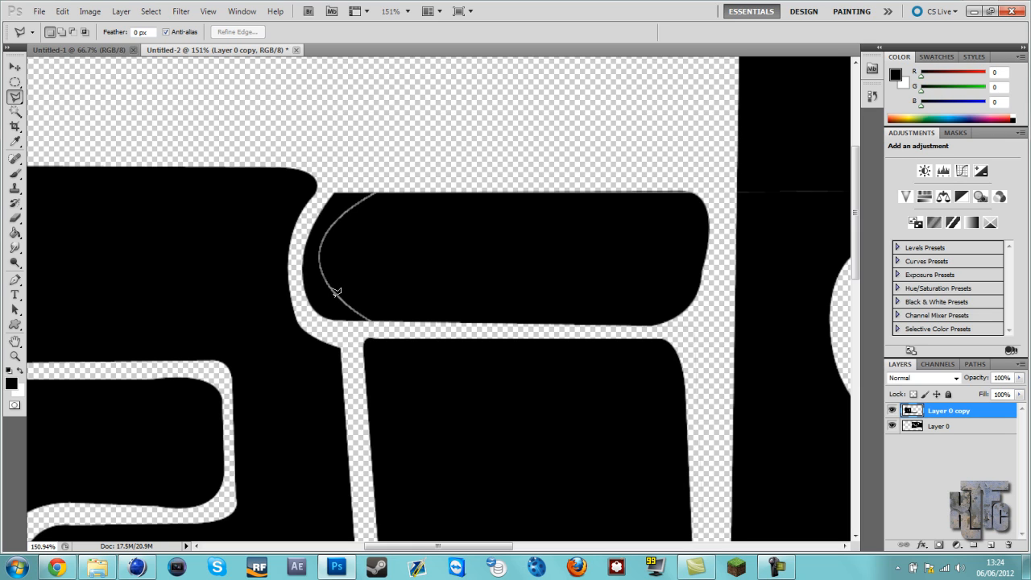
pyautogui.moveTo(348, 302)
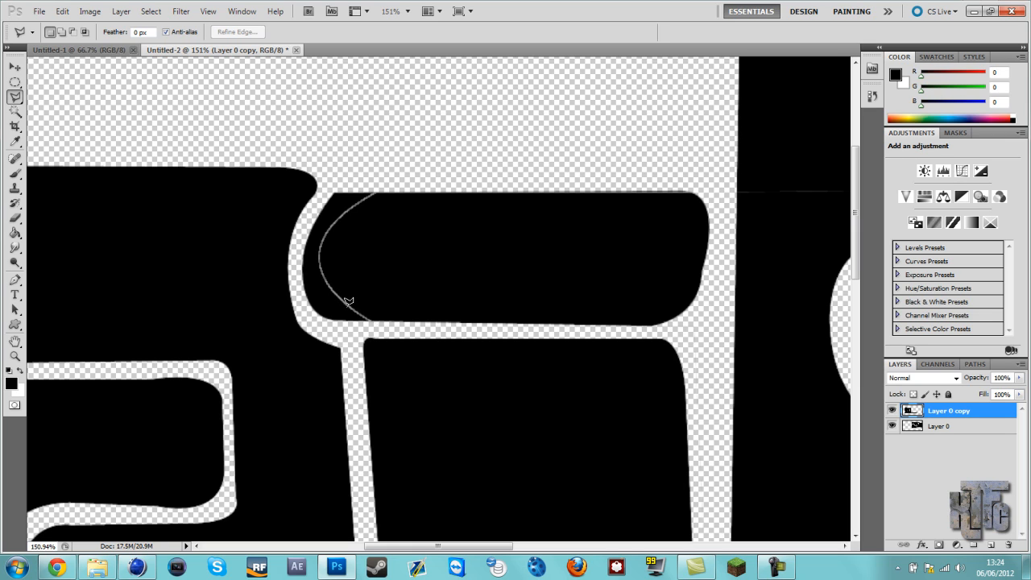
pyautogui.moveTo(357, 310)
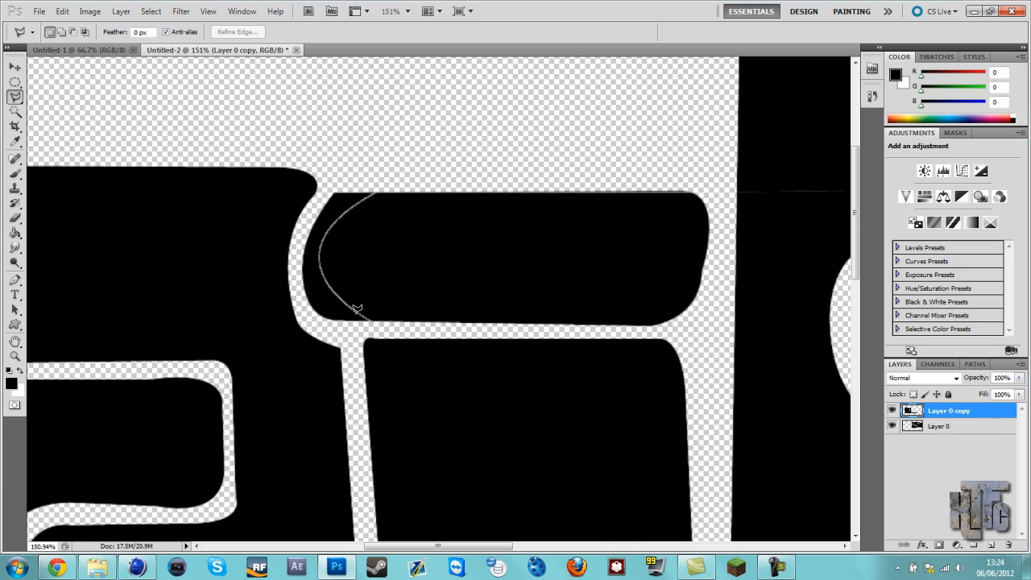
pyautogui.moveTo(372, 318)
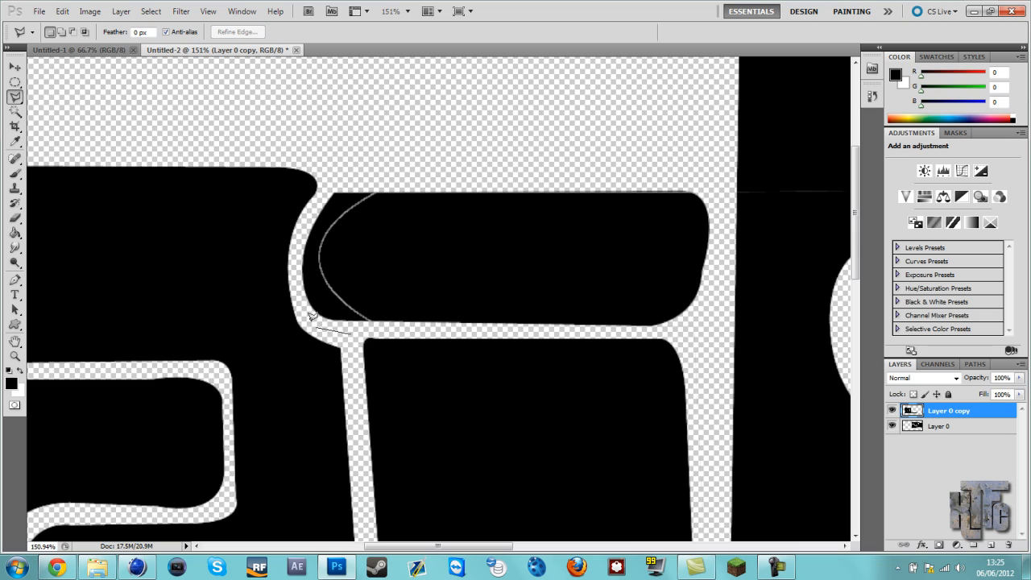
pyautogui.moveTo(298, 313)
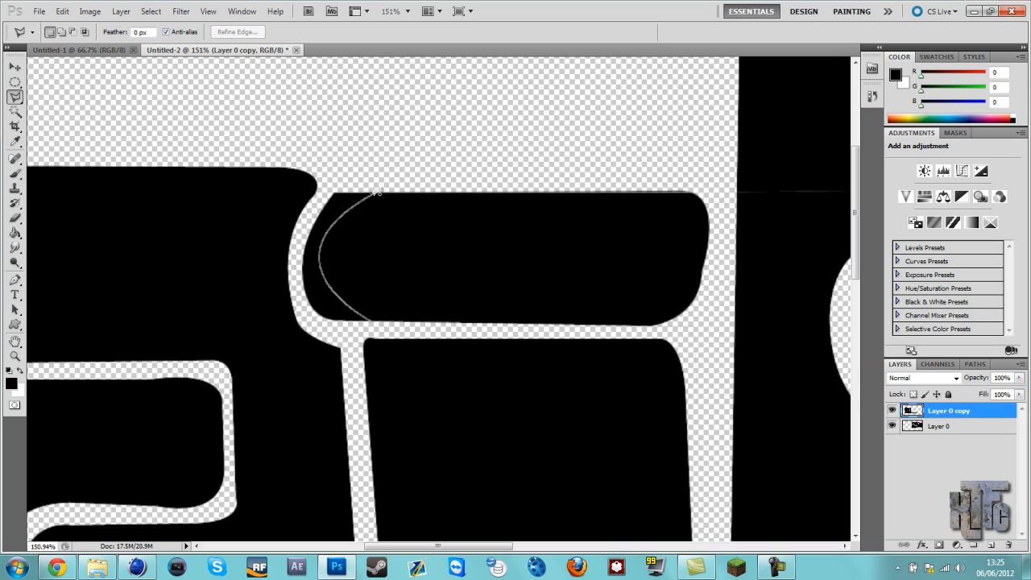
pyautogui.moveTo(358, 202)
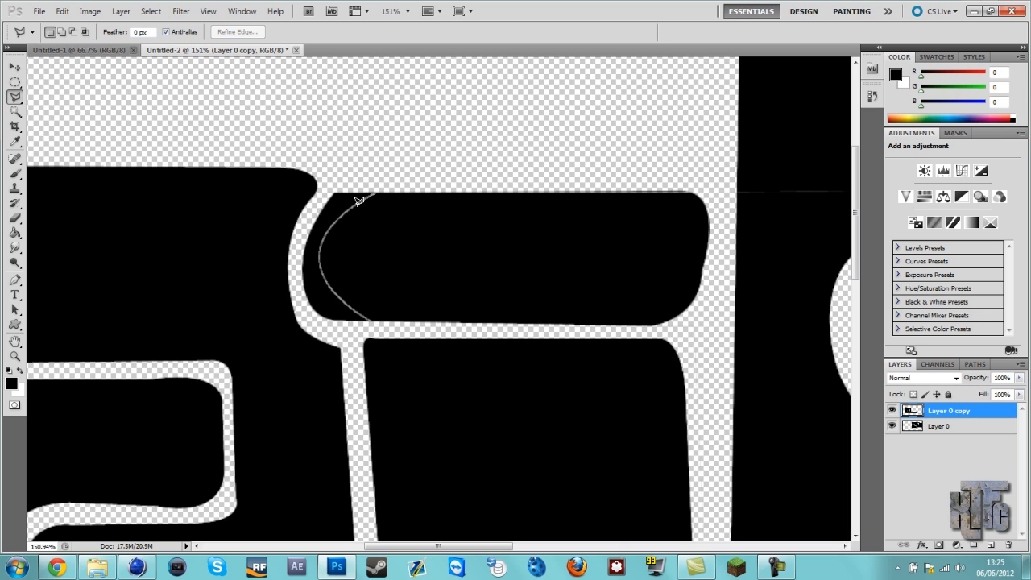
pyautogui.moveTo(348, 204)
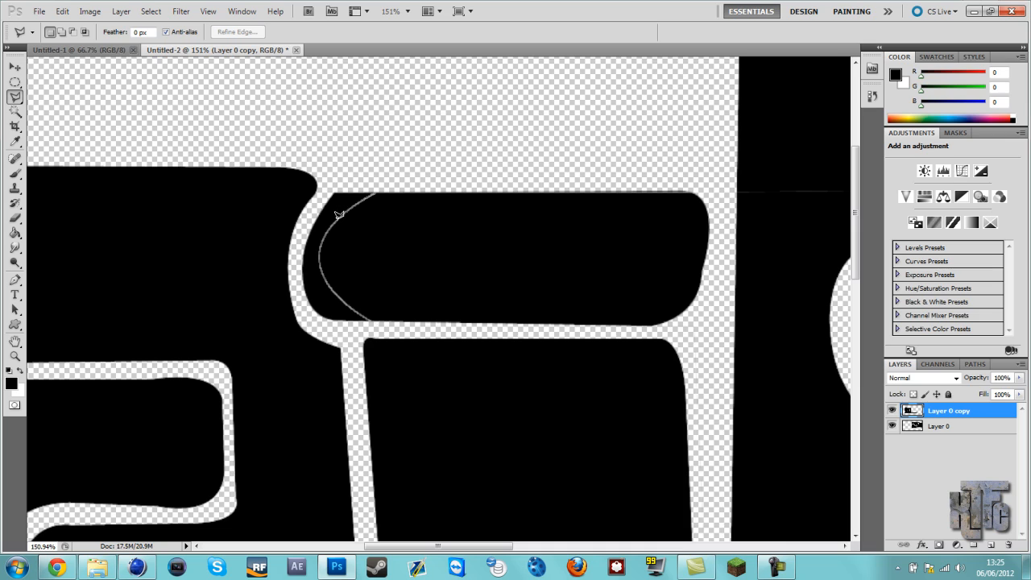
pyautogui.moveTo(327, 230)
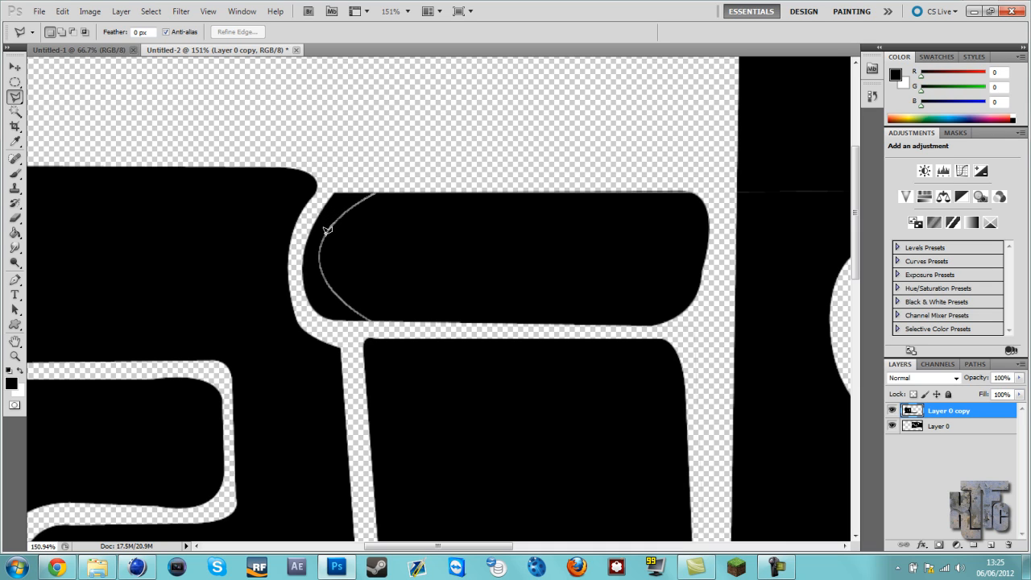
pyautogui.moveTo(320, 244)
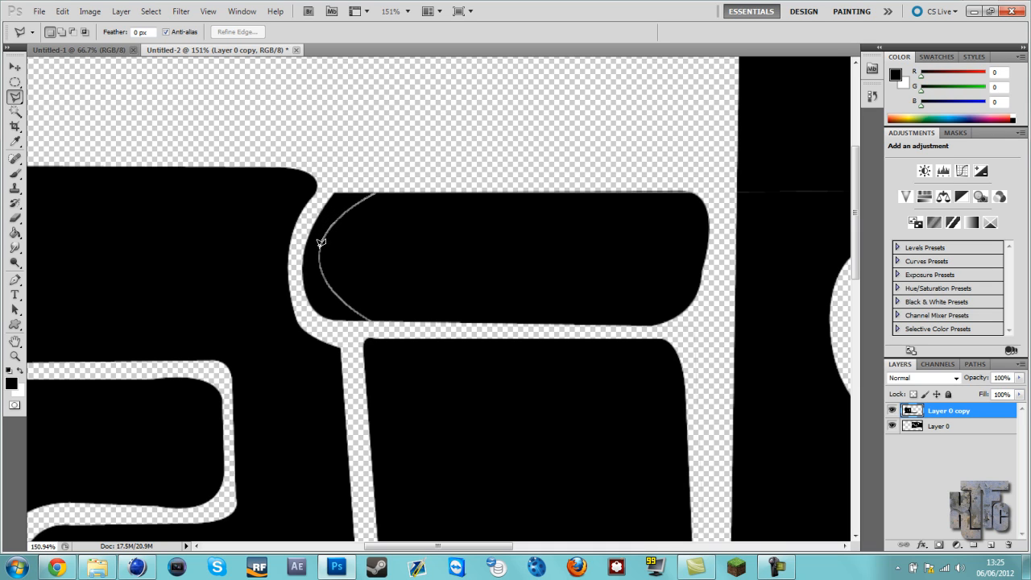
pyautogui.moveTo(320, 259)
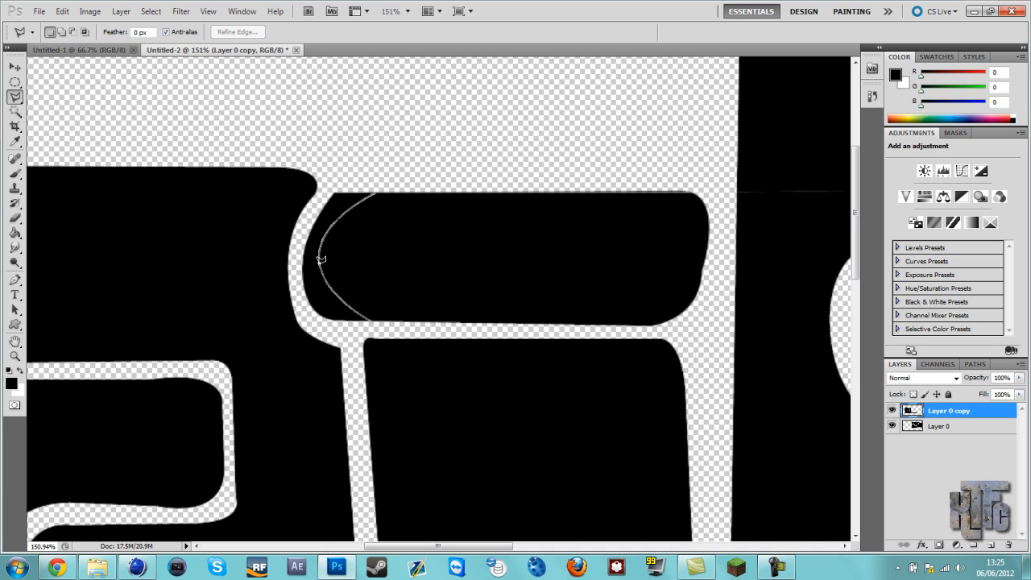
pyautogui.moveTo(327, 279)
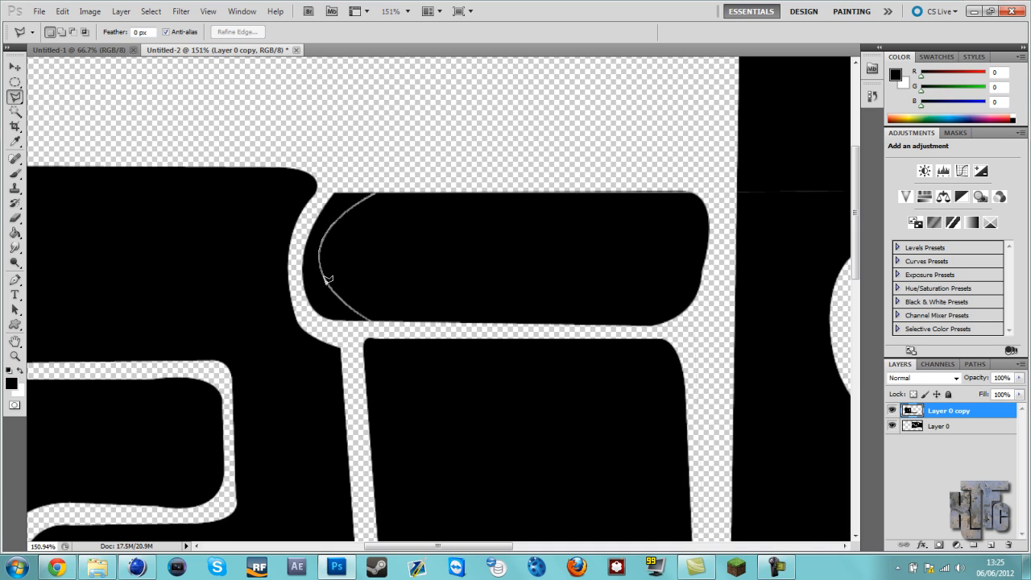
pyautogui.moveTo(334, 291)
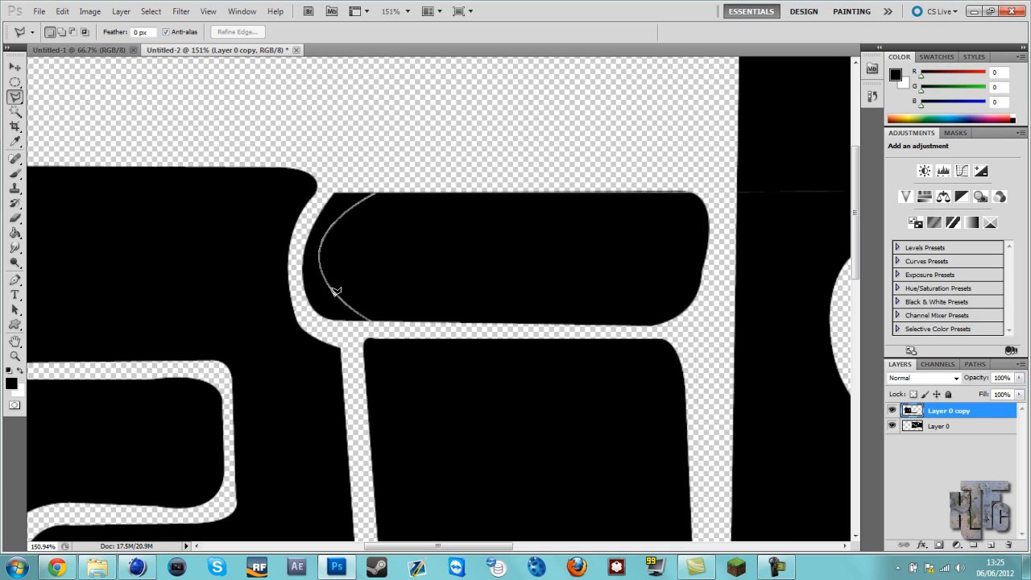
pyautogui.moveTo(348, 301)
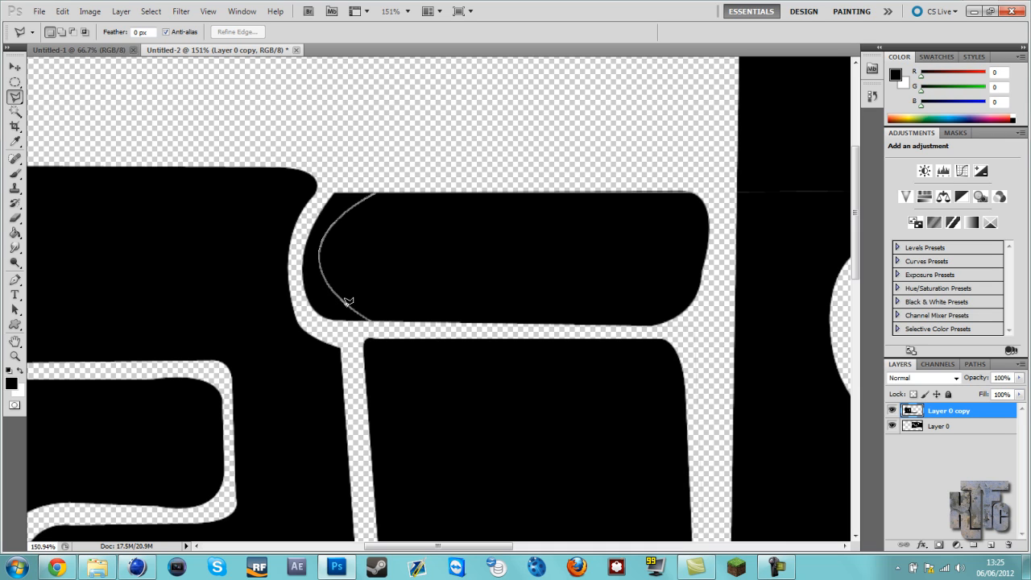
pyautogui.moveTo(358, 311)
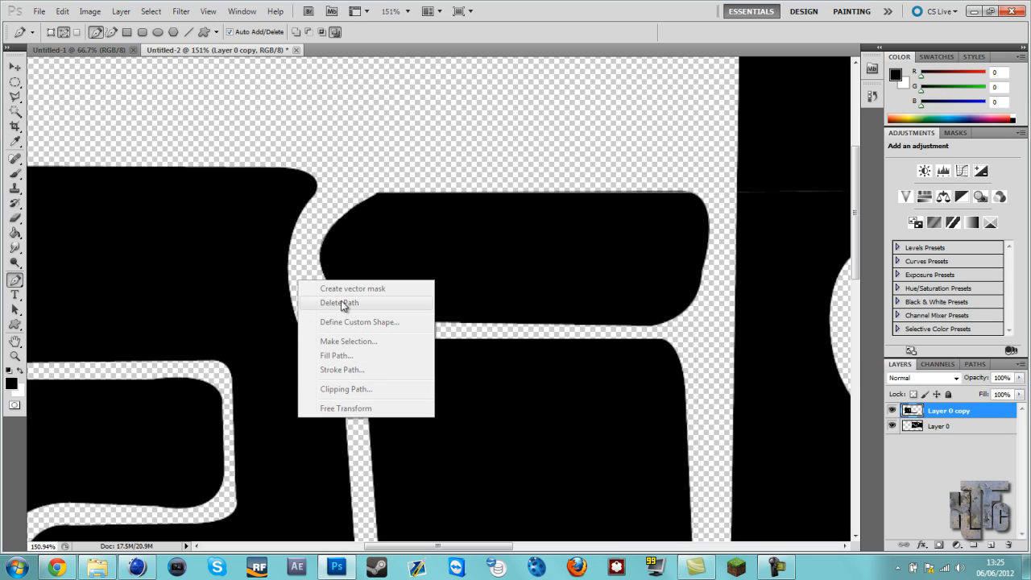
pyautogui.click(339, 302)
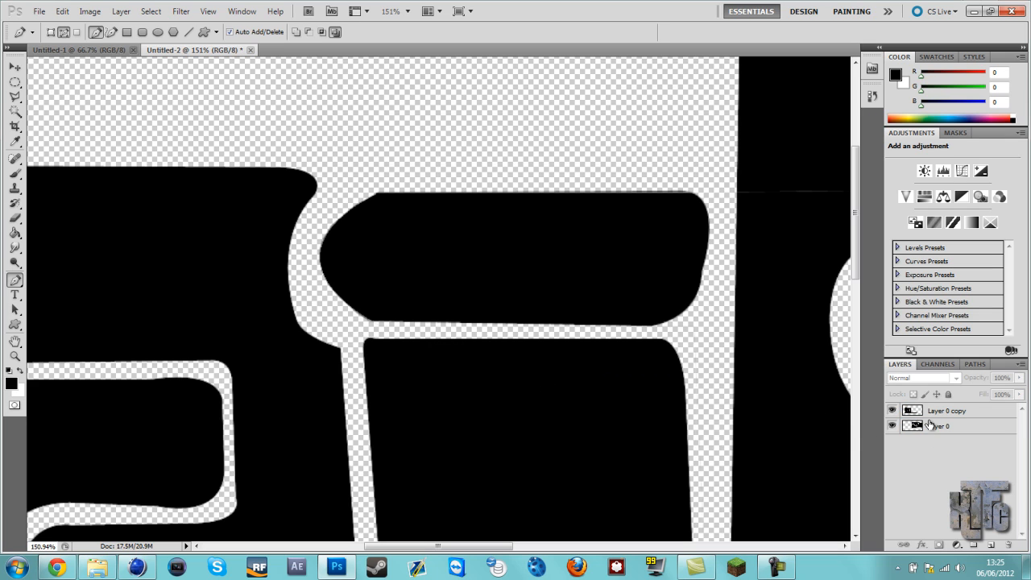
pyautogui.rightClick(940, 426)
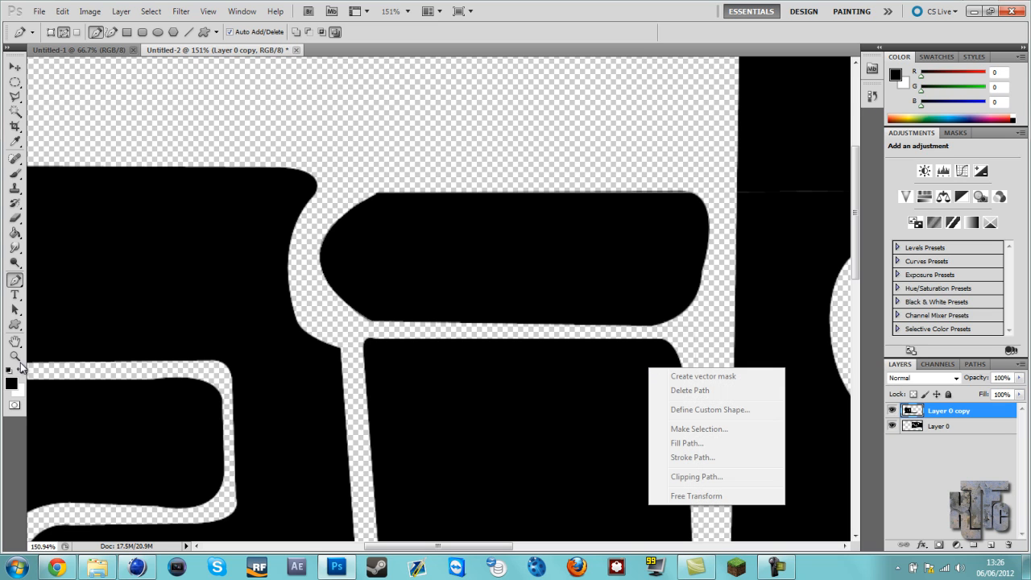
pyautogui.click(15, 358)
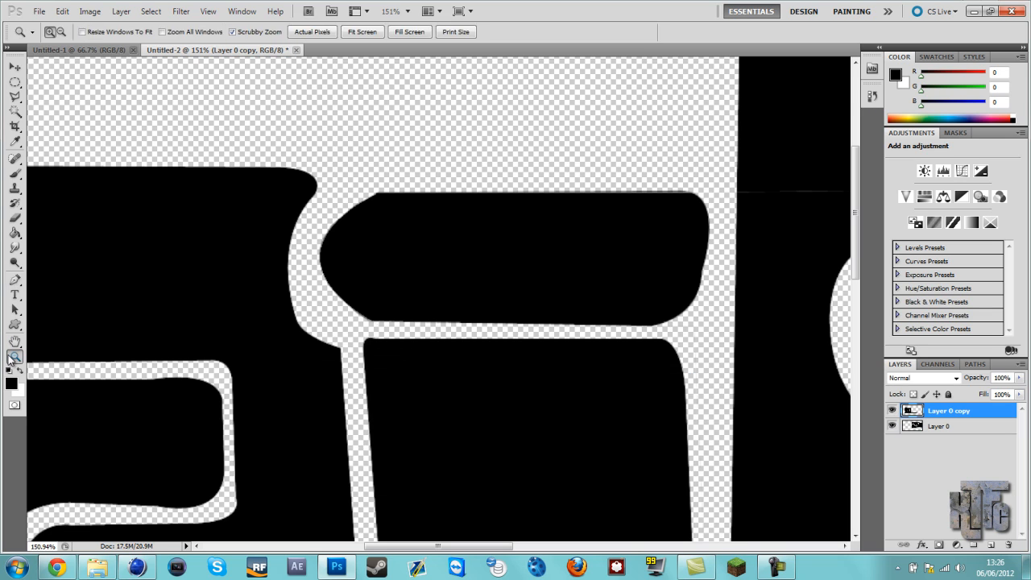
pyautogui.click(362, 31)
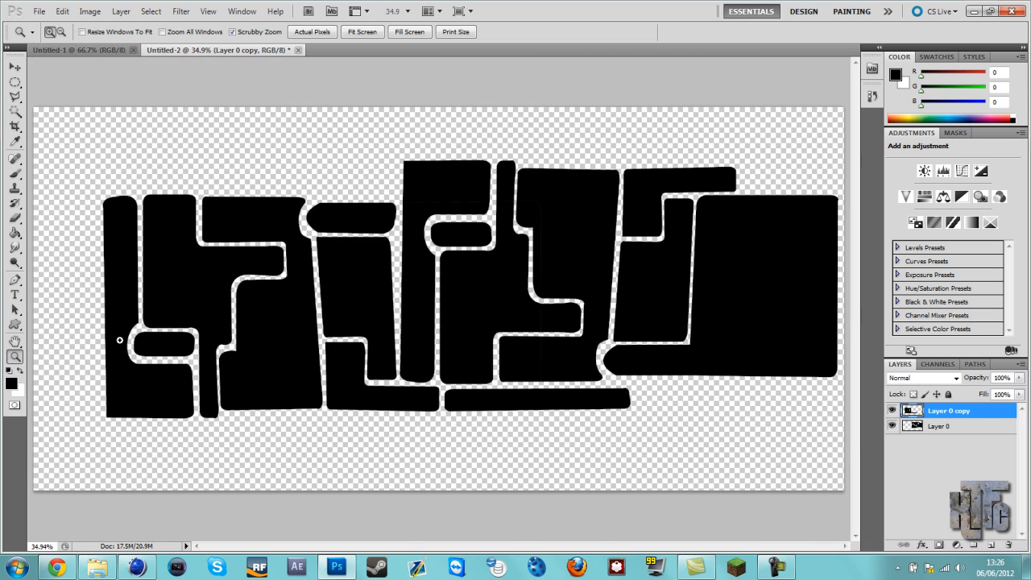
pyautogui.moveTo(513, 204)
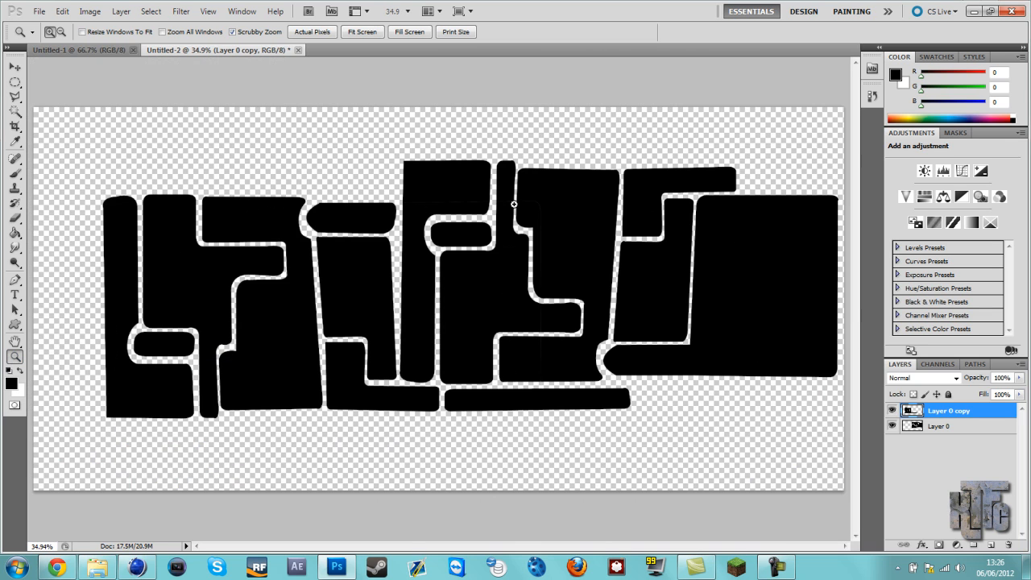
pyautogui.moveTo(550, 215)
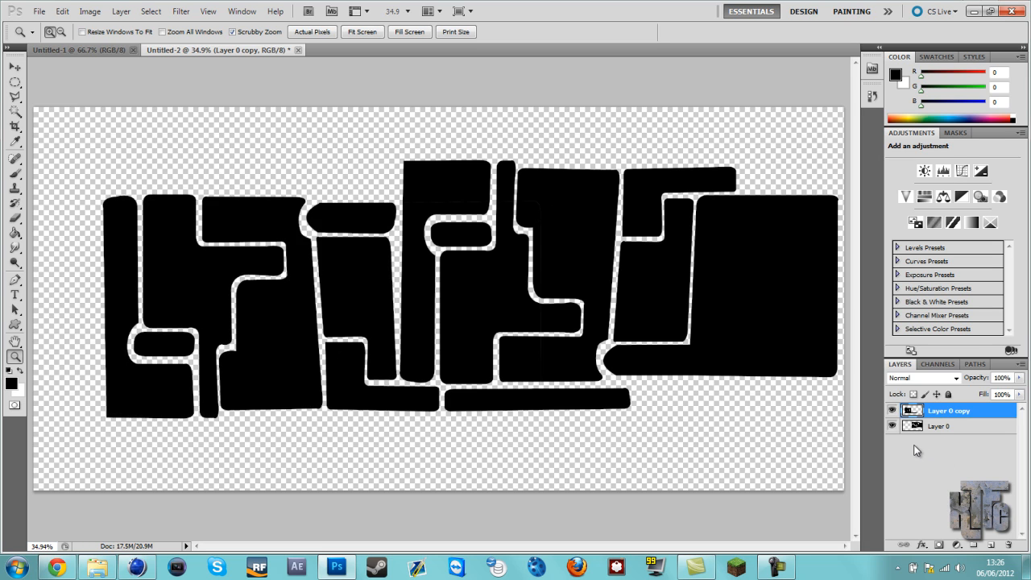
pyautogui.moveTo(890, 443)
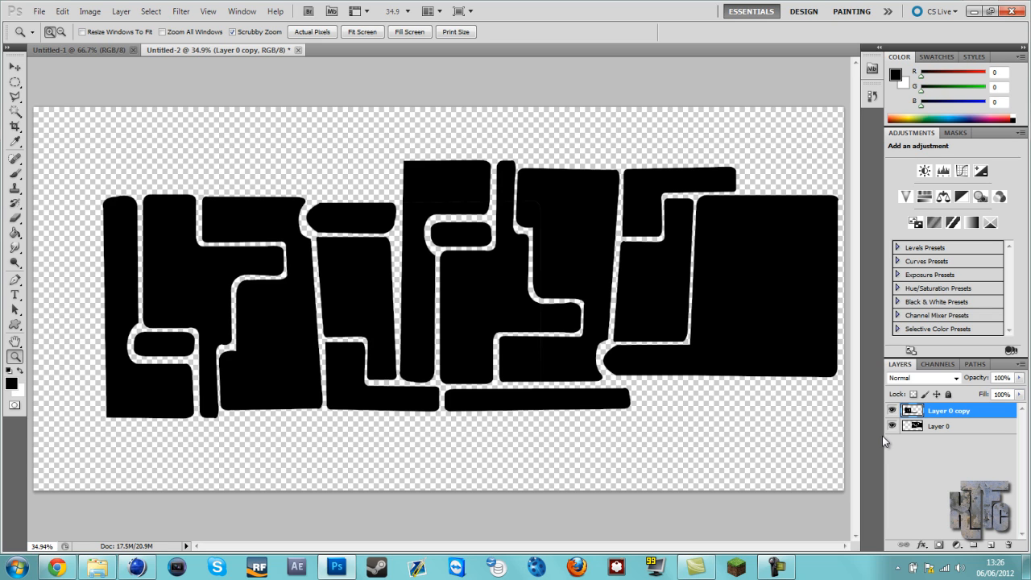
pyautogui.moveTo(904, 425)
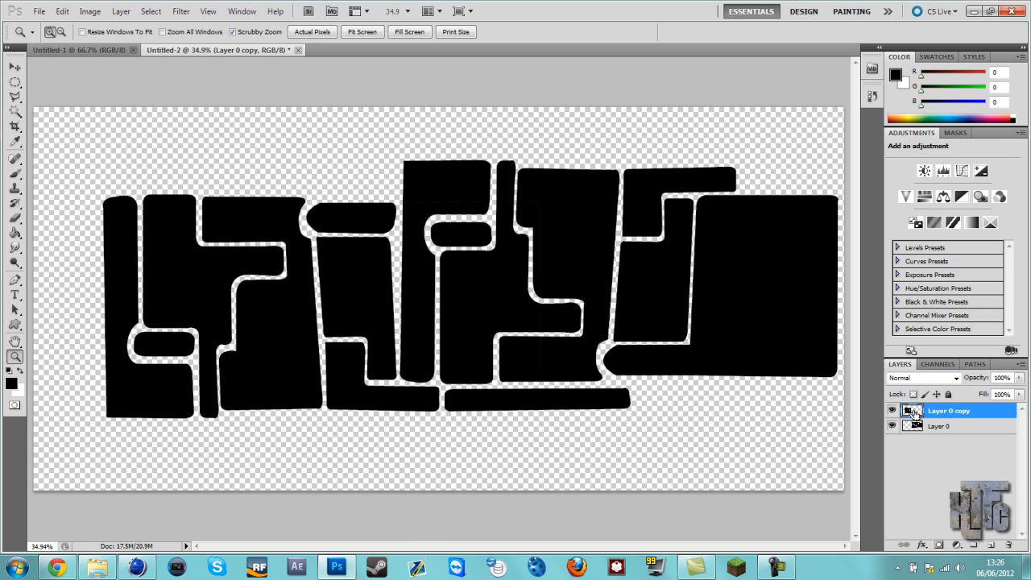
pyautogui.moveTo(916, 413)
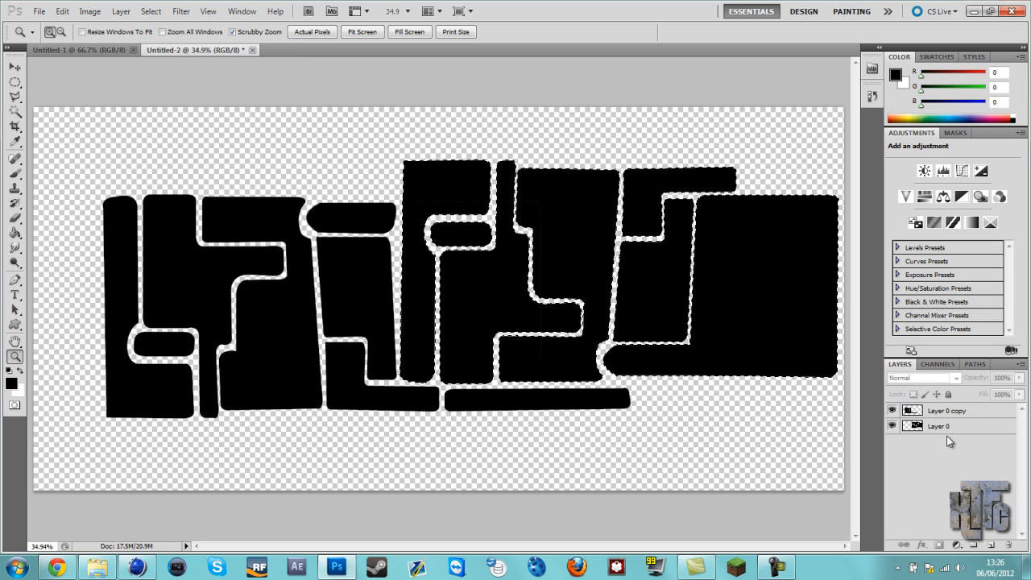
# Select both tile layers and merge Layer 0 copy down into Layer 0
pyautogui.click(949, 410)
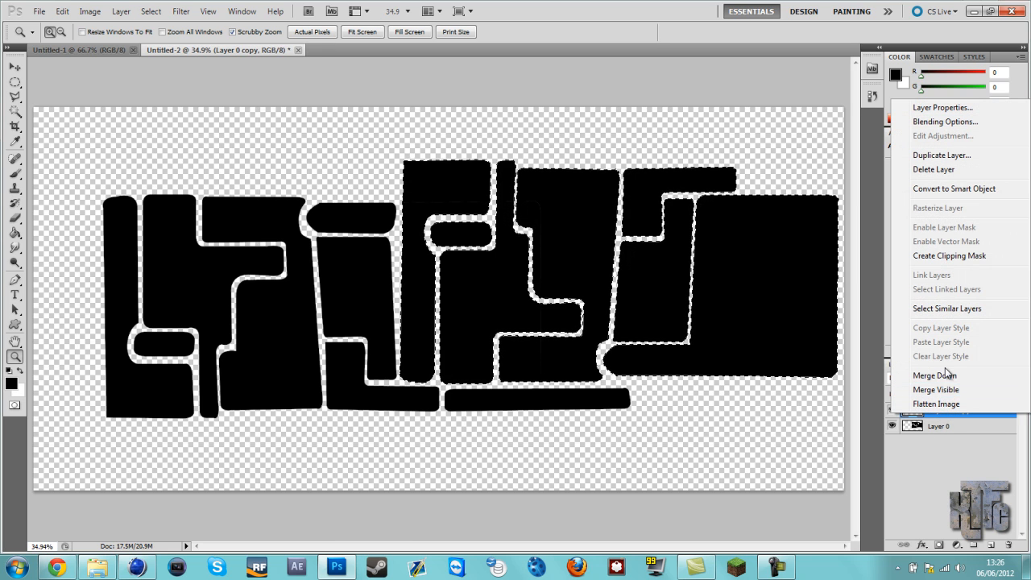
pyautogui.click(934, 374)
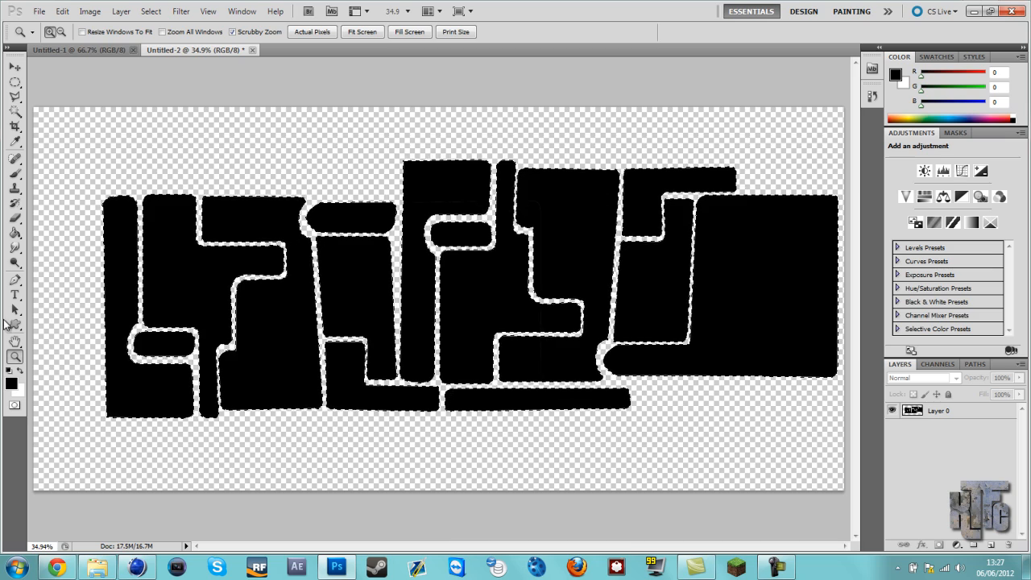
pyautogui.click(14, 203)
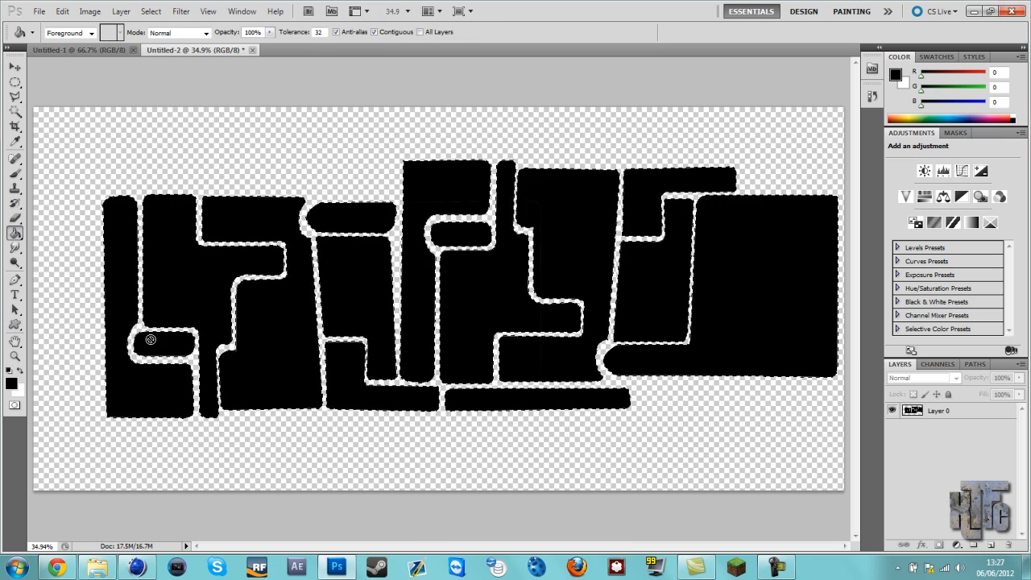
# Attempt a Paint Bucket fill, dismiss the no-layers warning, and reselect Layer 0
pyautogui.click(150, 339)
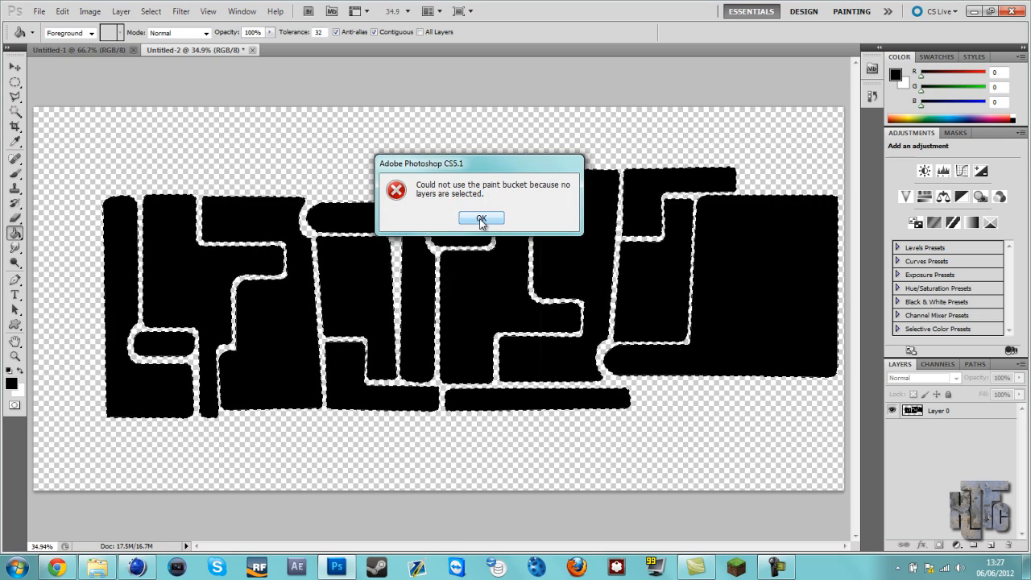
pyautogui.click(481, 219)
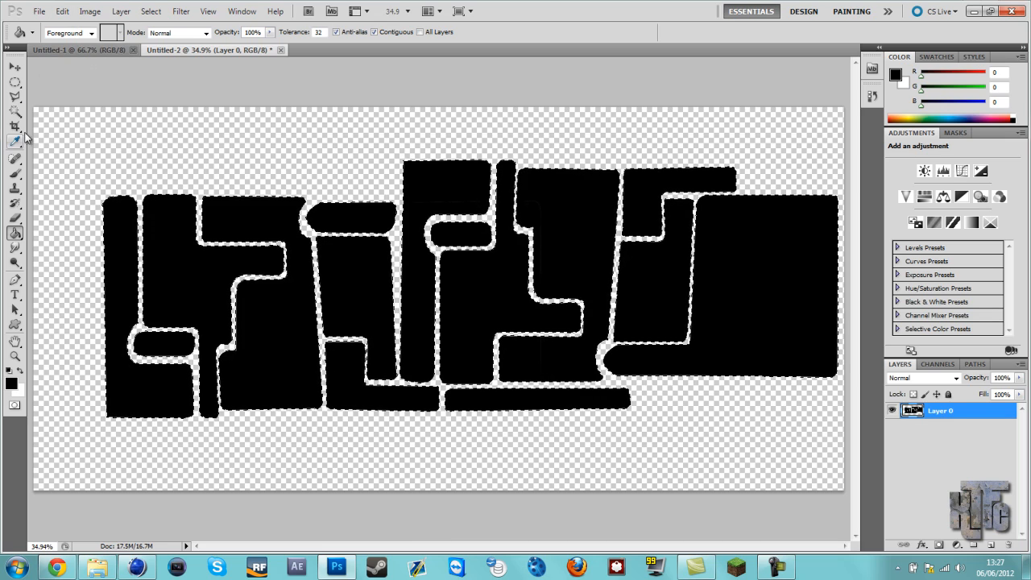
pyautogui.click(15, 96)
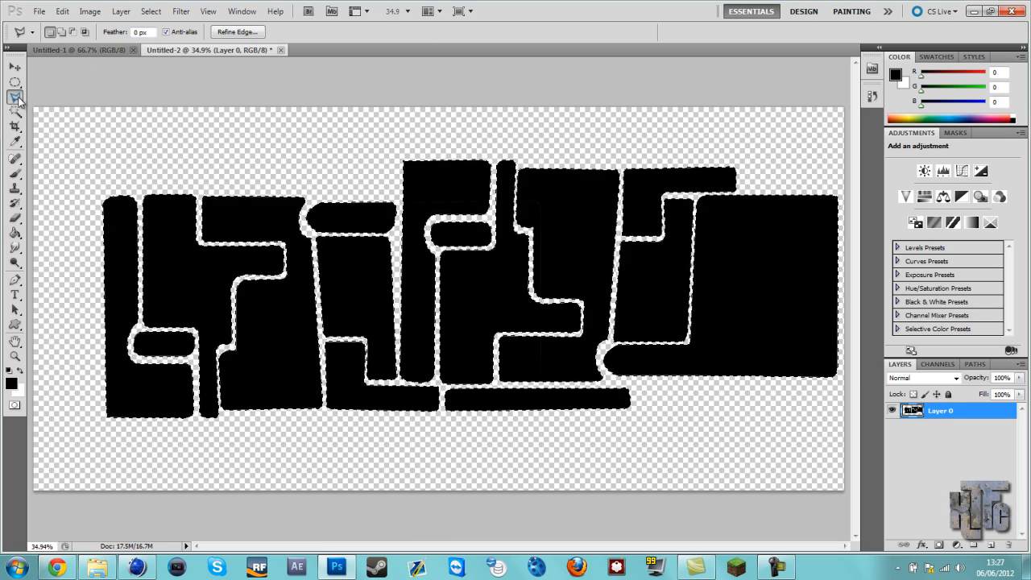
pyautogui.moveTo(14, 97)
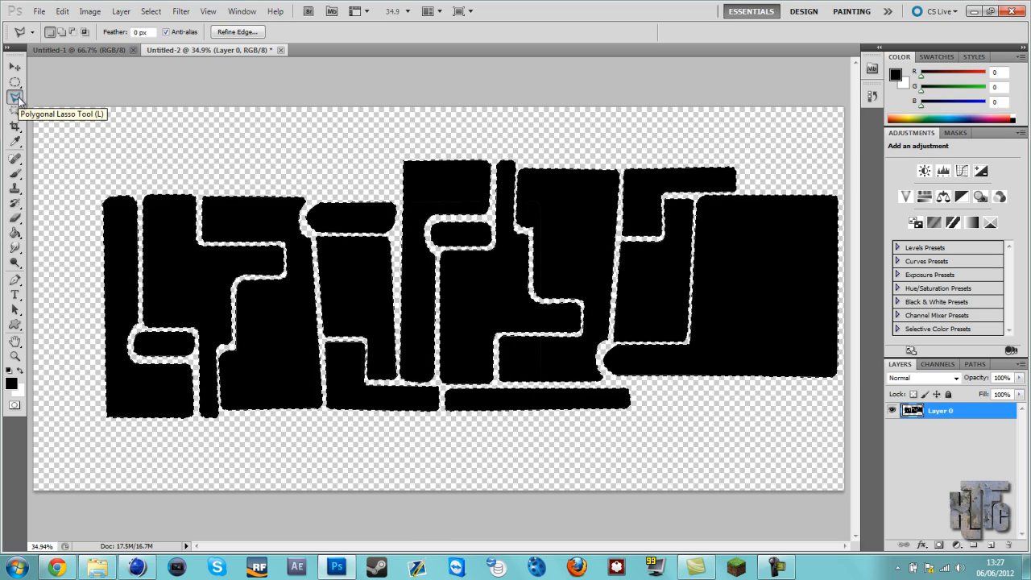
# Convert the black-tile selection to a work path with 2.0 pixel tolerance
pyautogui.rightClick(169, 248)
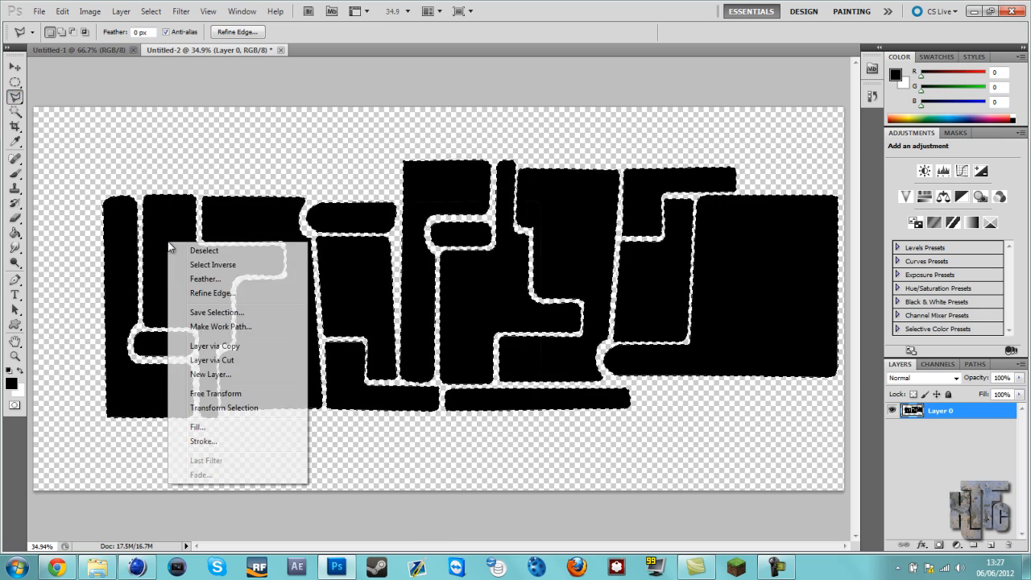
pyautogui.moveTo(238, 374)
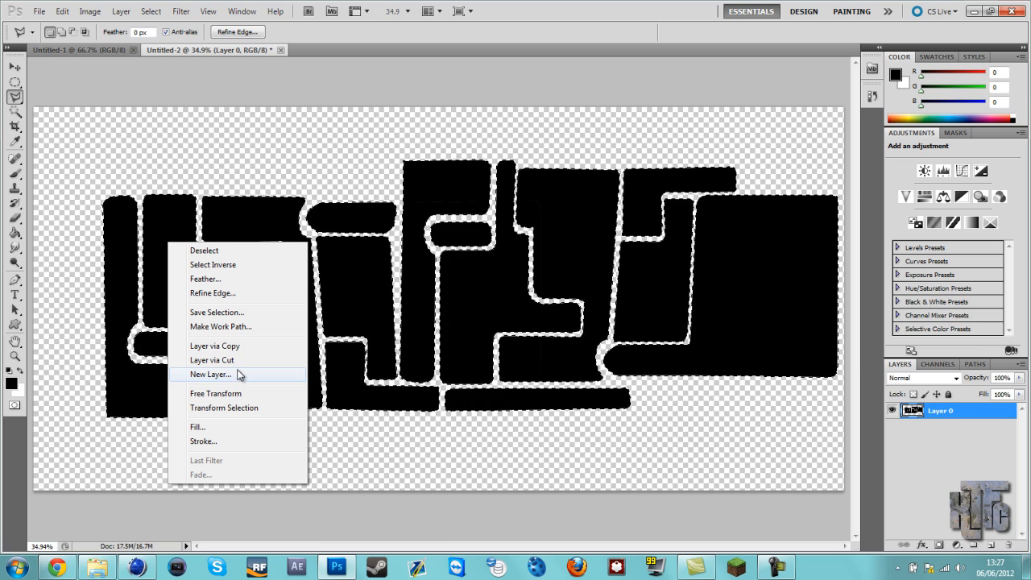
pyautogui.moveTo(232, 426)
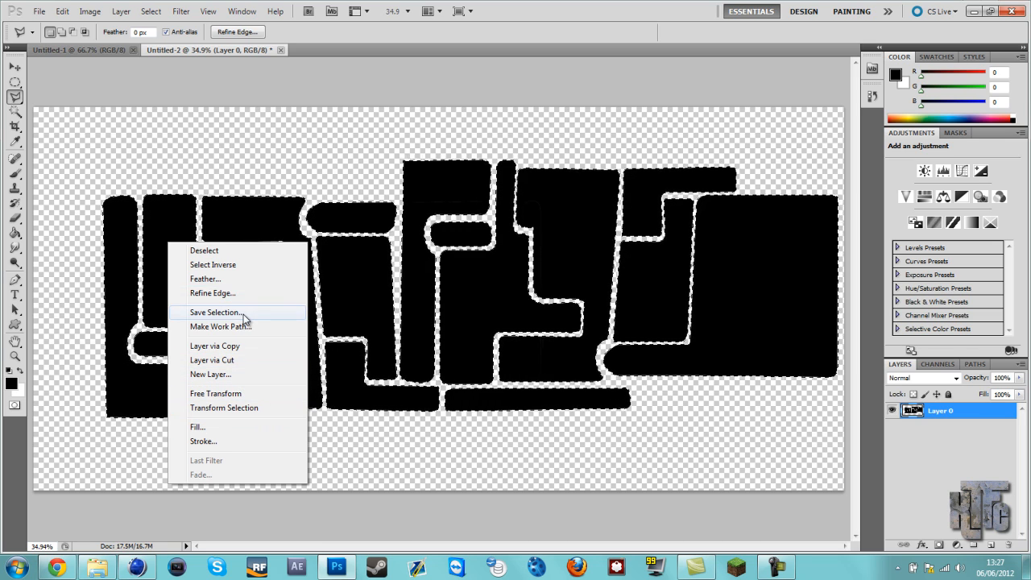
pyautogui.click(220, 326)
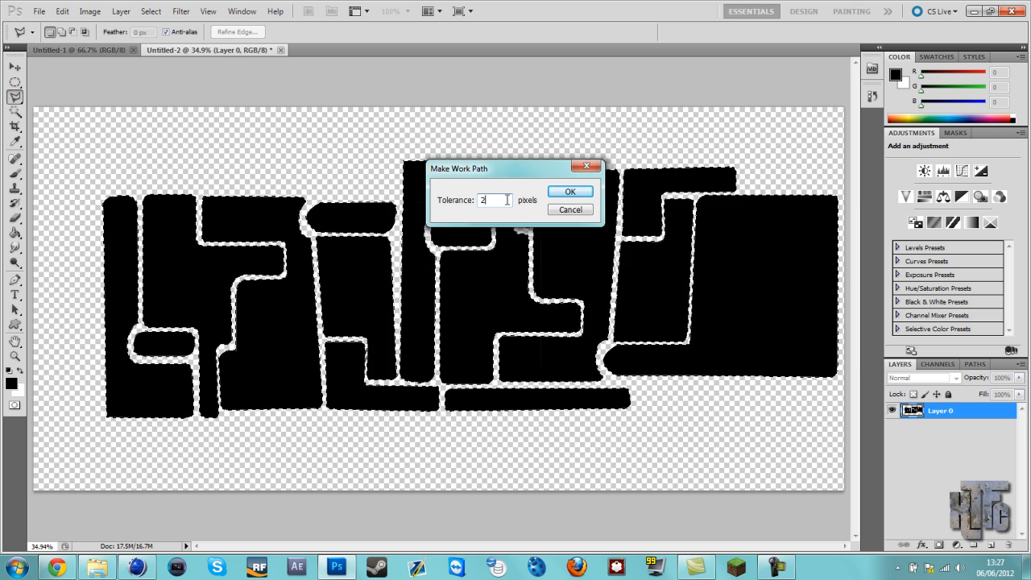
pyautogui.write('2.0')
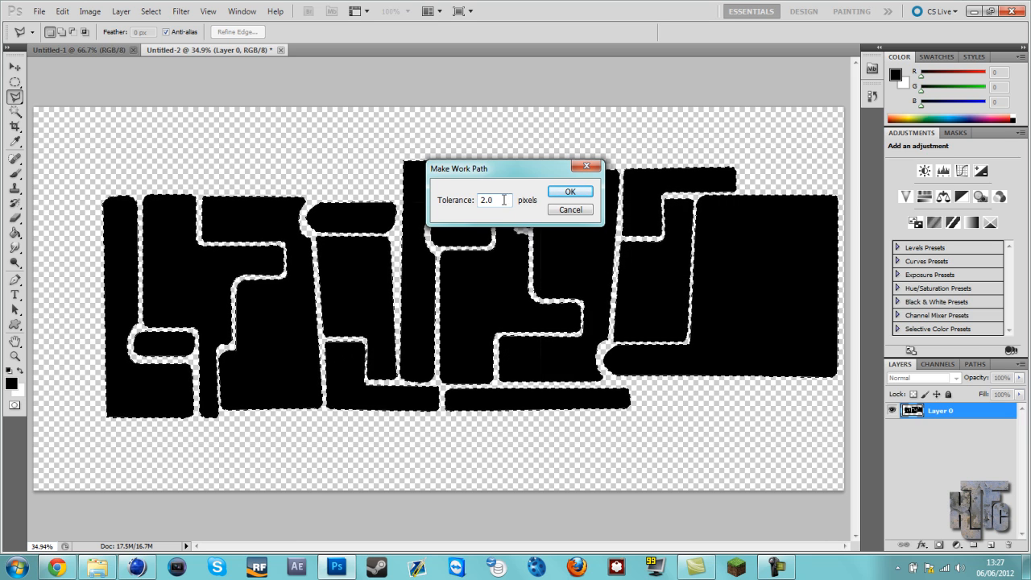
pyautogui.click(569, 191)
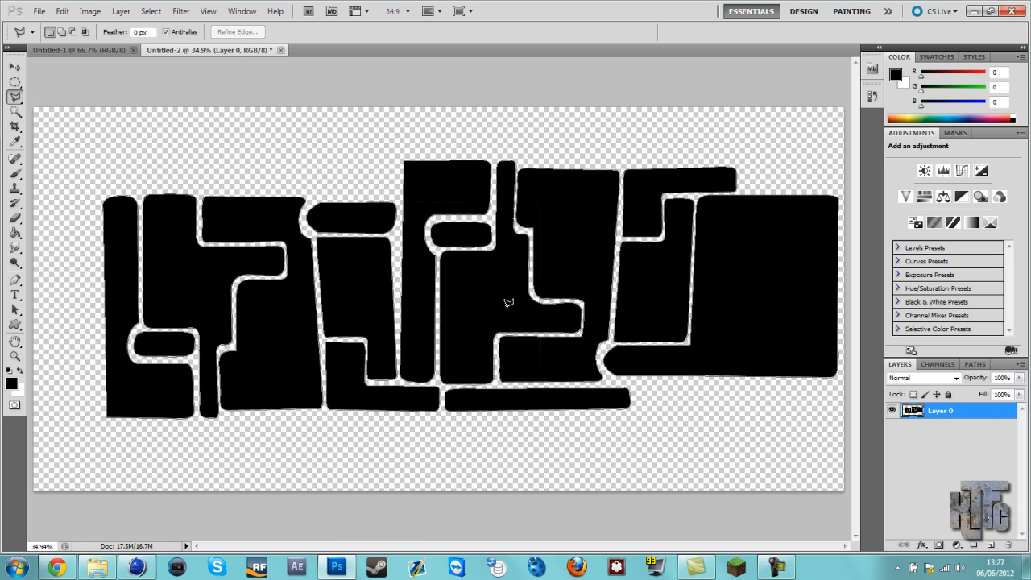
pyautogui.moveTo(190, 227)
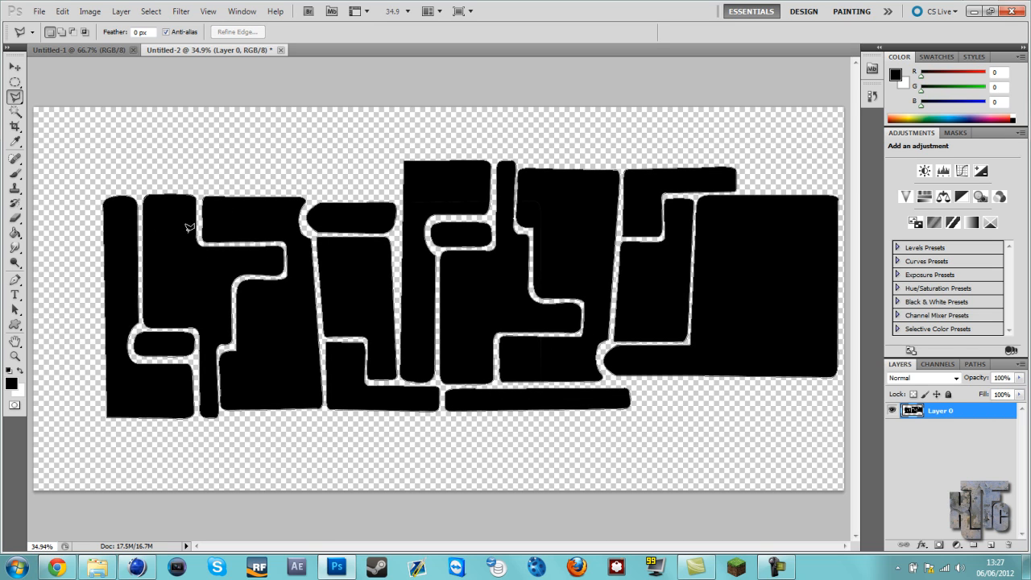
pyautogui.moveTo(736, 281)
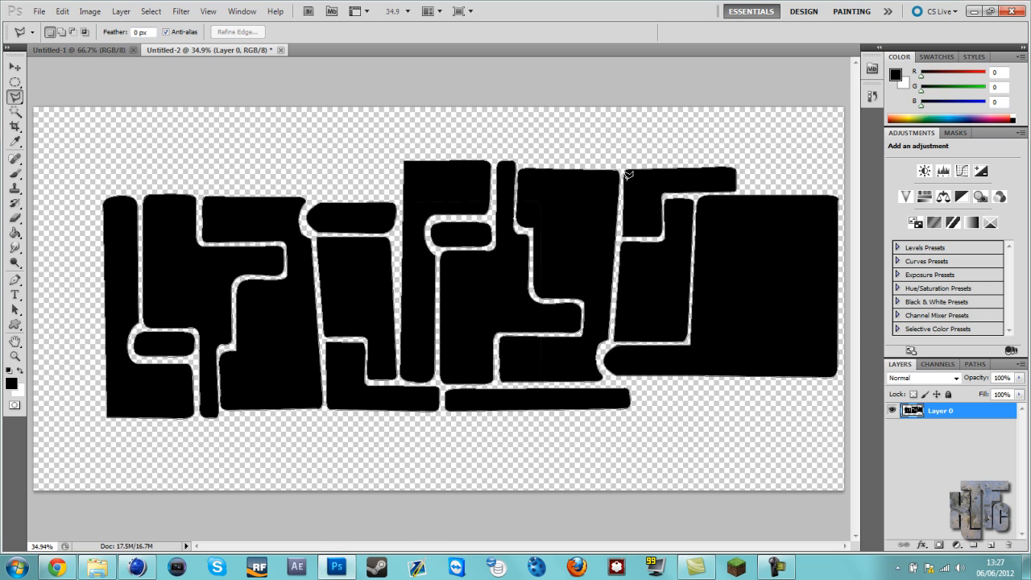
pyautogui.moveTo(159, 241)
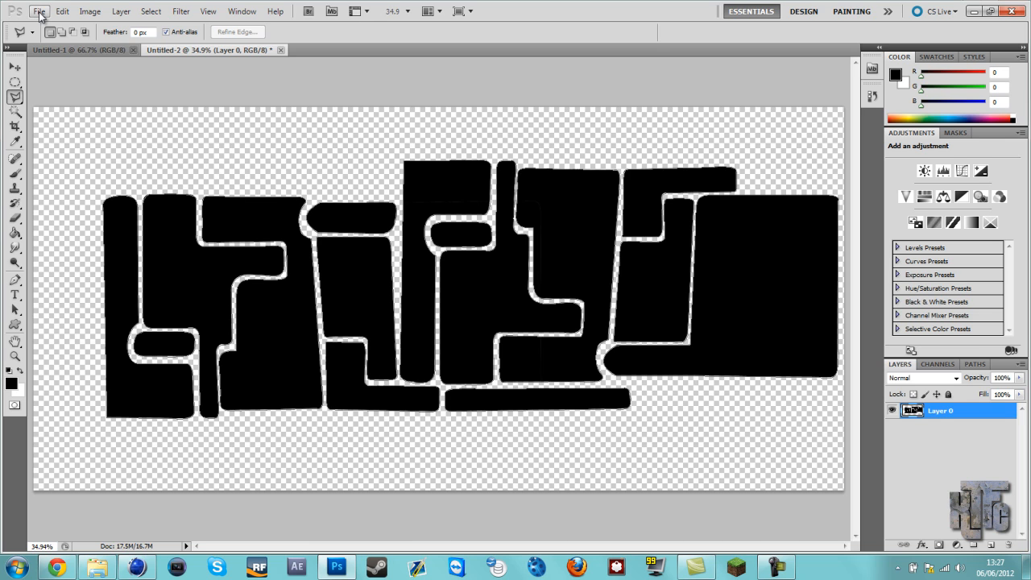
# Export the Work Path via Paths to Illustrator, starting the file name 'Spl'
pyautogui.click(40, 10)
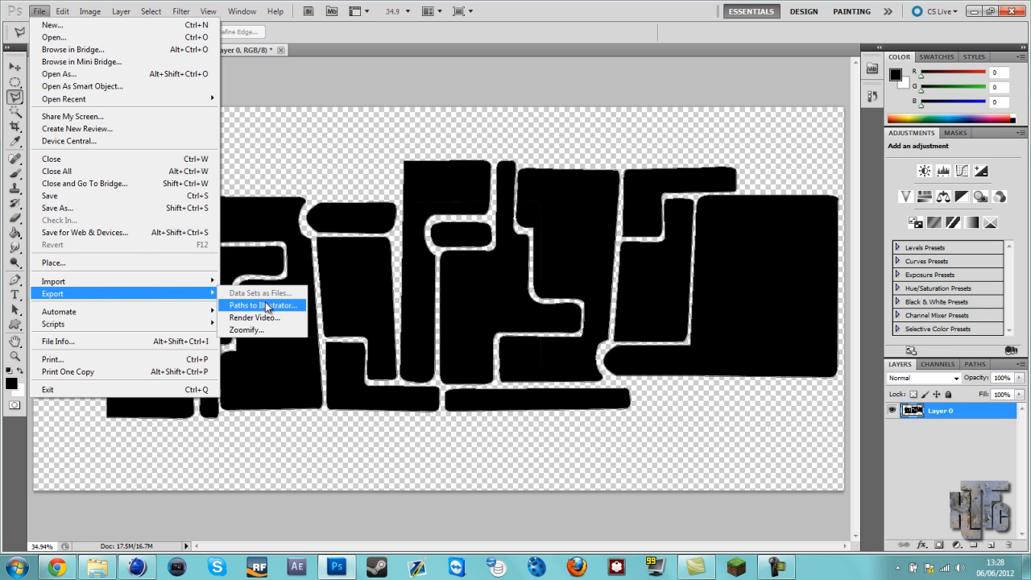
pyautogui.click(260, 304)
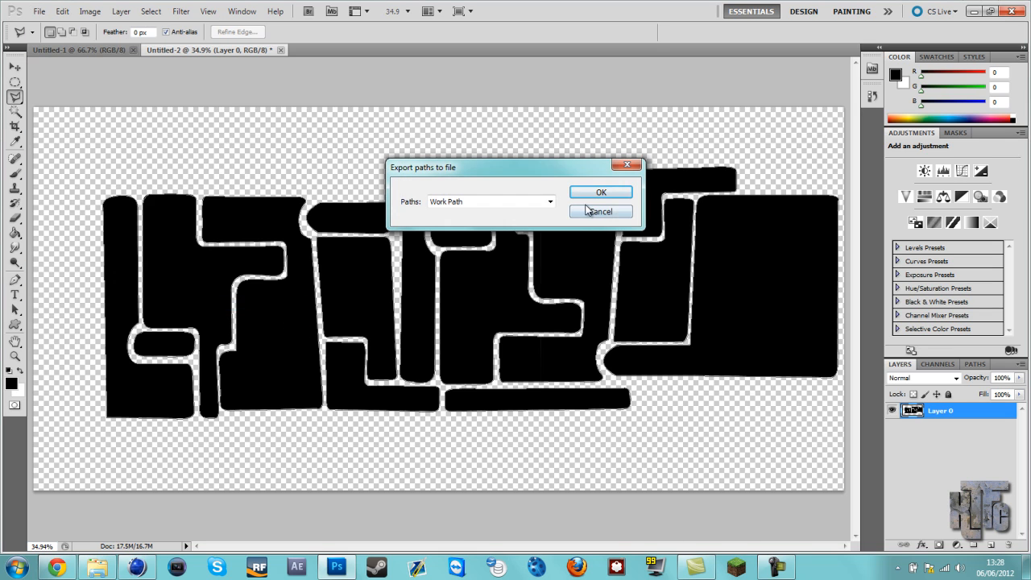
pyautogui.click(600, 191)
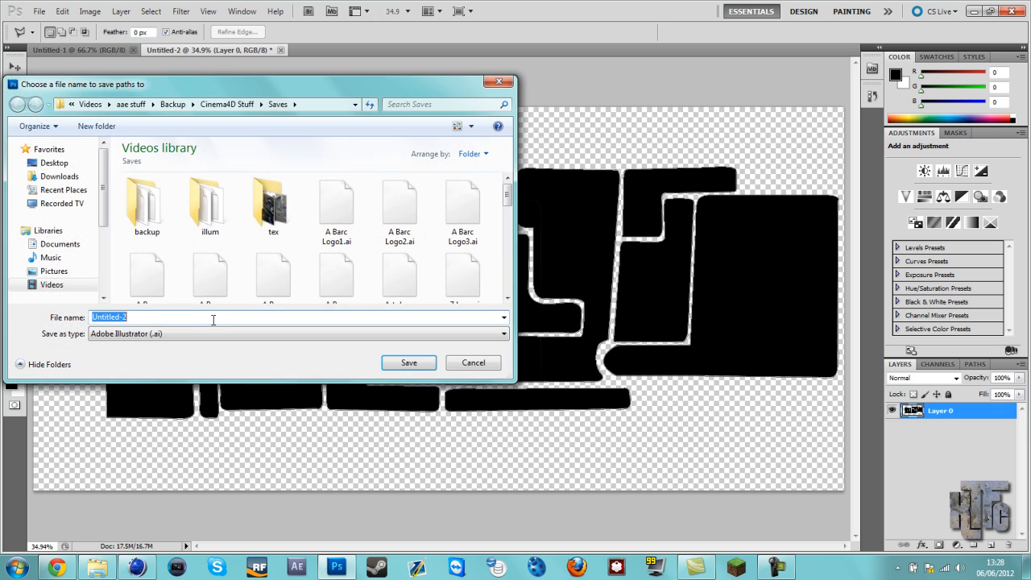
pyautogui.write('S')
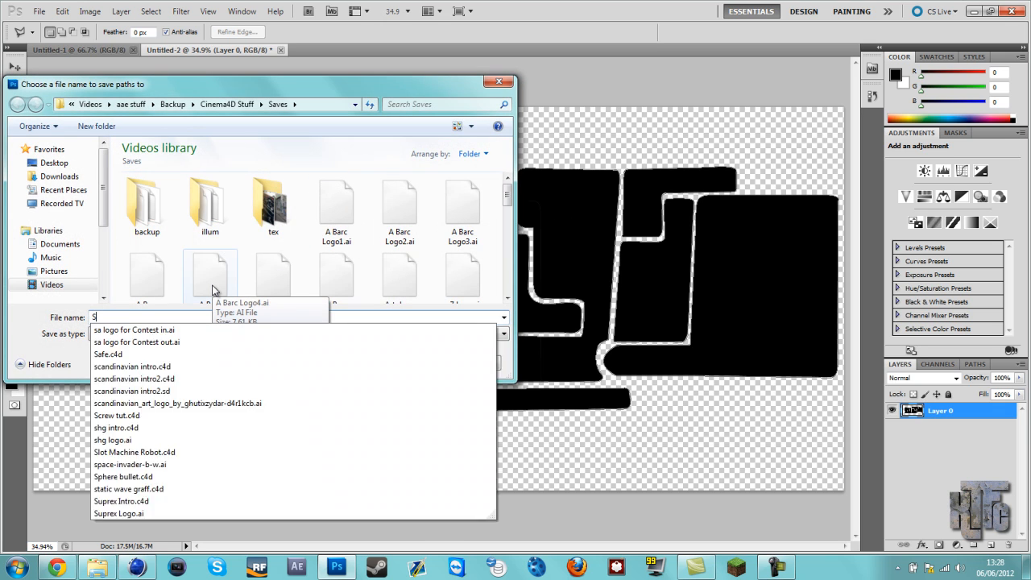
pyautogui.write('pl')
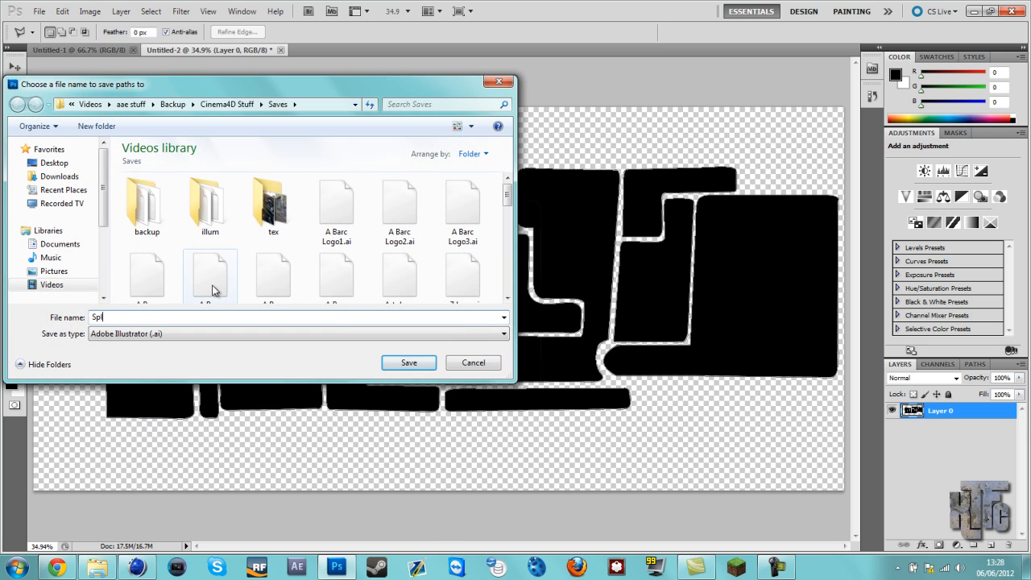